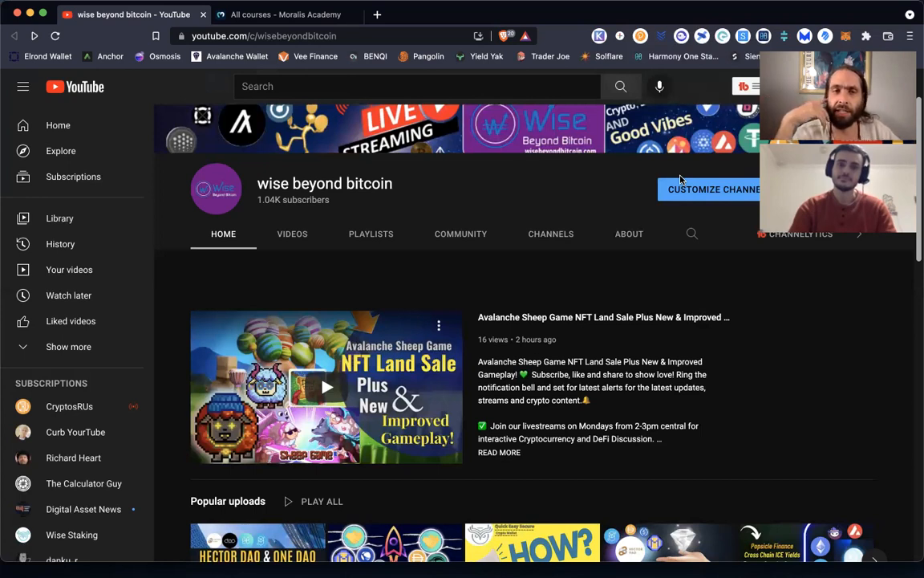
pyautogui.moveTo(694, 276)
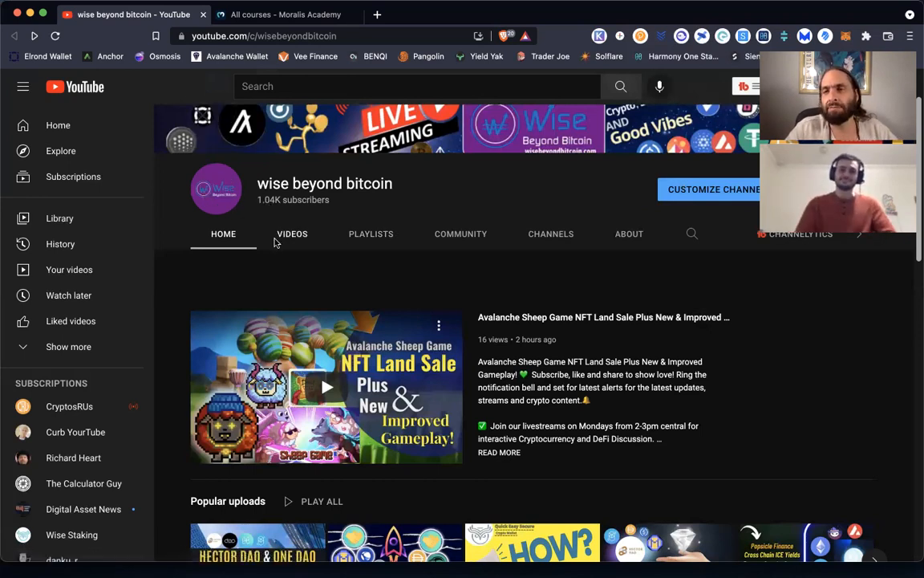
pyautogui.moveTo(305, 222)
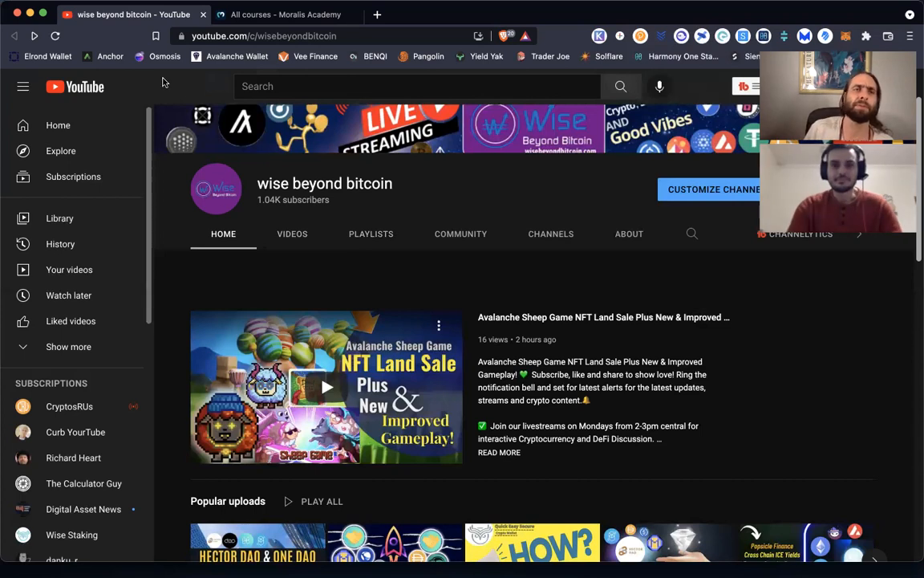
# Switch to the Moralis Academy catalog and scroll past Featured Courses to the All Courses grid.
pyautogui.click(285, 15)
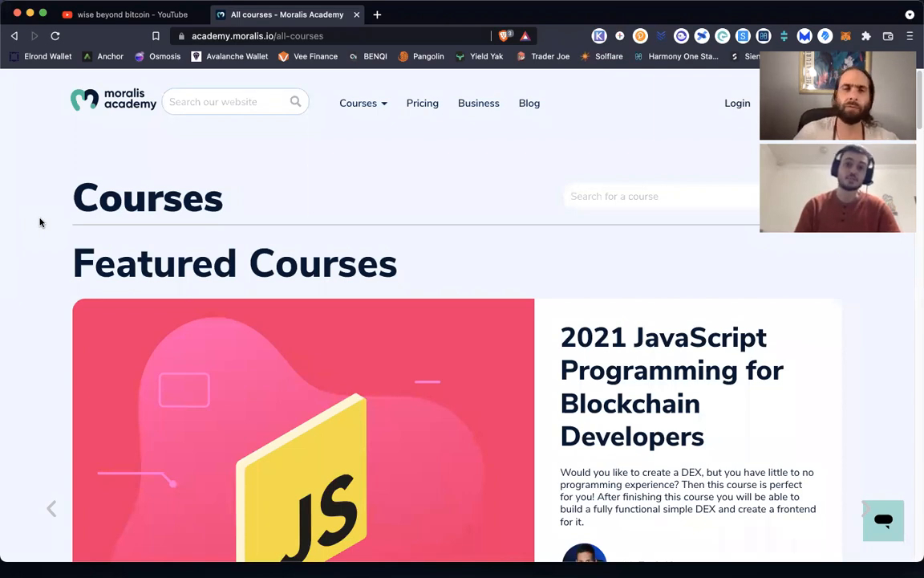
pyautogui.moveTo(526, 241)
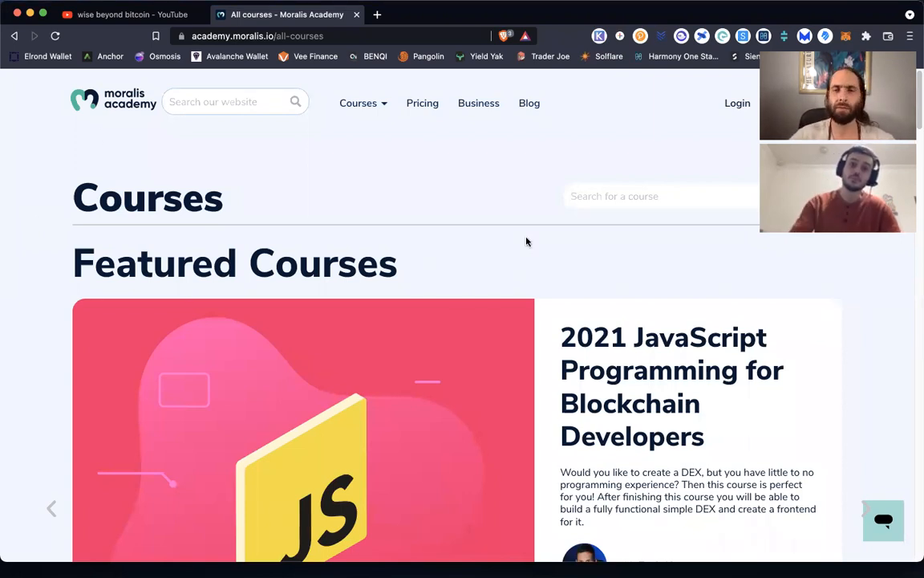
pyautogui.scroll(-3)
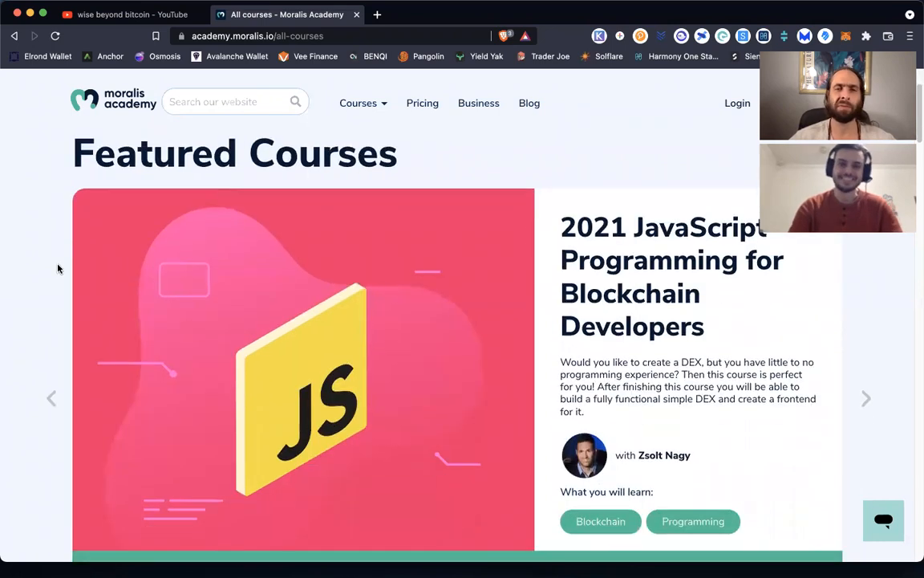
pyautogui.scroll(-3)
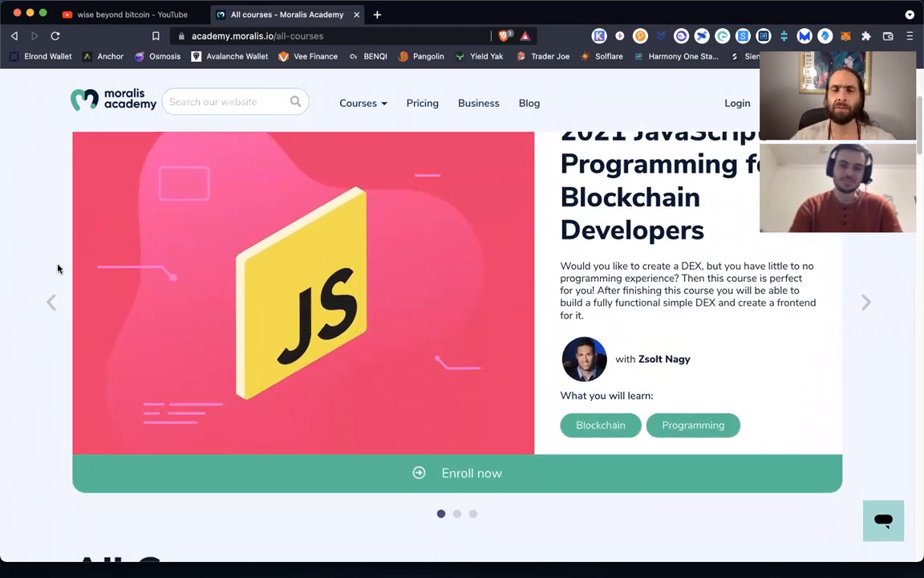
pyautogui.scroll(-3)
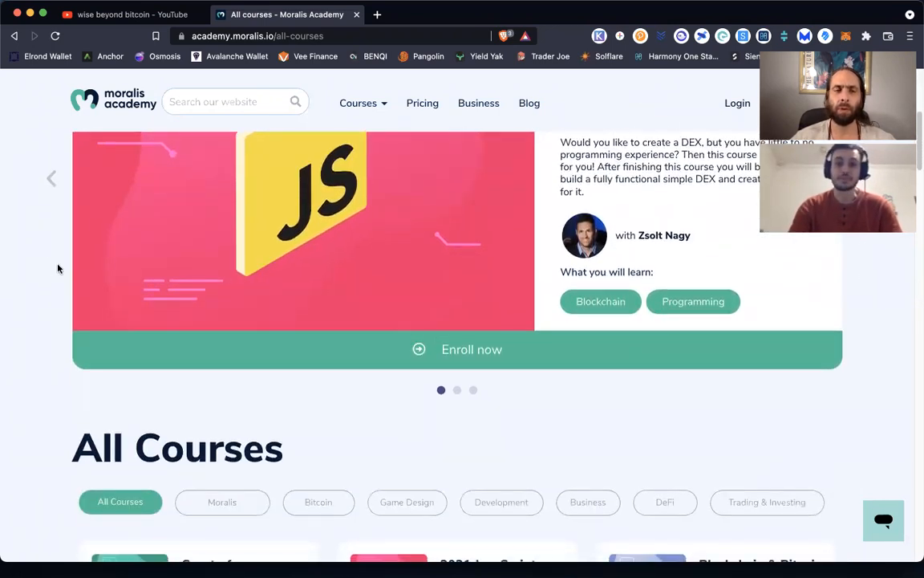
pyautogui.scroll(-3)
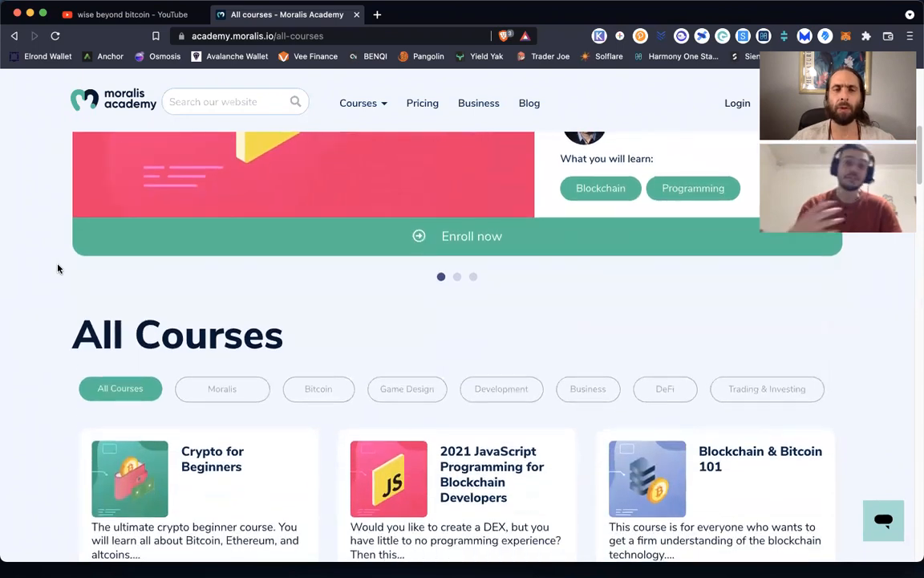
pyautogui.scroll(-3)
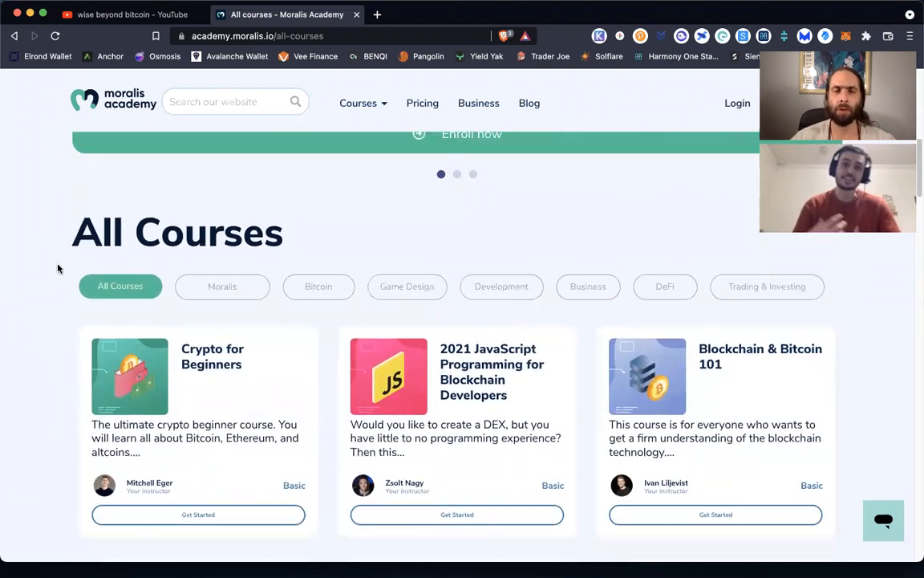
pyautogui.scroll(-3)
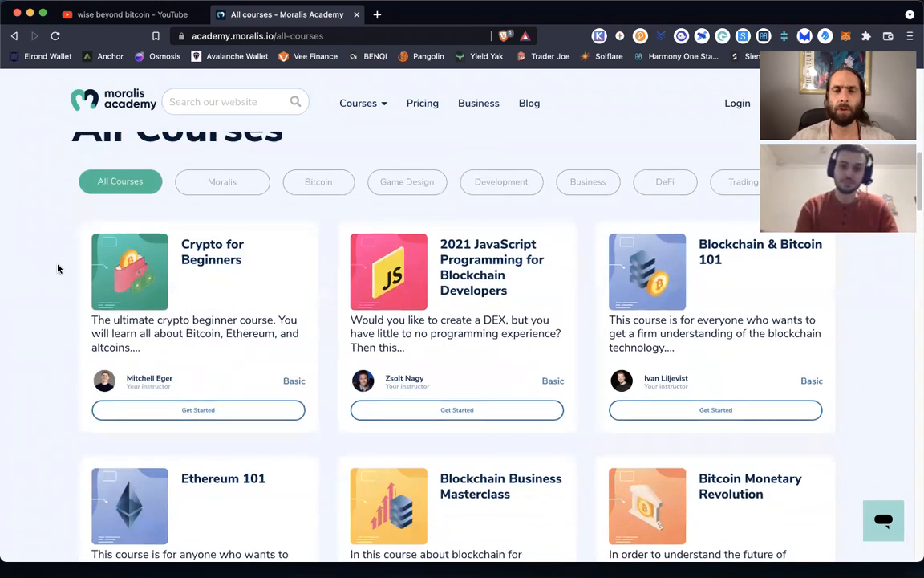
pyautogui.scroll(-3)
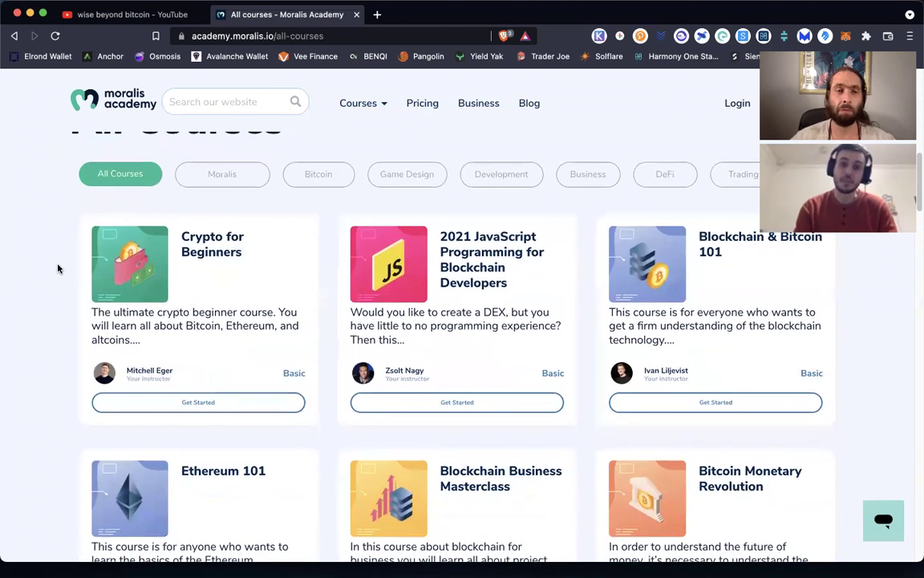
pyautogui.moveTo(143, 315)
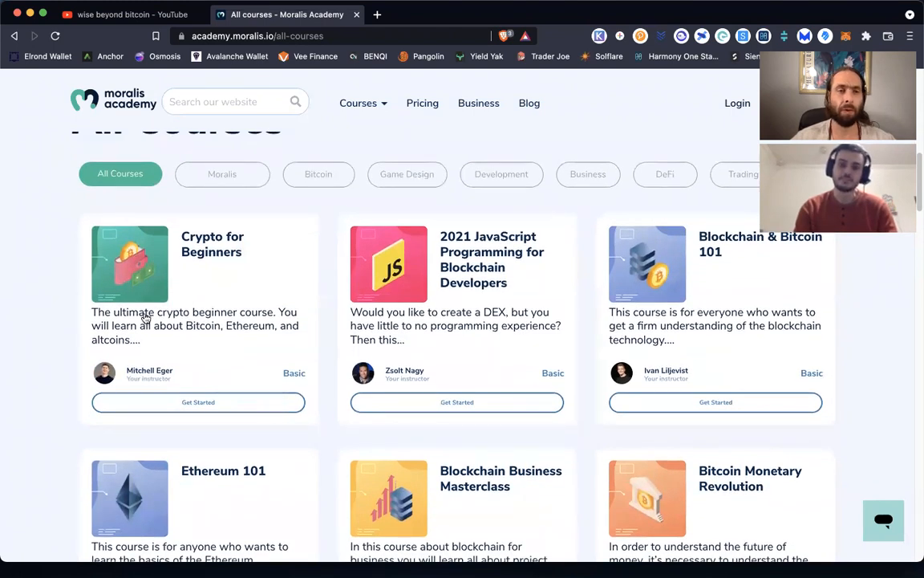
# Open the Crypto for Beginners course and read its about section and instructor details.
pyautogui.click(197, 401)
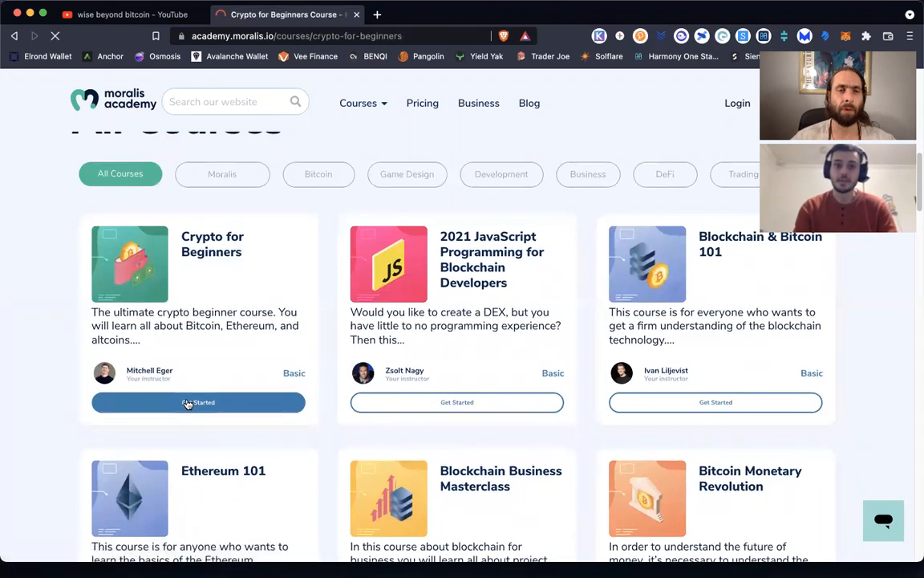
pyautogui.click(199, 401)
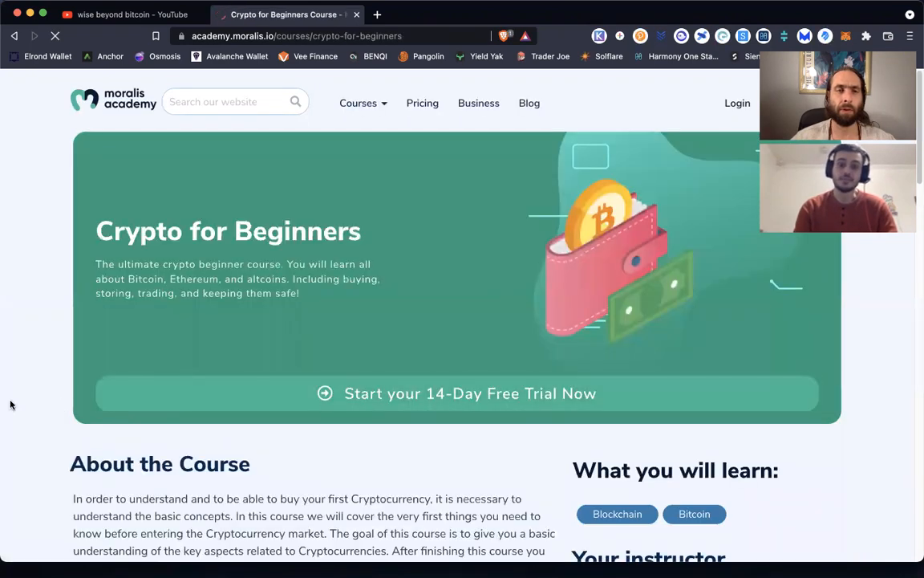
pyautogui.scroll(-3)
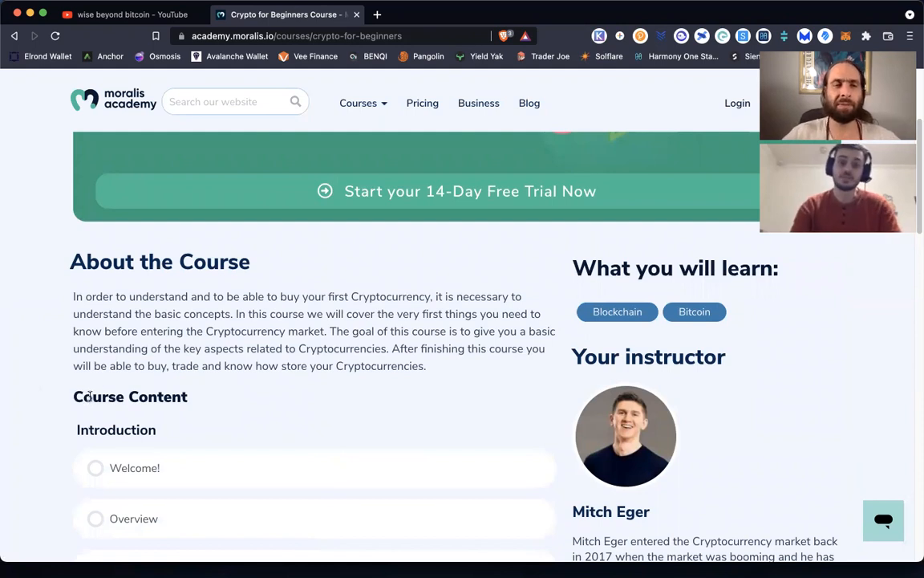
pyautogui.scroll(-3)
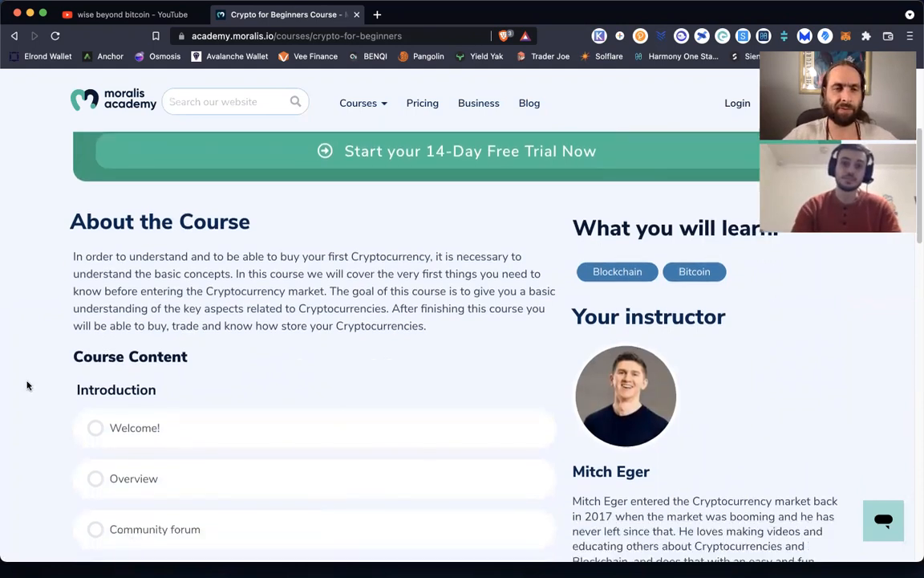
pyautogui.scroll(-3)
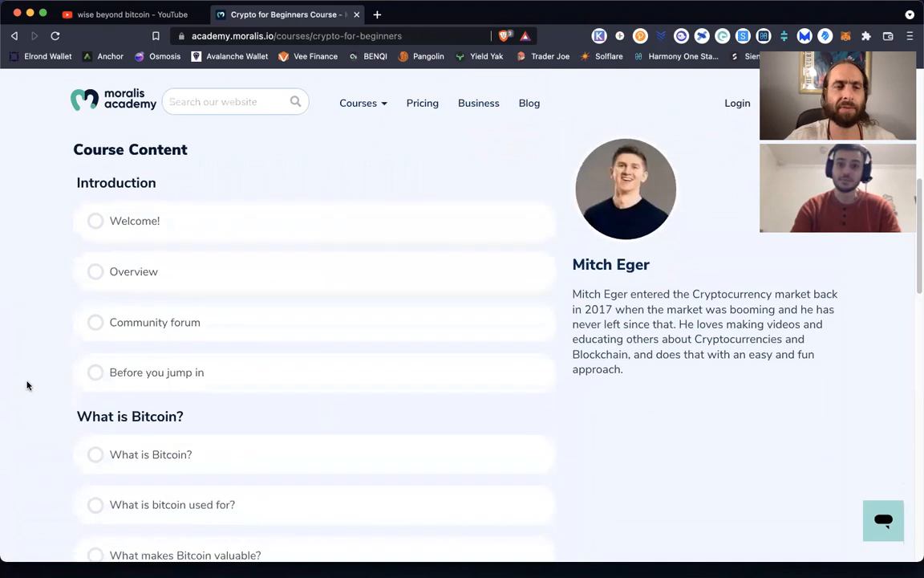
pyautogui.scroll(-3)
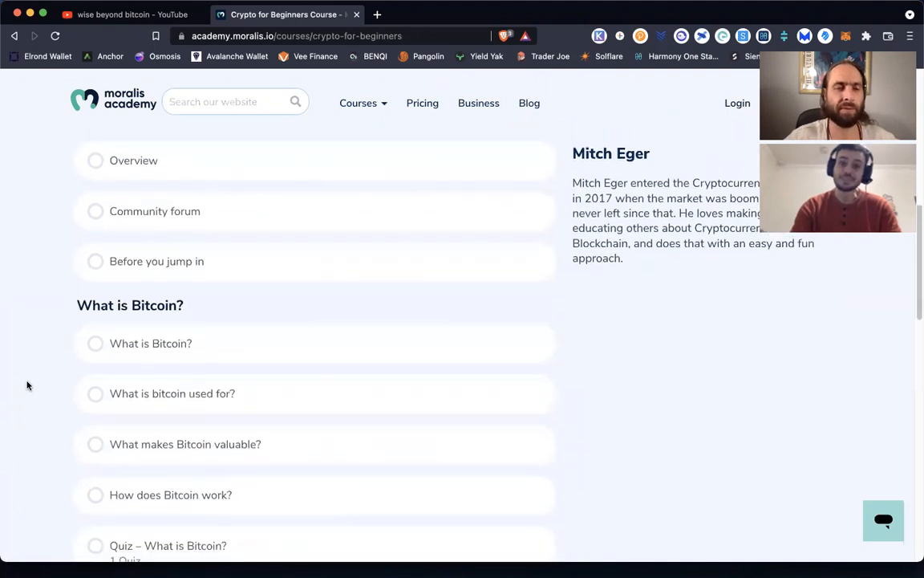
pyautogui.scroll(-3)
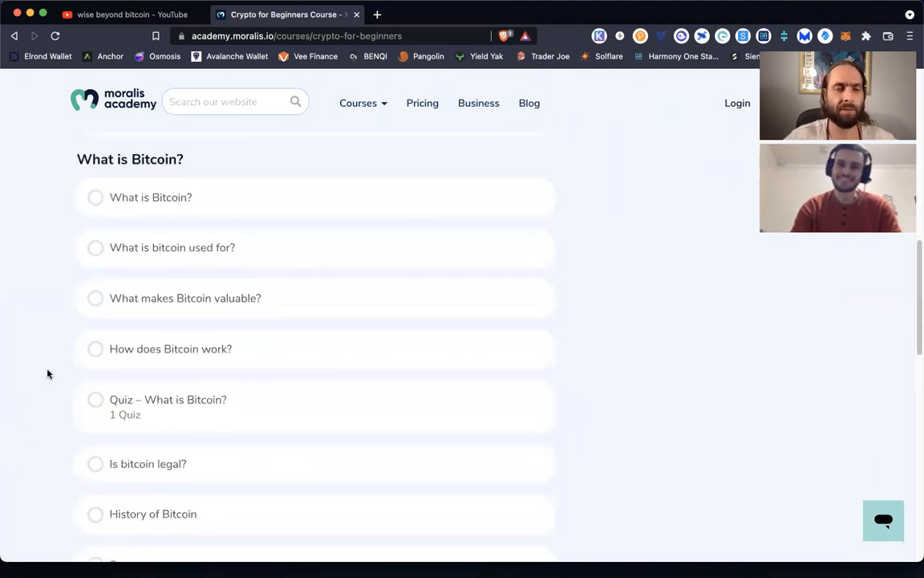
pyautogui.scroll(-3)
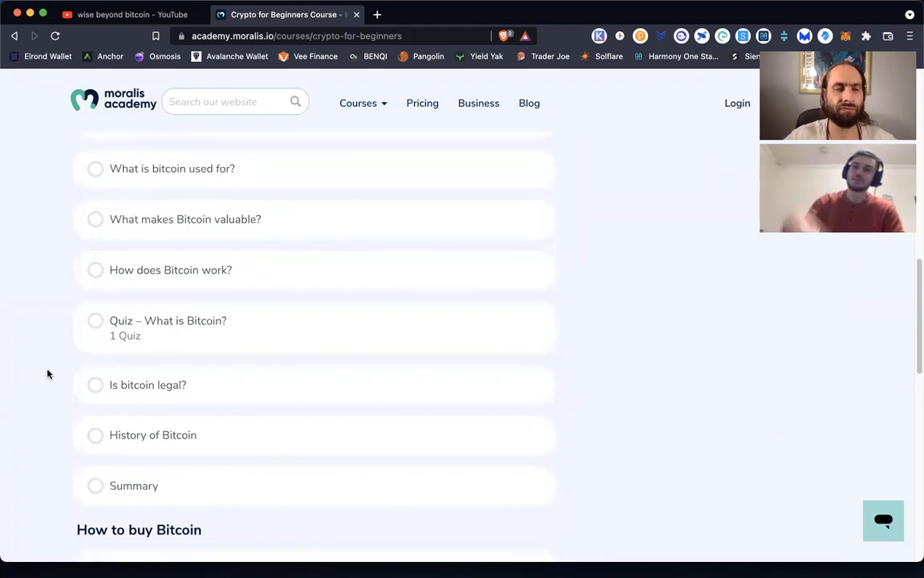
pyautogui.scroll(-3)
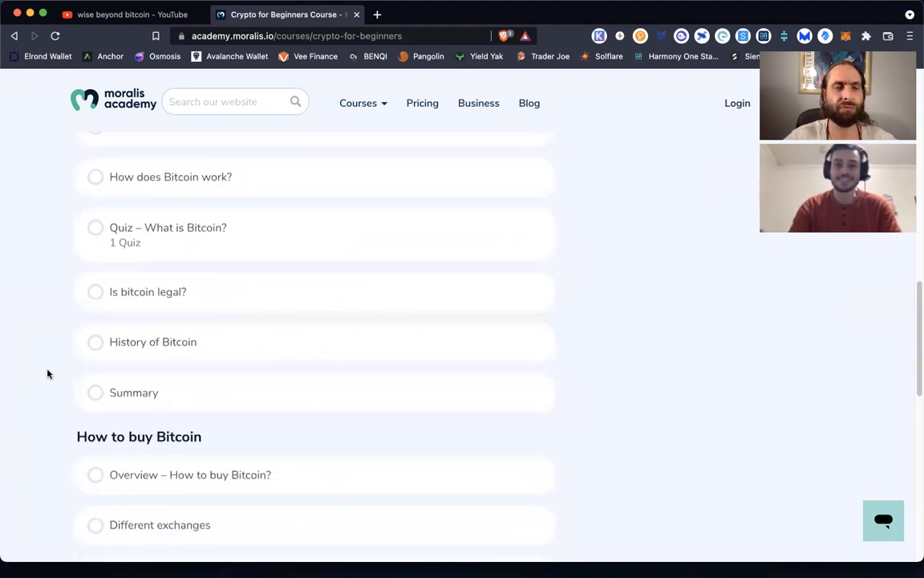
pyautogui.scroll(-3)
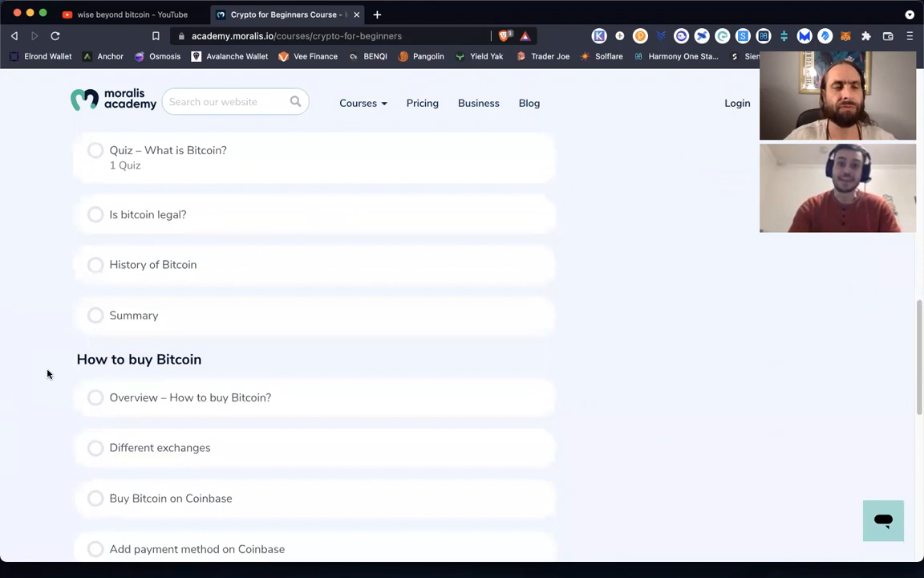
pyautogui.scroll(-3)
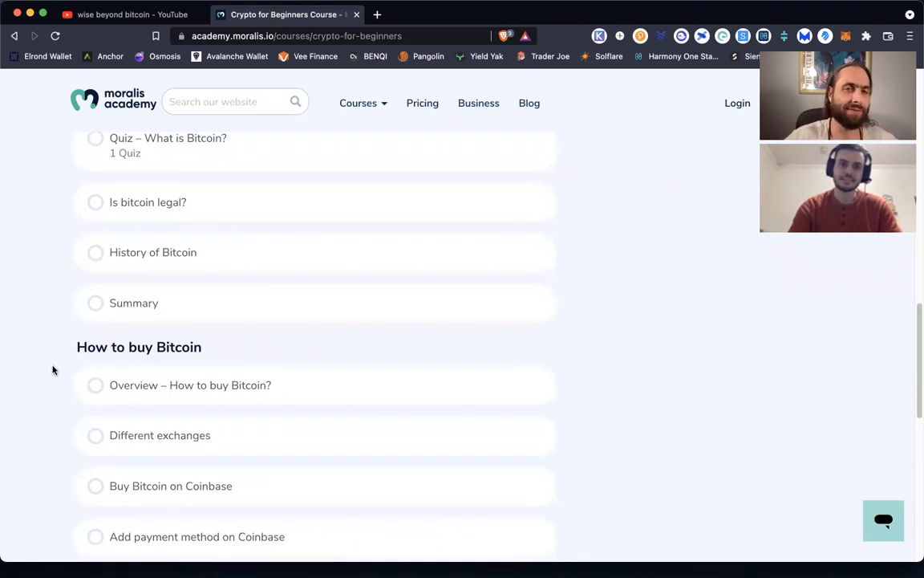
# Read through the Course Content lesson list down to the page 1 of 4 pagination.
pyautogui.scroll(-3)
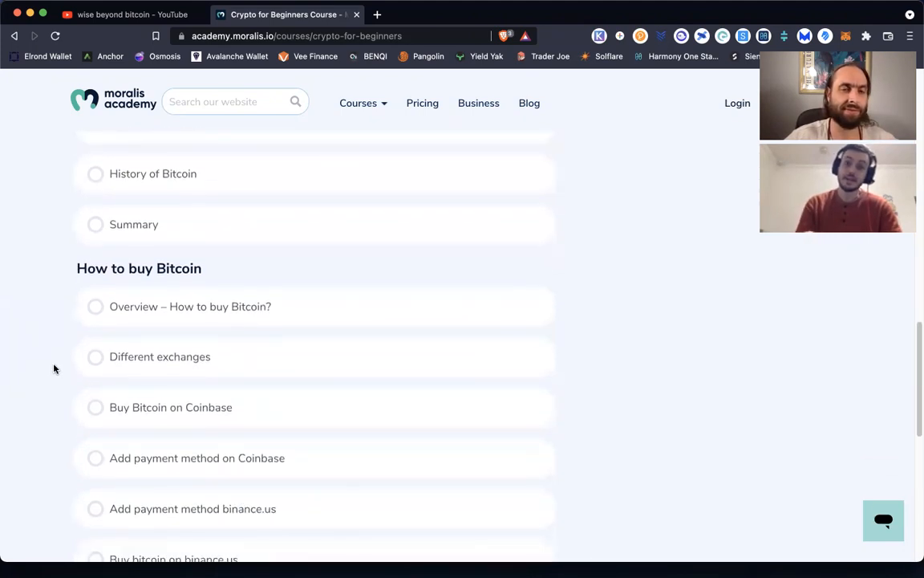
pyautogui.scroll(-3)
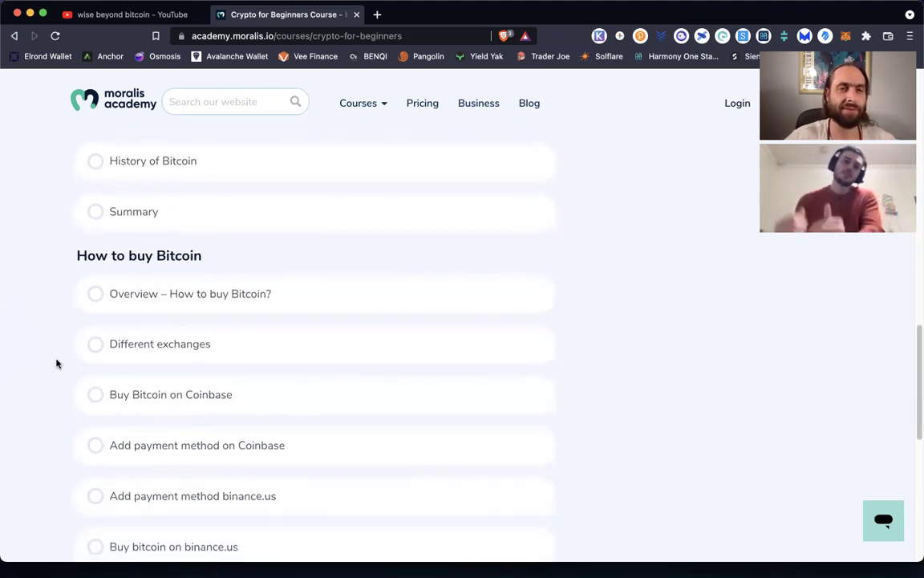
pyautogui.scroll(-3)
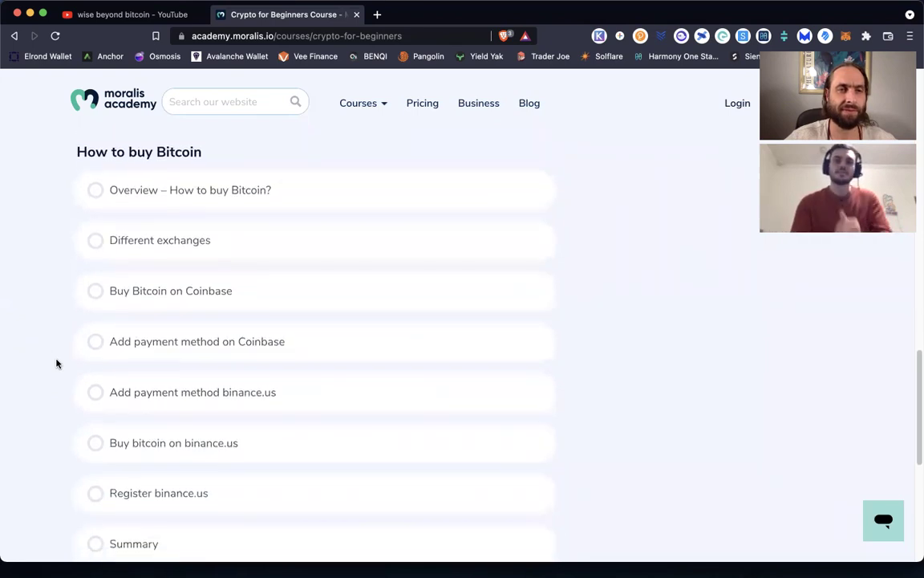
pyautogui.scroll(-3)
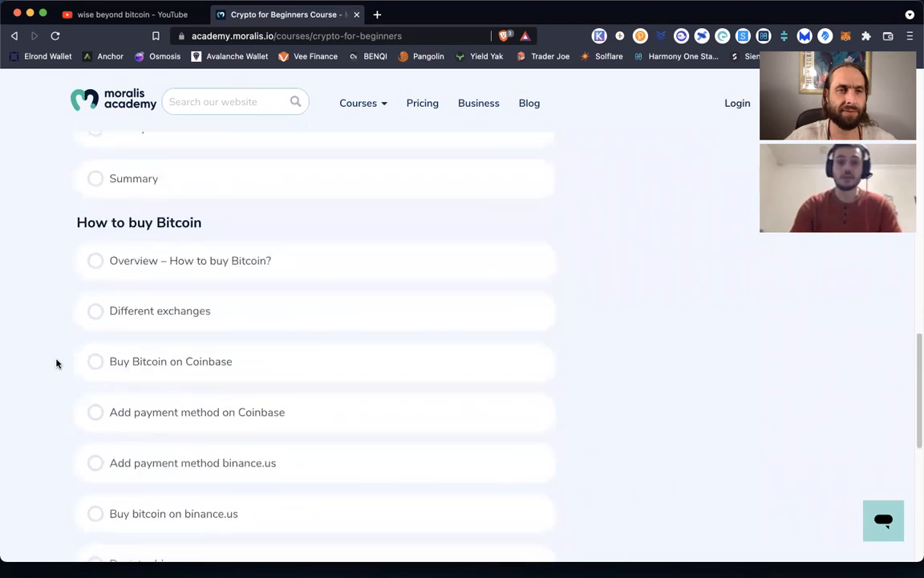
pyautogui.scroll(3)
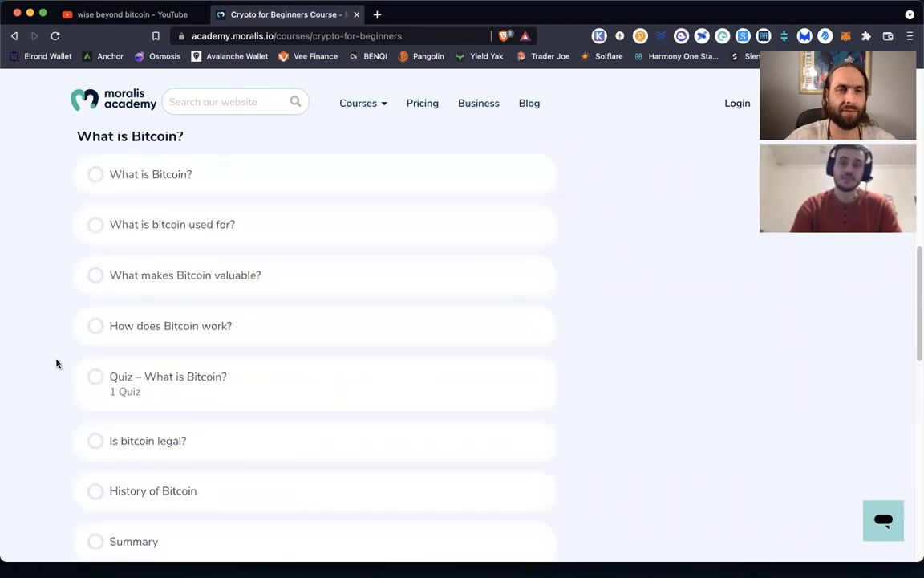
pyautogui.scroll(3)
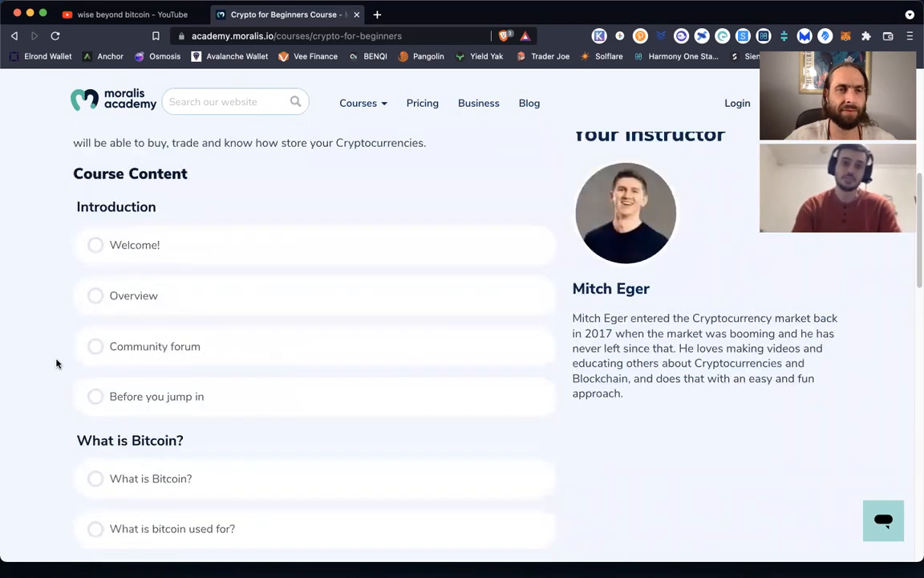
pyautogui.scroll(3)
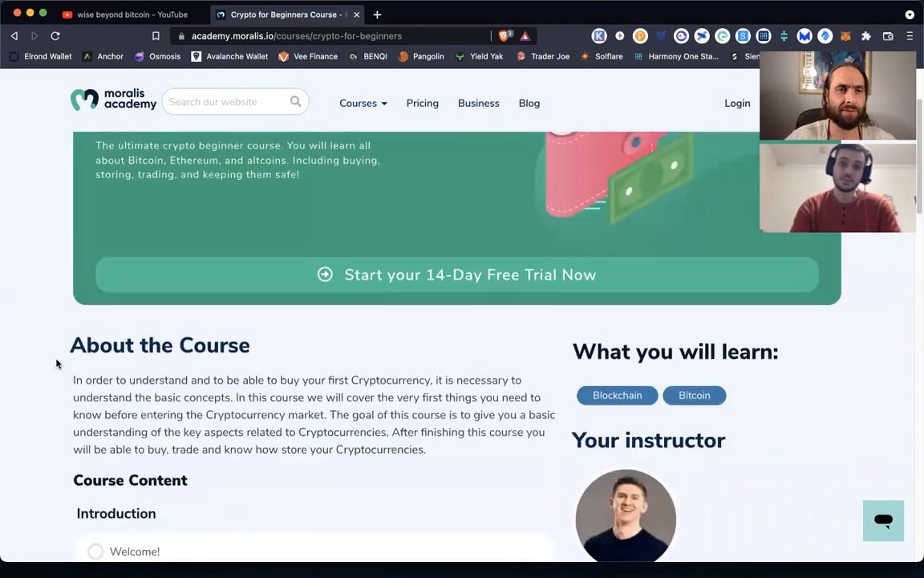
pyautogui.scroll(-3)
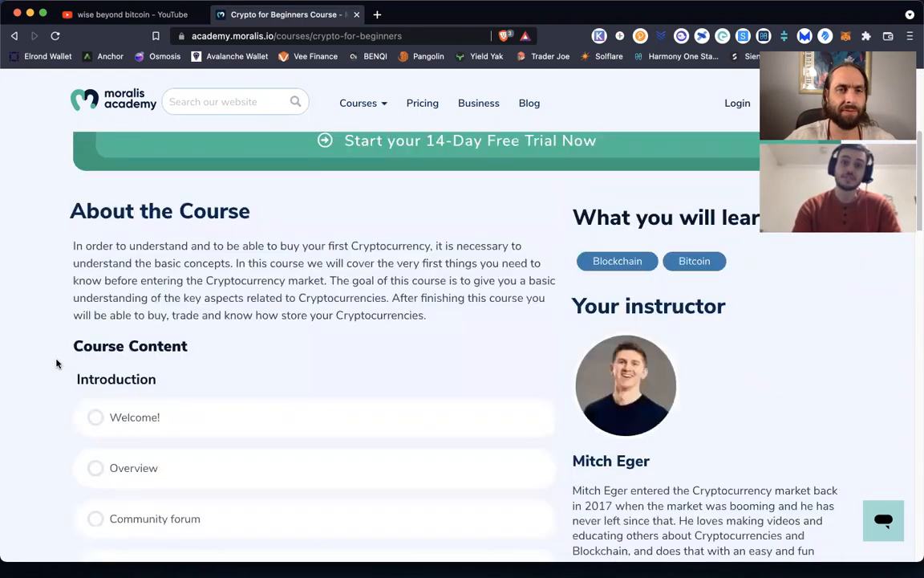
pyautogui.scroll(-3)
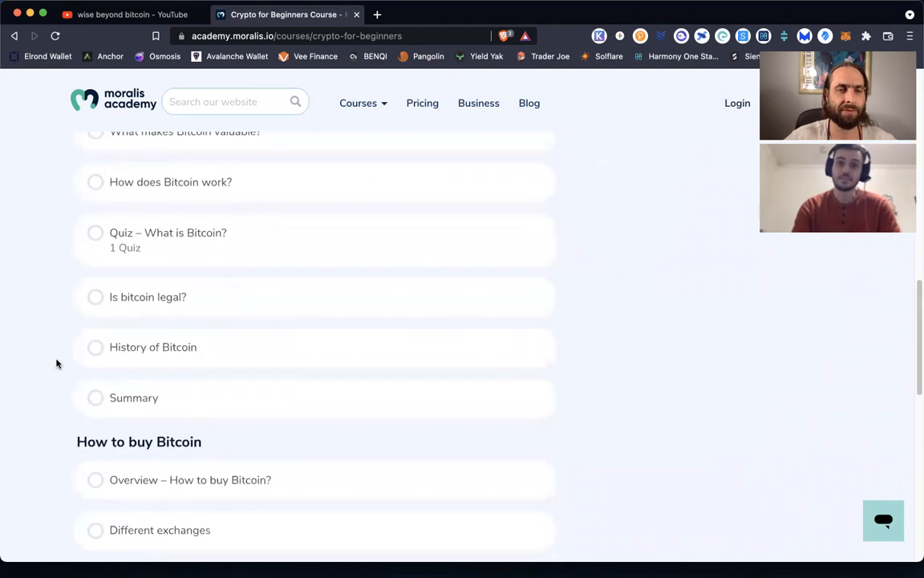
pyautogui.scroll(-3)
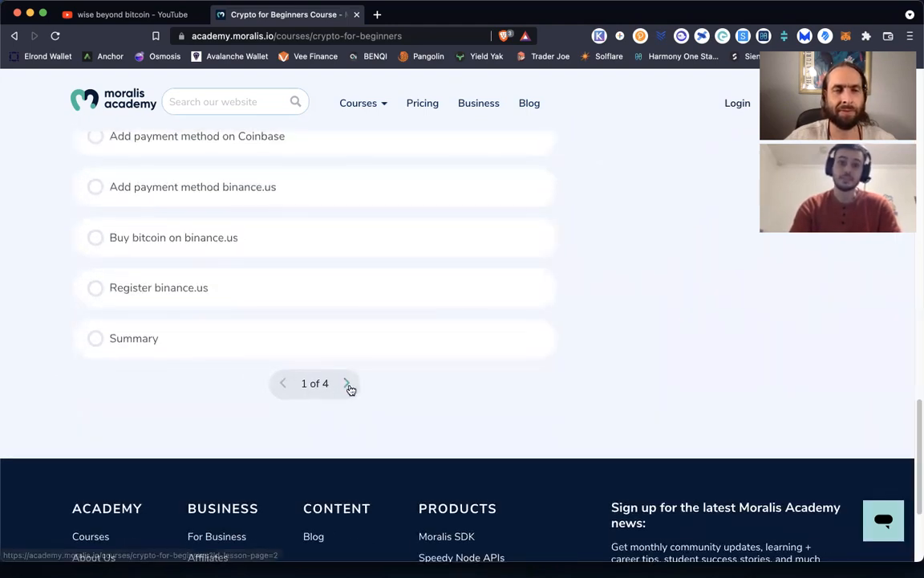
# Page through the lesson list to the final page with Congratulations and Final Feedback.
pyautogui.click(348, 384)
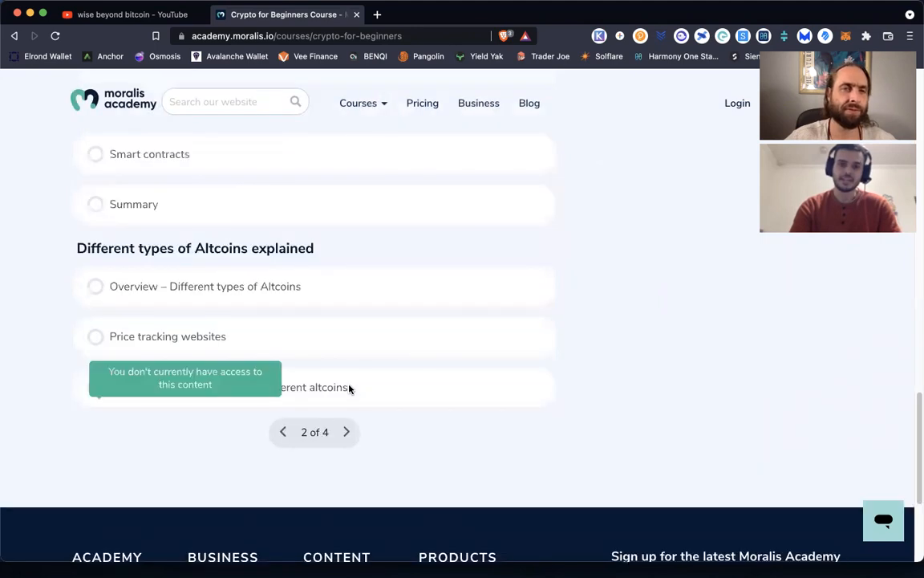
pyautogui.moveTo(180, 456)
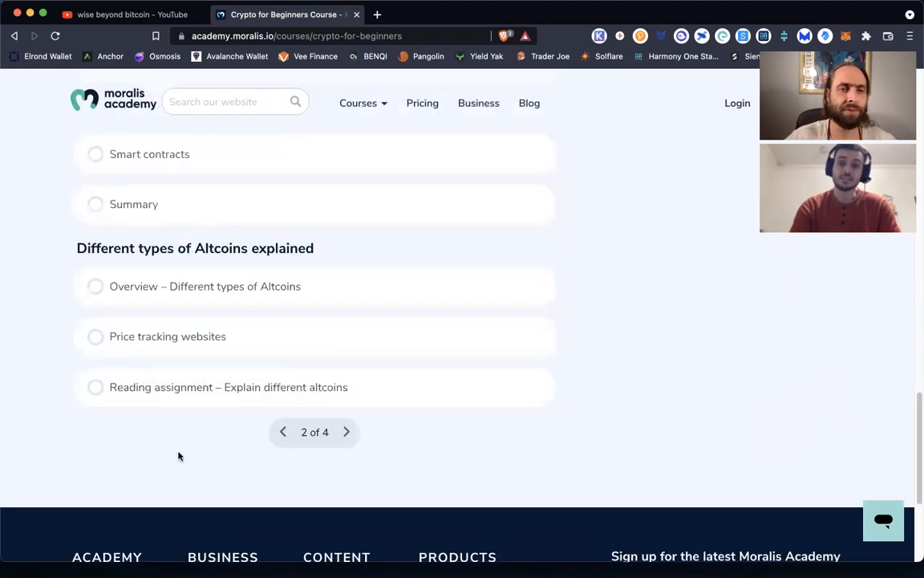
pyautogui.moveTo(376, 427)
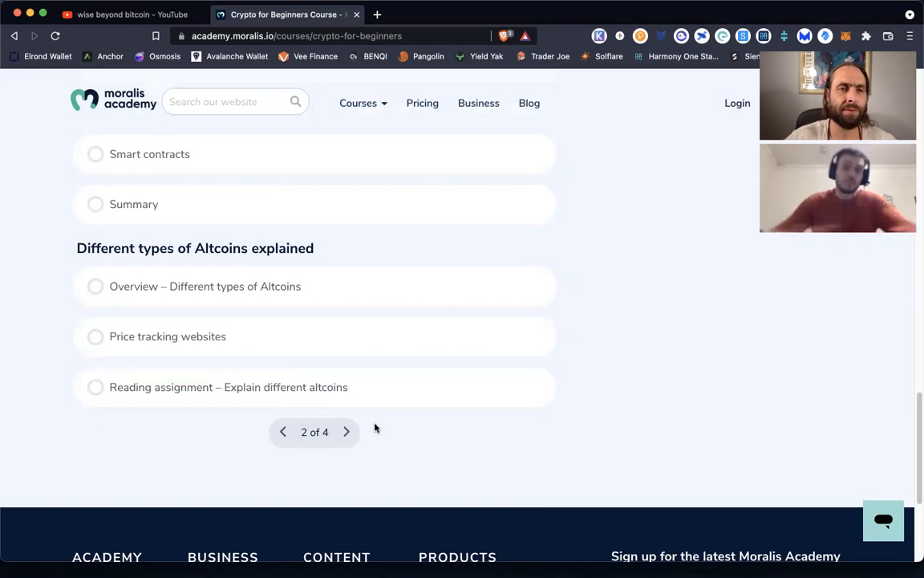
pyautogui.moveTo(346, 432)
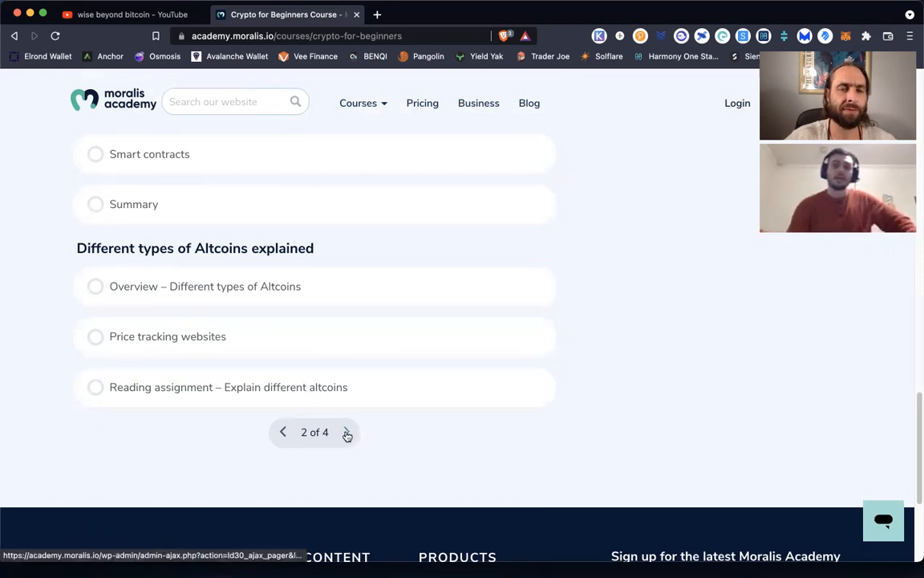
pyautogui.click(346, 433)
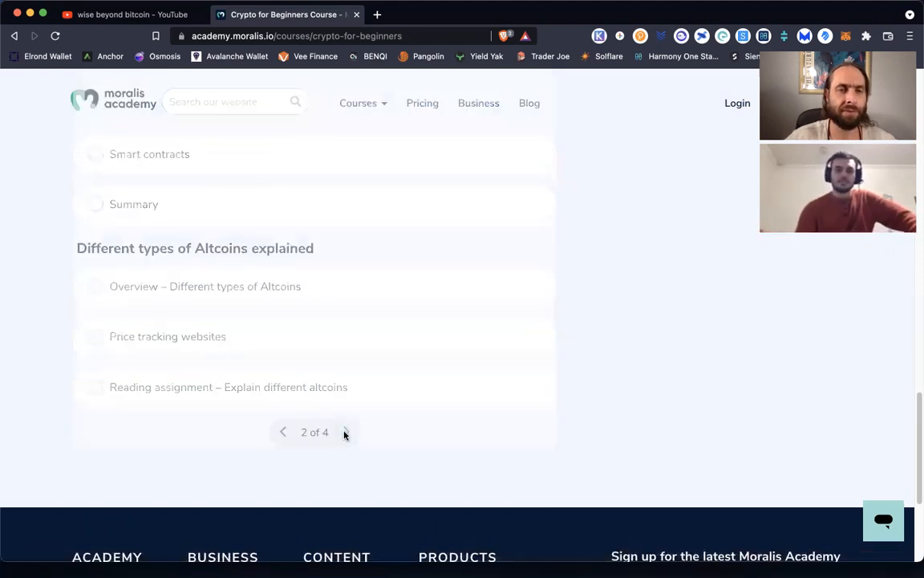
pyautogui.click(343, 433)
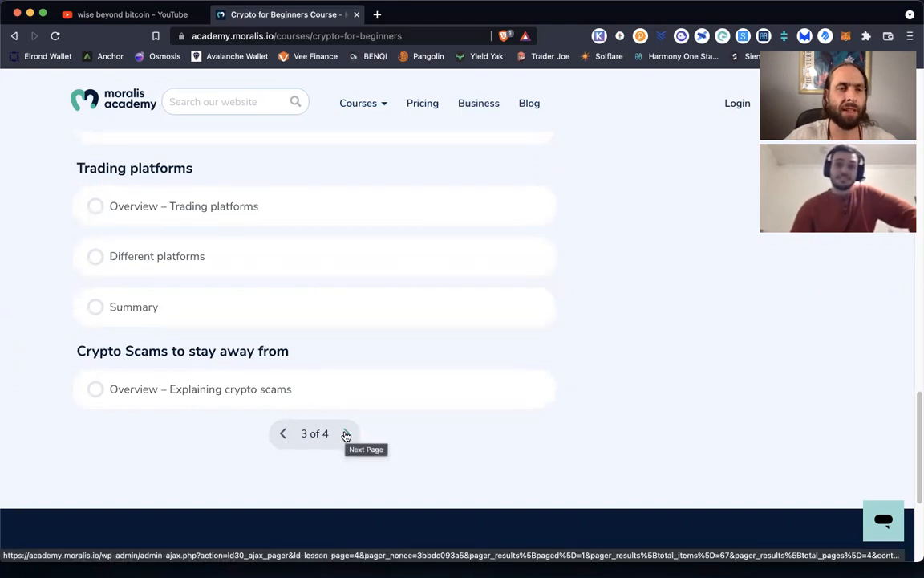
pyautogui.click(344, 433)
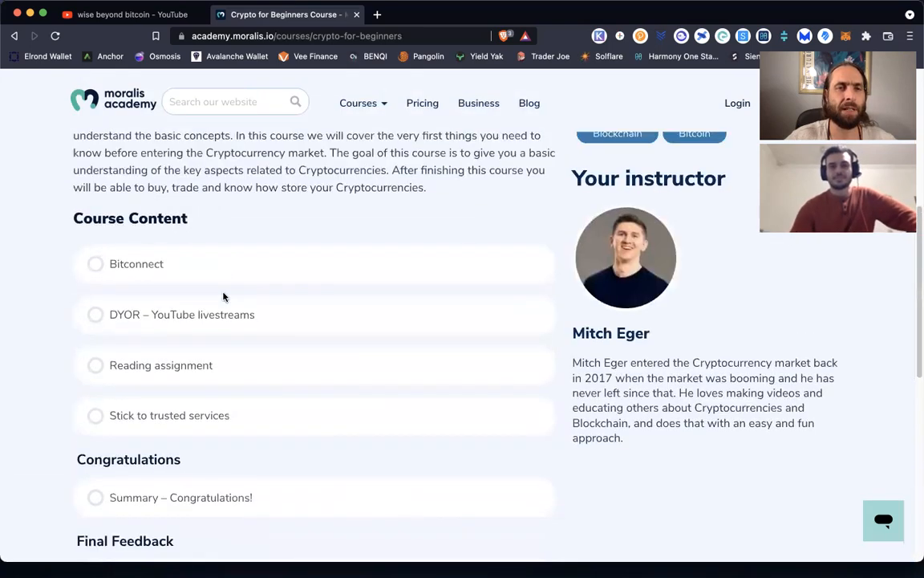
pyautogui.scroll(3)
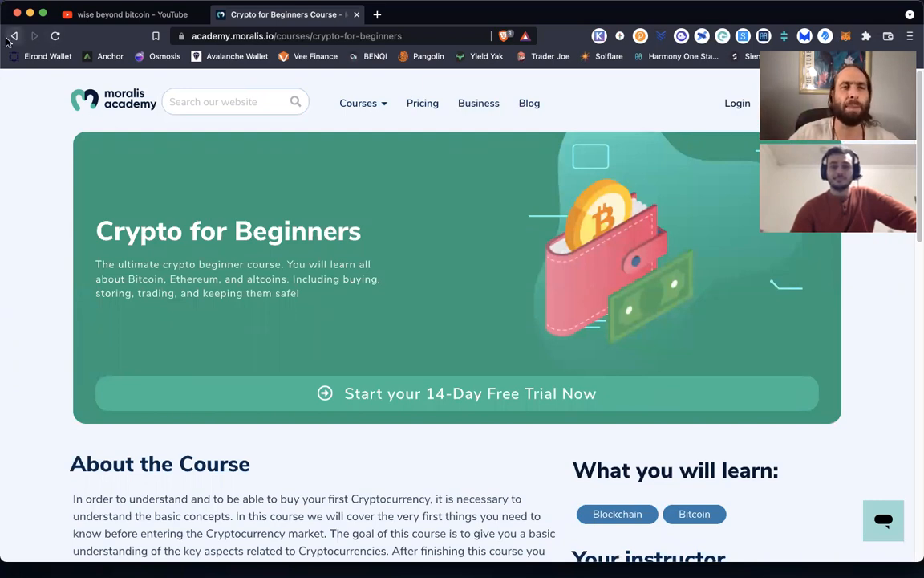
pyautogui.moveTo(14, 36)
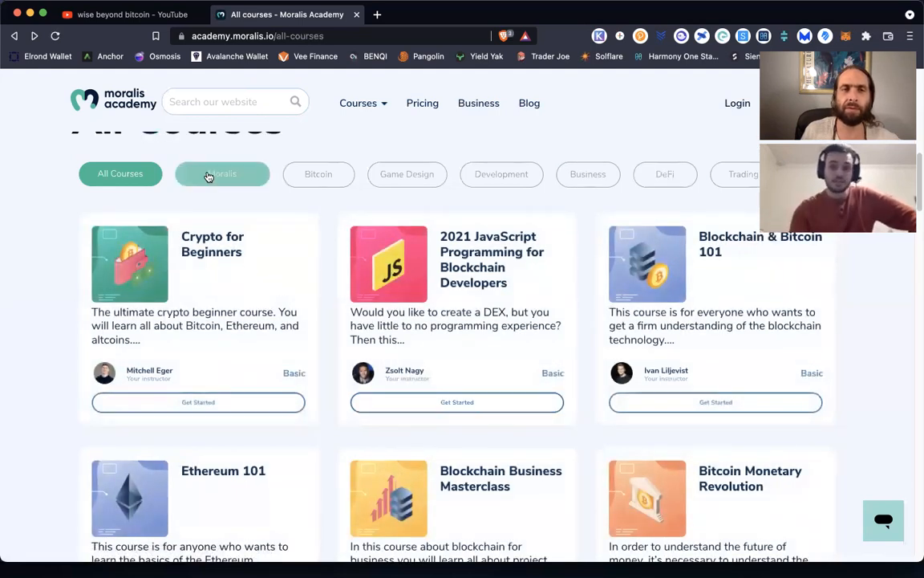
pyautogui.click(588, 173)
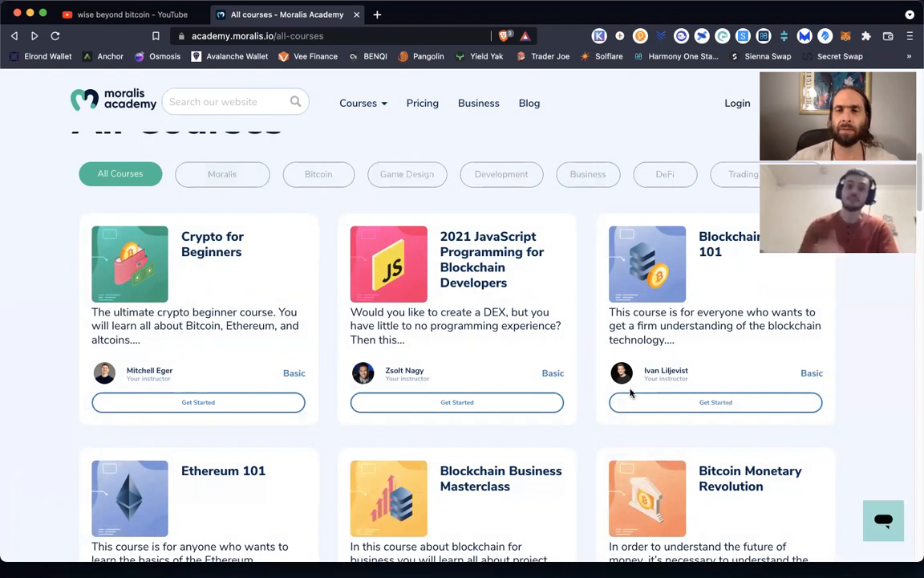
pyautogui.scroll(-3)
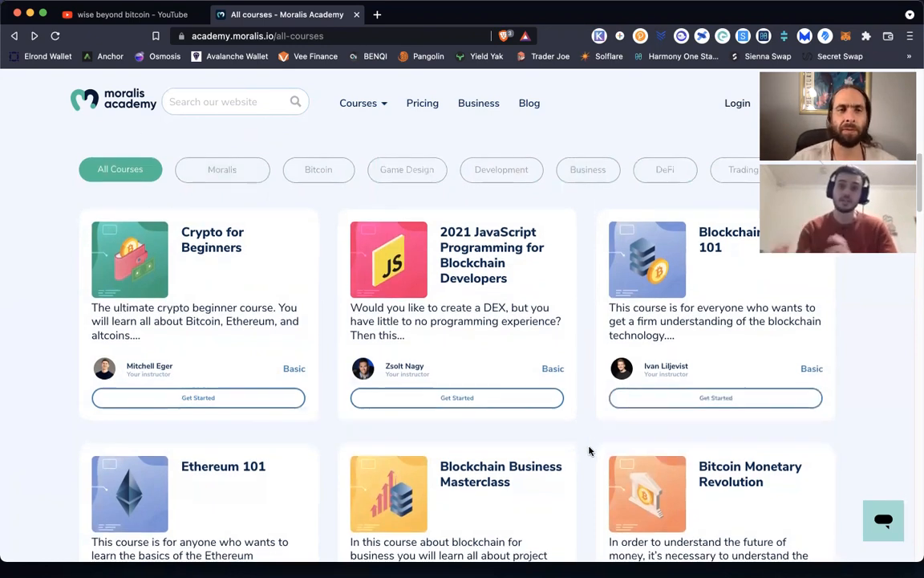
pyautogui.scroll(-3)
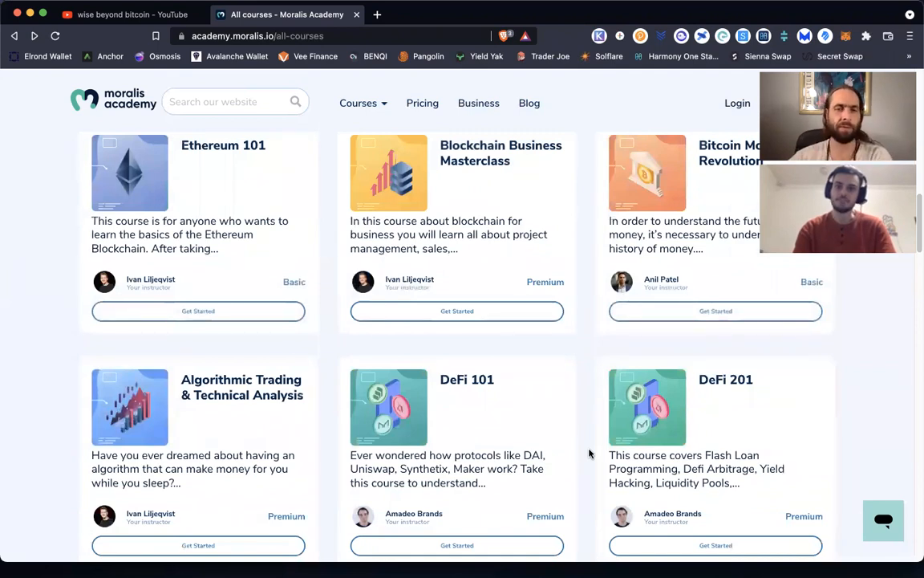
pyautogui.scroll(-3)
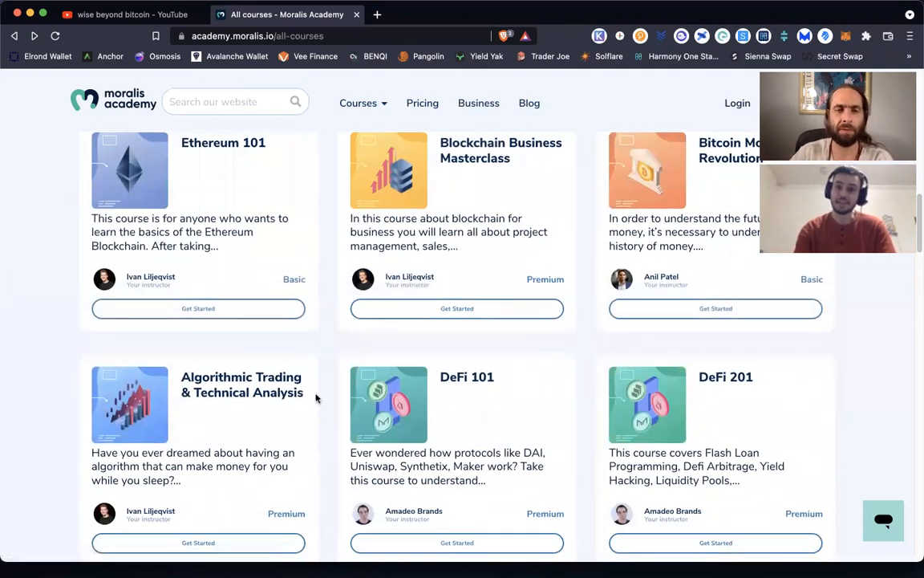
pyautogui.scroll(-3)
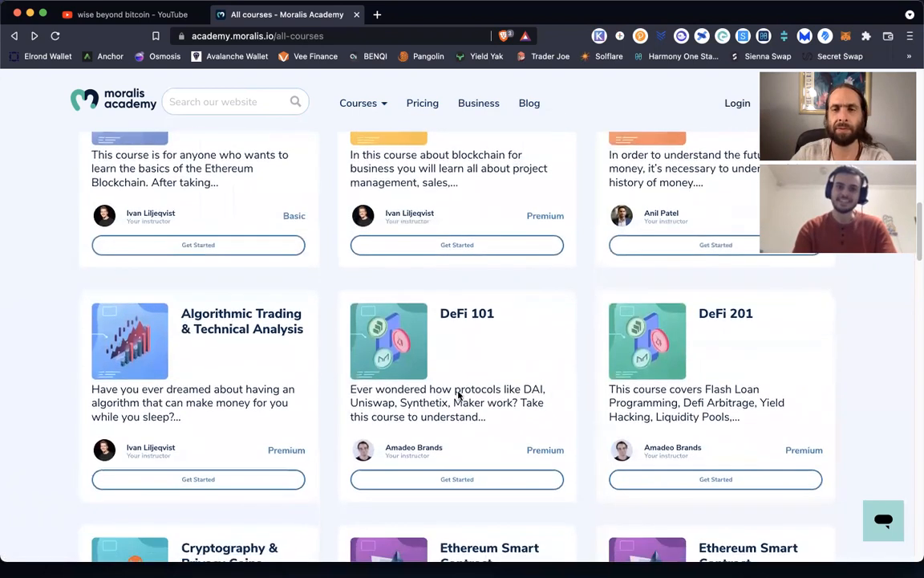
pyautogui.moveTo(593, 416)
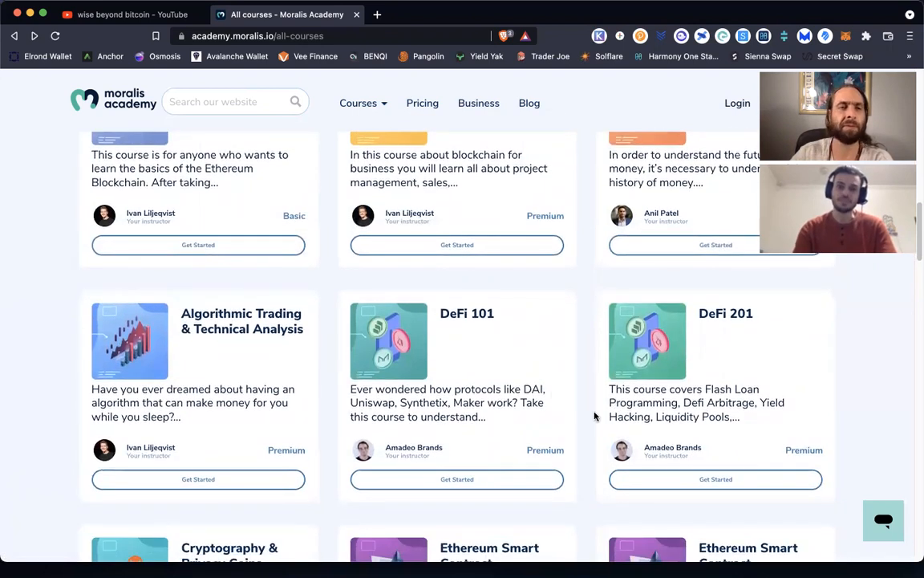
pyautogui.scroll(-3)
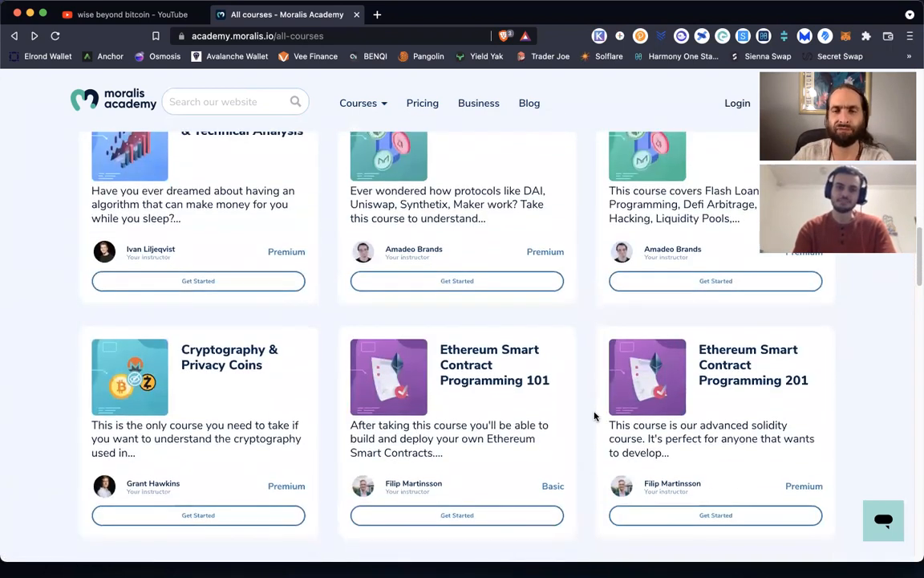
pyautogui.scroll(-3)
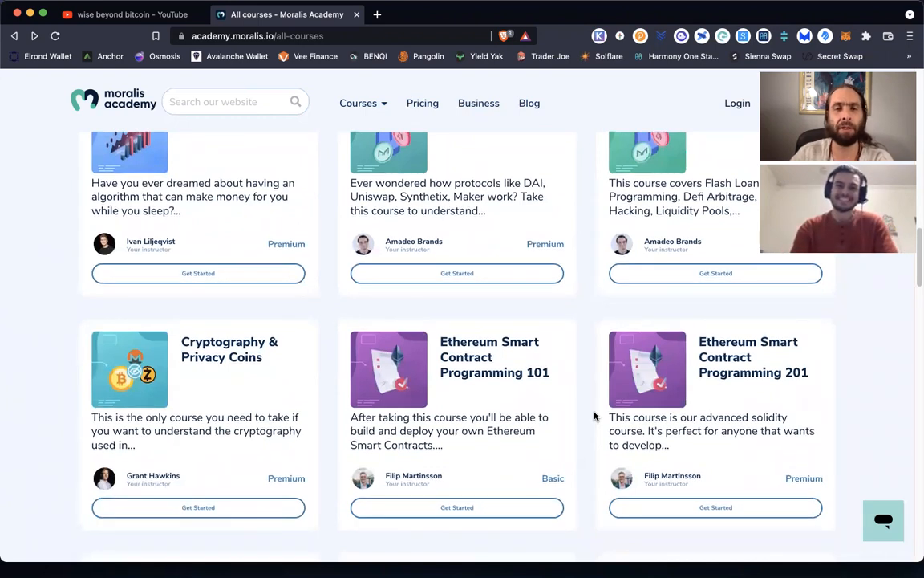
pyautogui.scroll(-3)
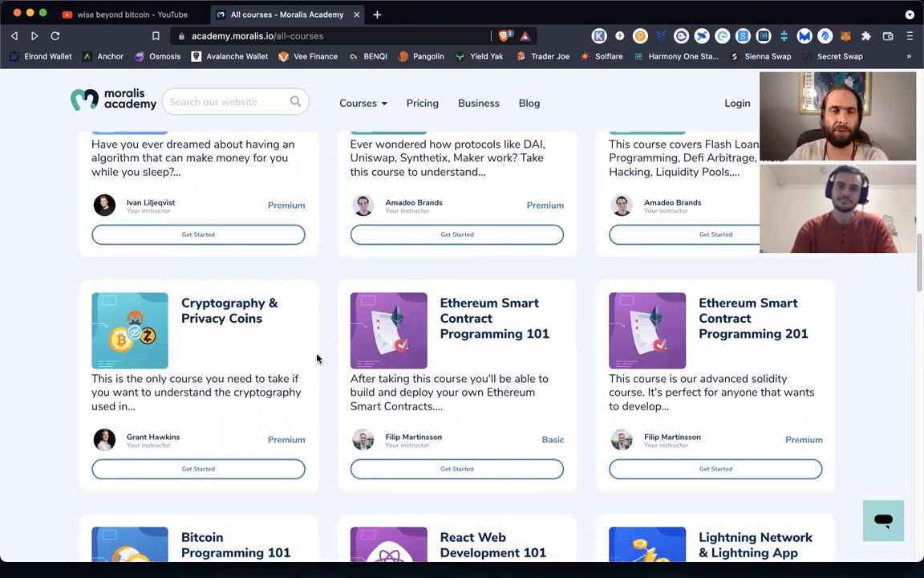
pyautogui.moveTo(63, 400)
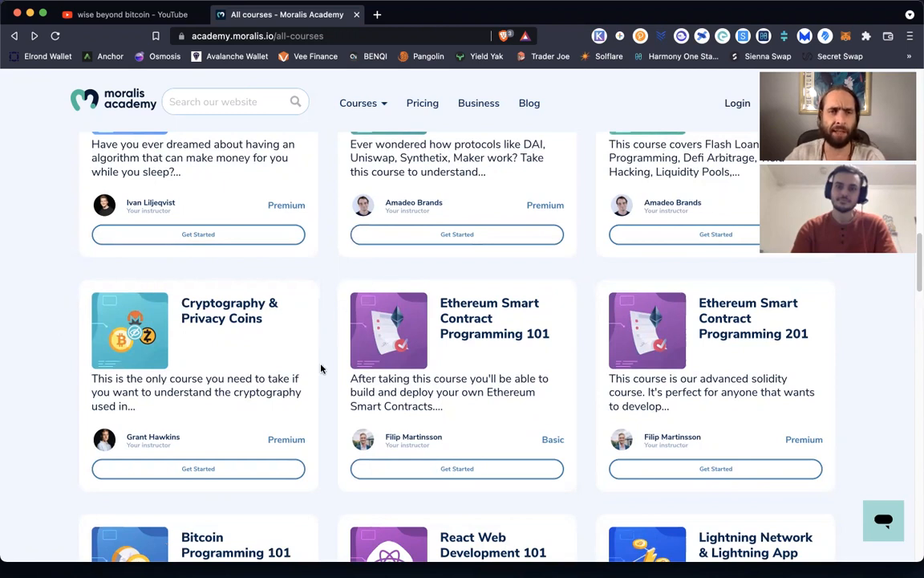
pyautogui.scroll(-3)
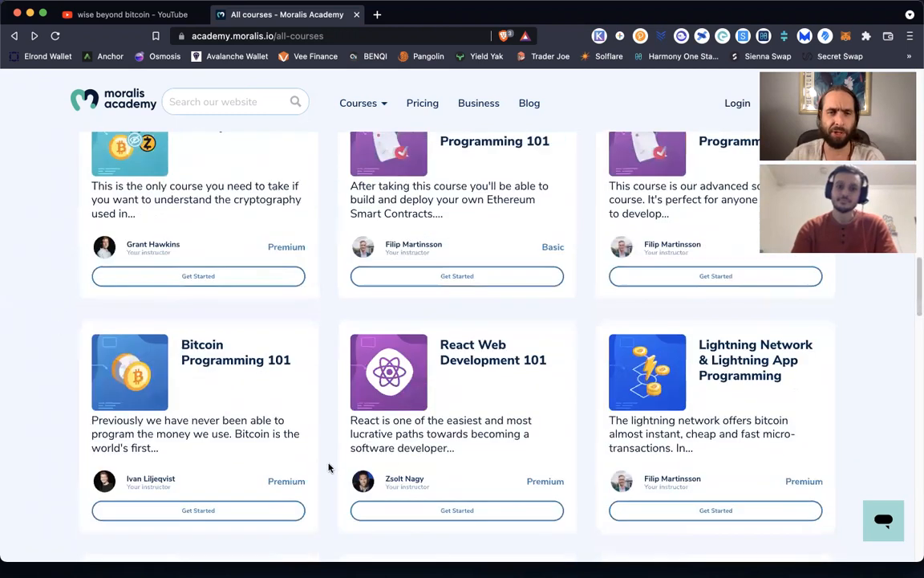
pyautogui.scroll(-3)
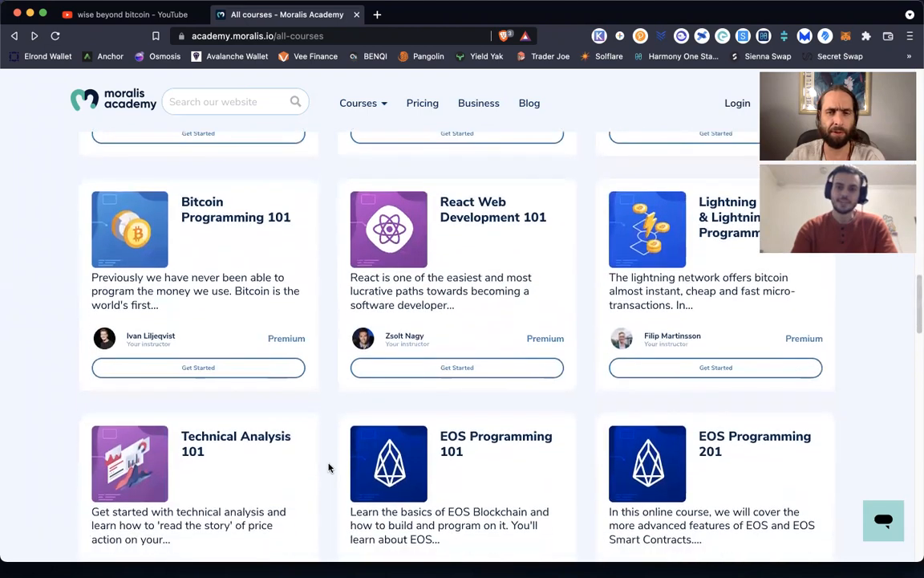
pyautogui.scroll(-3)
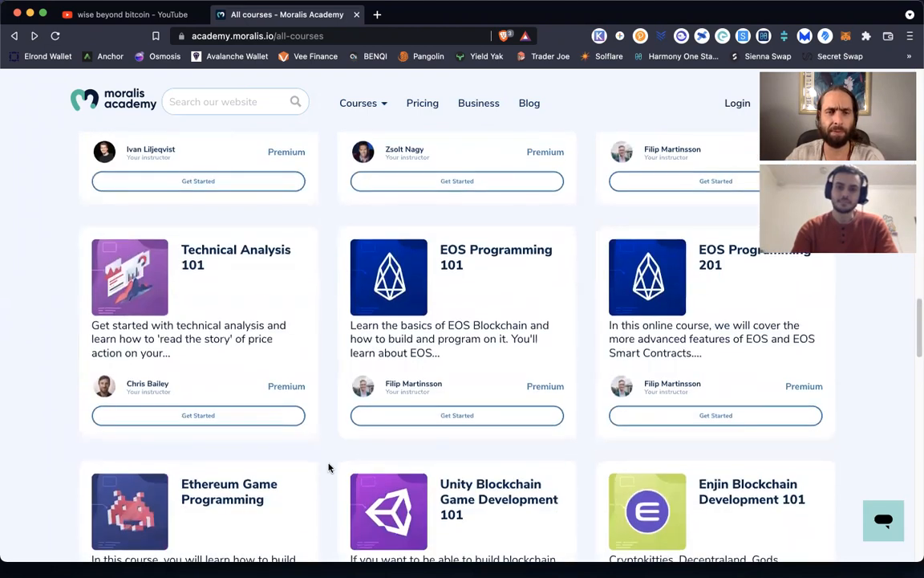
pyautogui.scroll(-3)
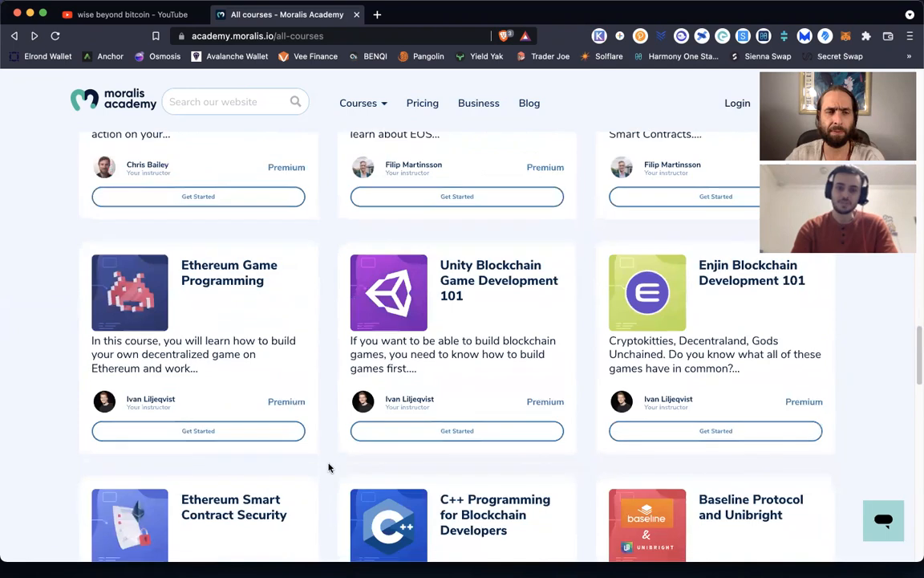
pyautogui.scroll(-3)
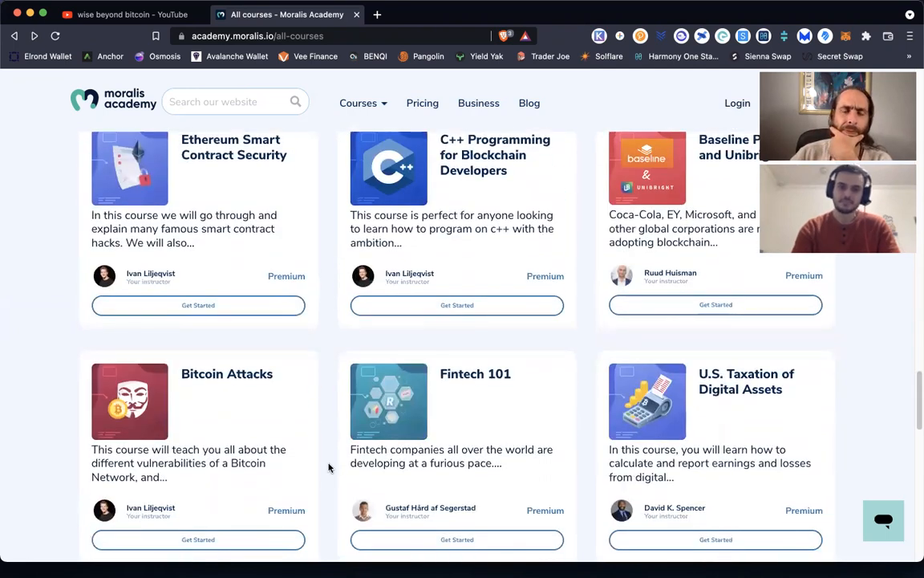
pyautogui.scroll(-3)
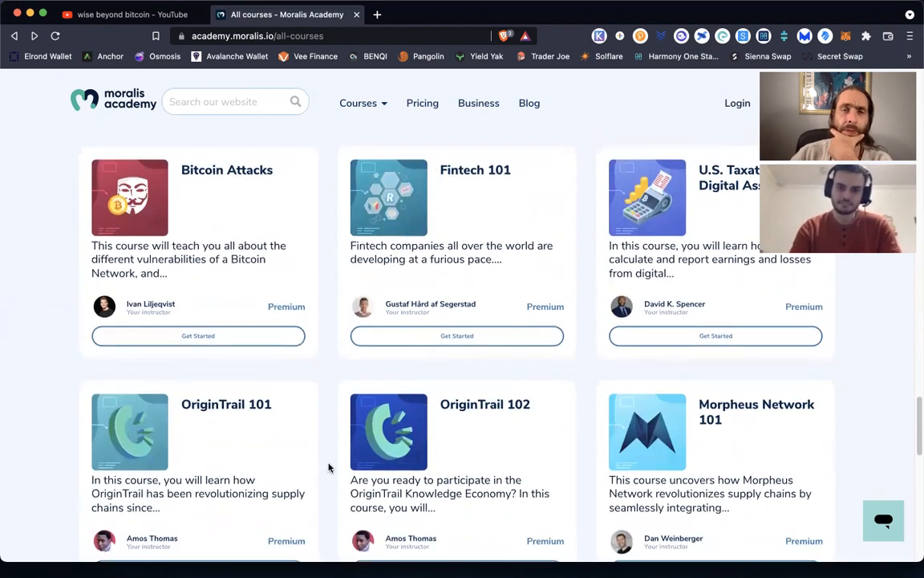
pyautogui.scroll(3)
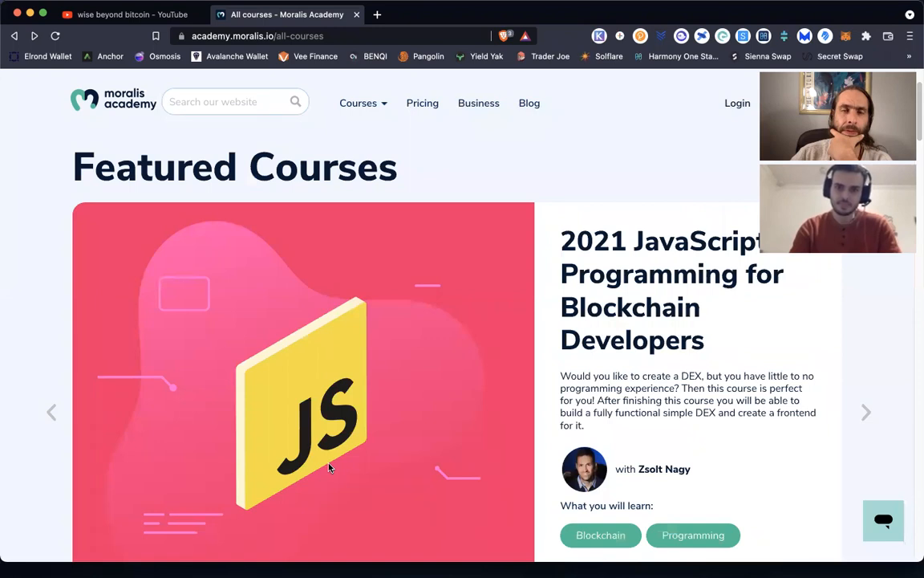
pyautogui.moveTo(405, 105)
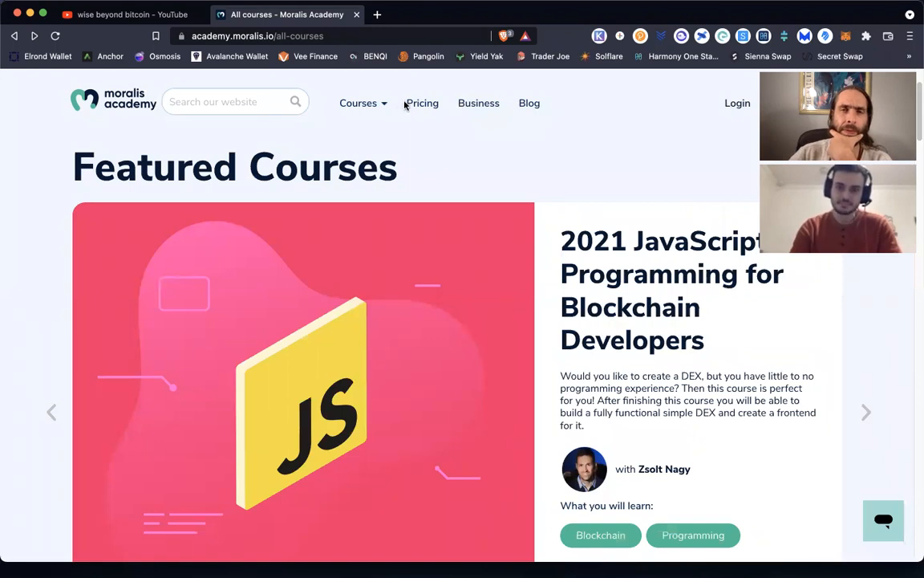
# Open the Pricing page showing annual Basic $22, Professional $117 and Premium $58 plans.
pyautogui.click(422, 103)
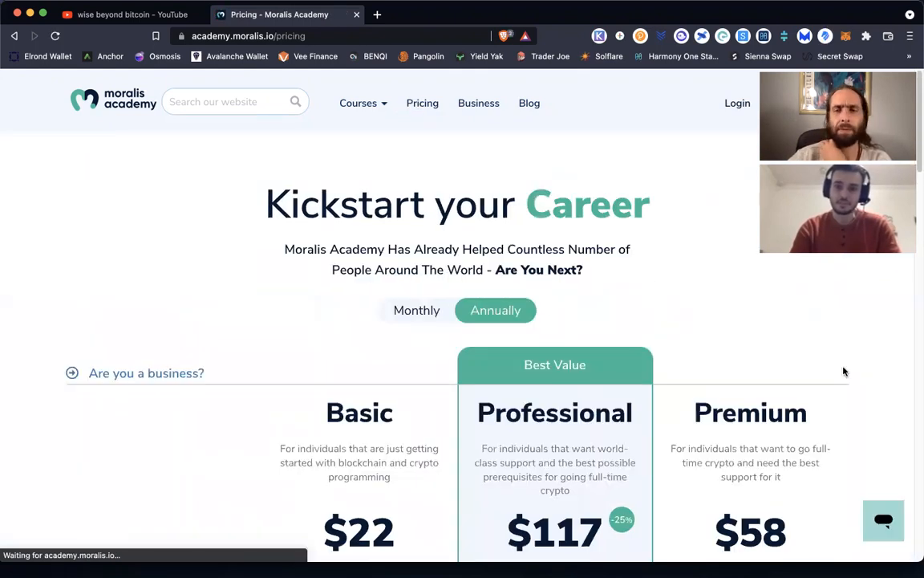
pyautogui.scroll(-3)
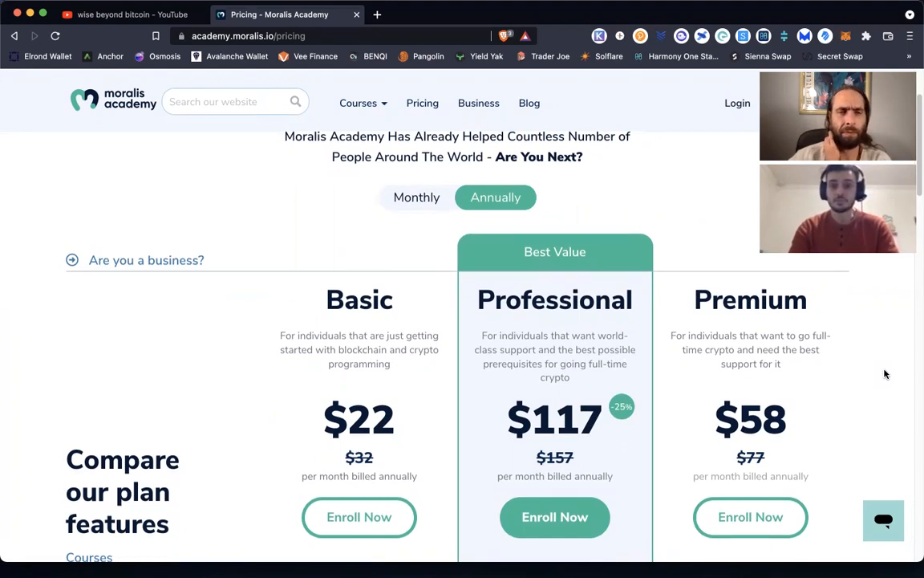
pyautogui.scroll(-3)
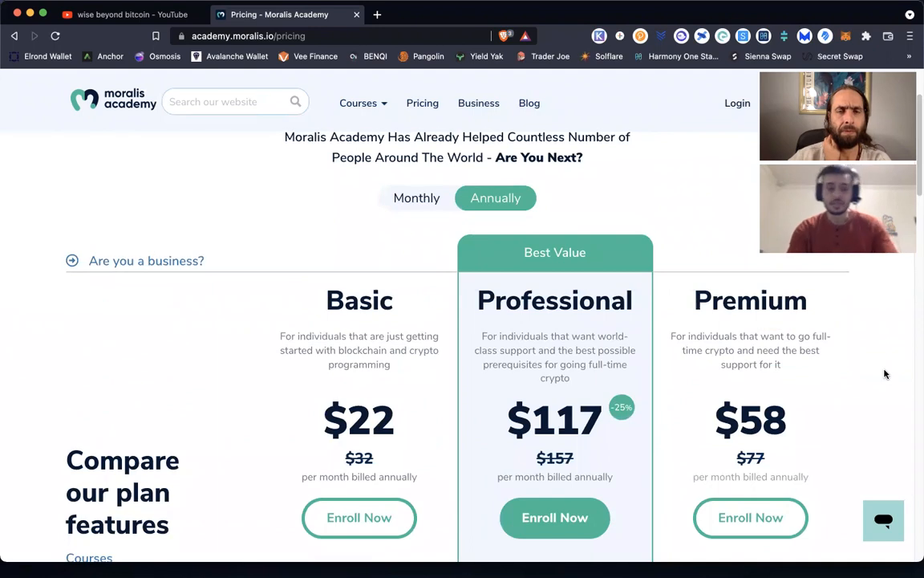
pyautogui.scroll(-3)
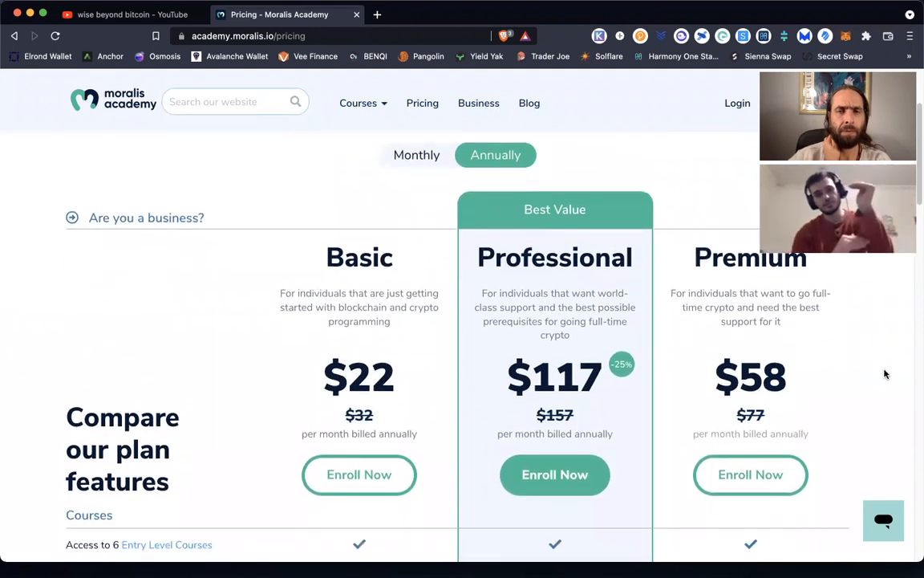
pyautogui.scroll(-3)
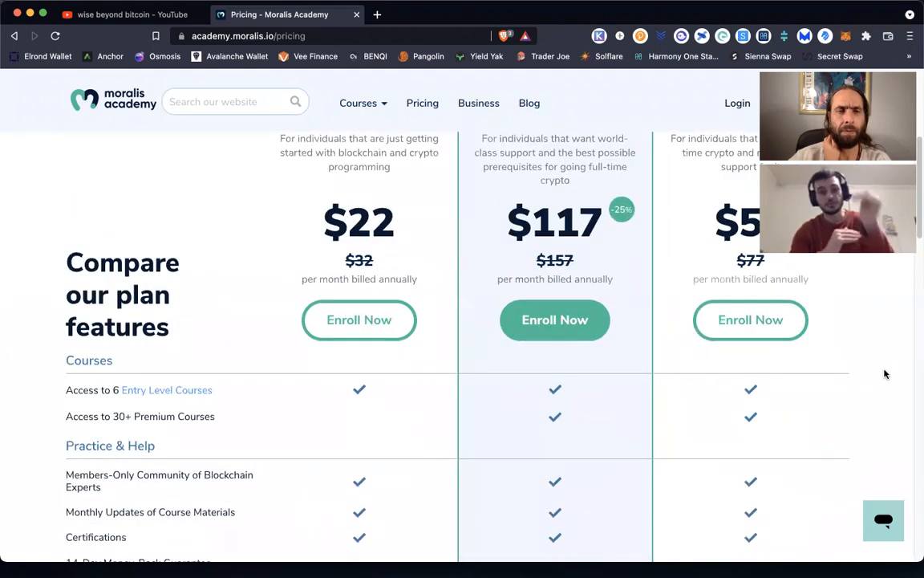
pyautogui.scroll(-3)
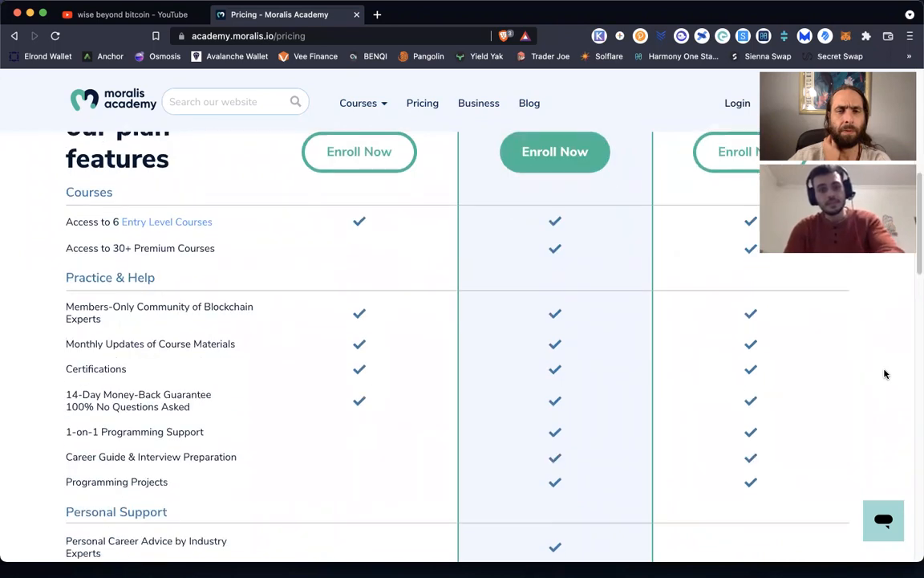
pyautogui.scroll(-3)
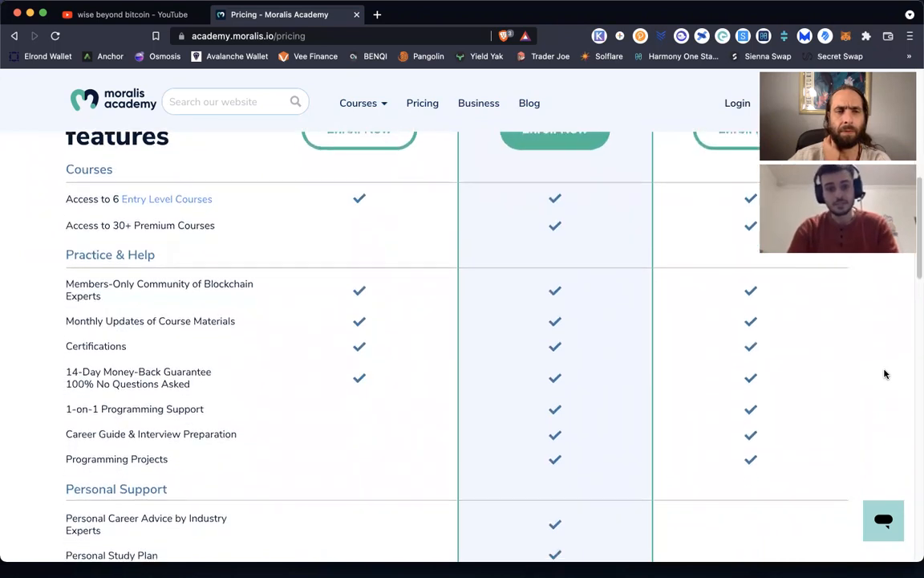
pyautogui.moveTo(642, 391)
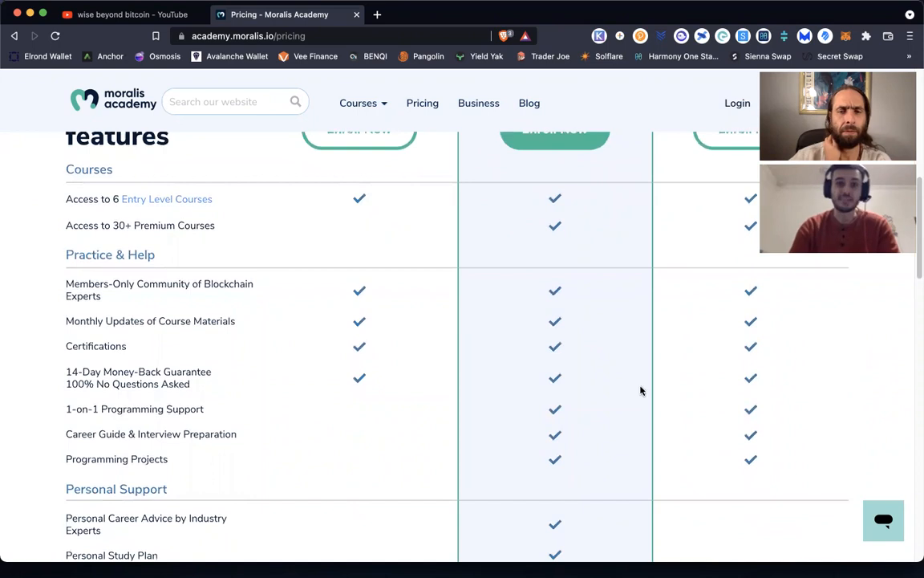
pyautogui.moveTo(61, 405)
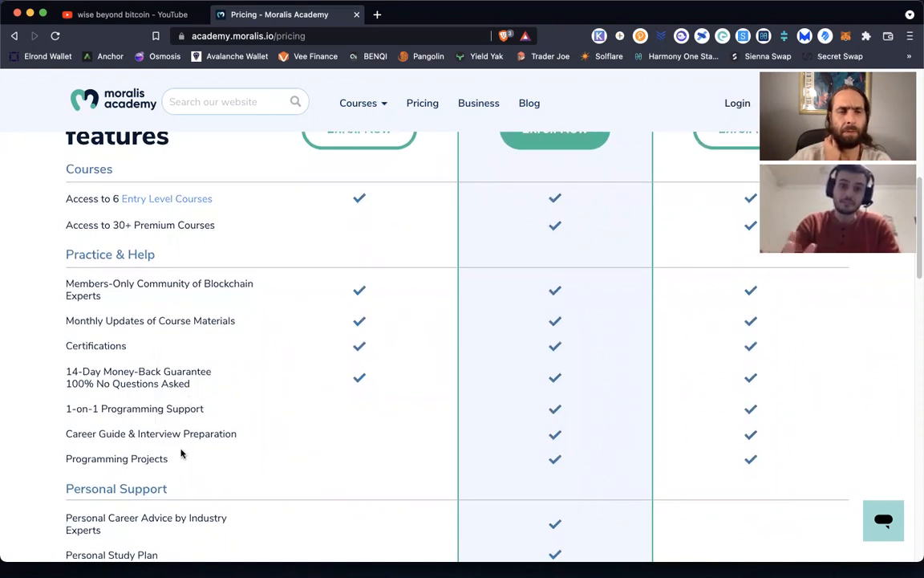
pyautogui.scroll(-3)
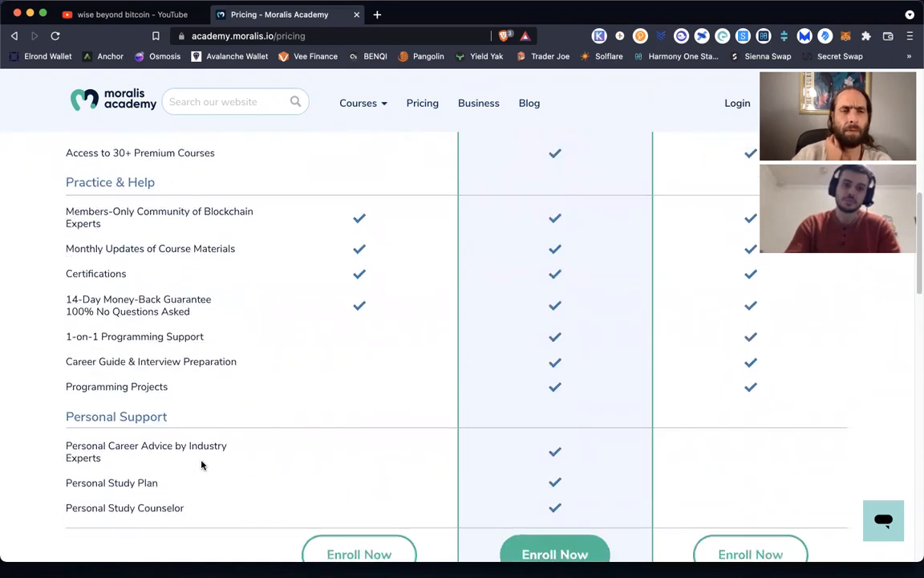
pyautogui.moveTo(138, 465)
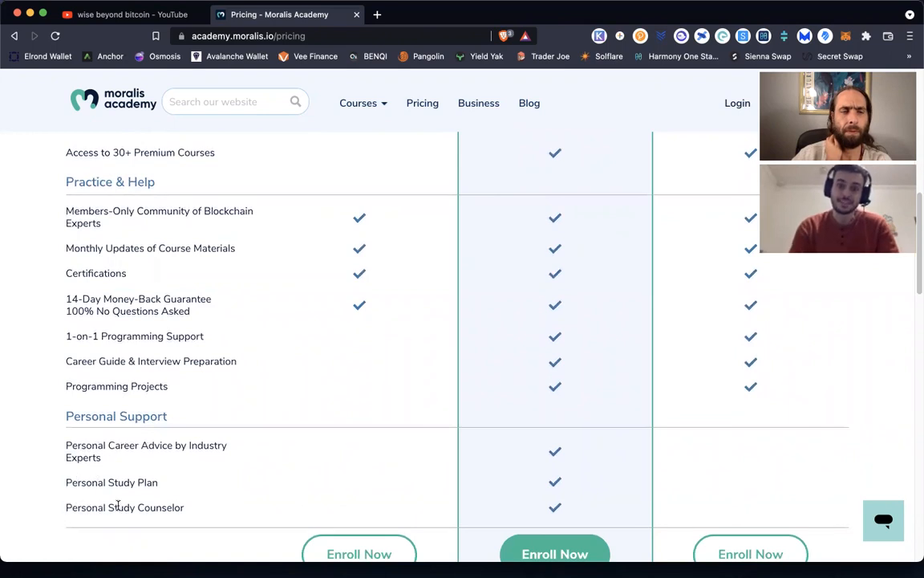
pyautogui.scroll(-3)
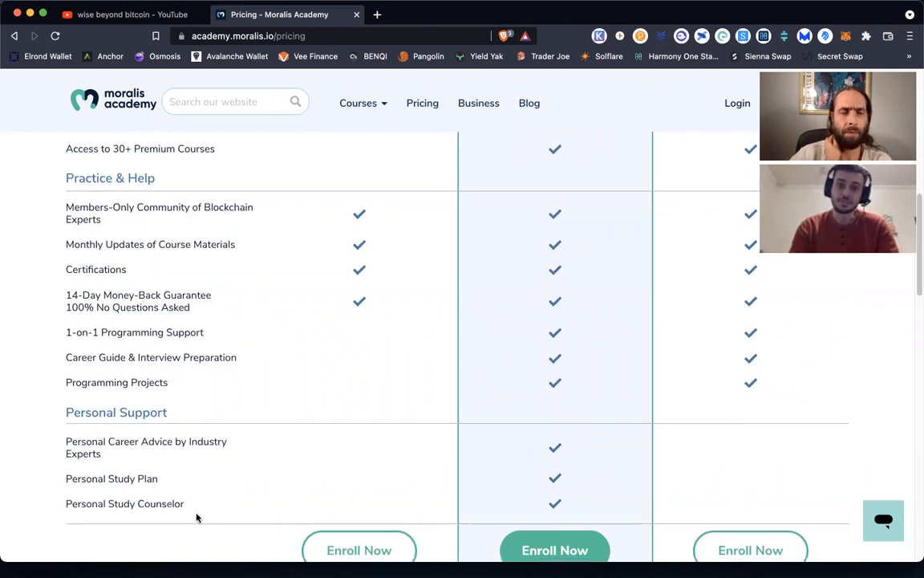
pyautogui.scroll(-3)
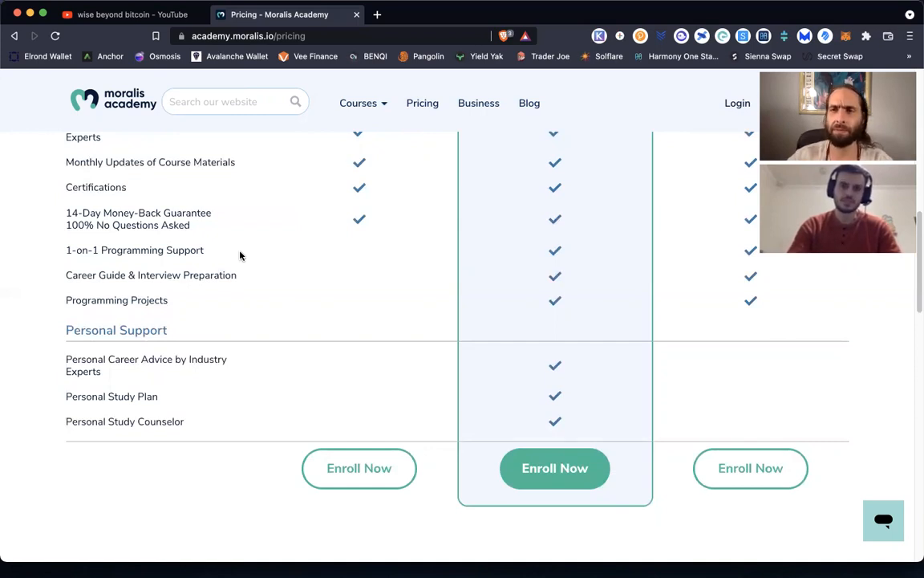
pyautogui.moveTo(237, 269)
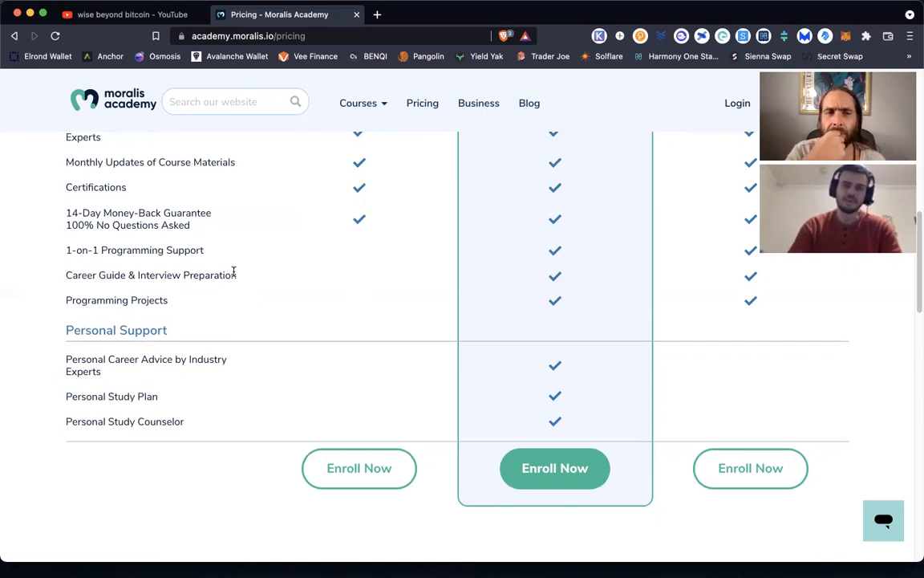
pyautogui.moveTo(242, 276)
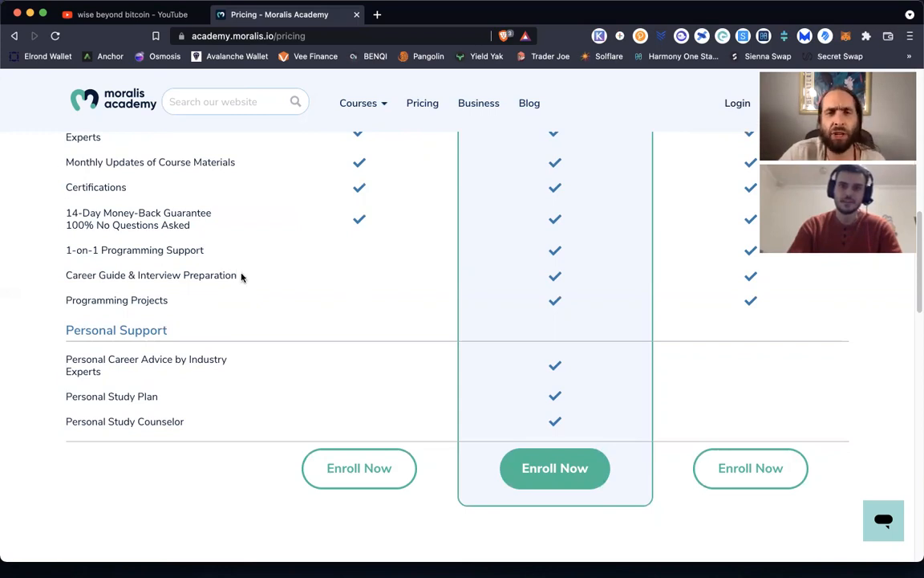
pyautogui.moveTo(572, 263)
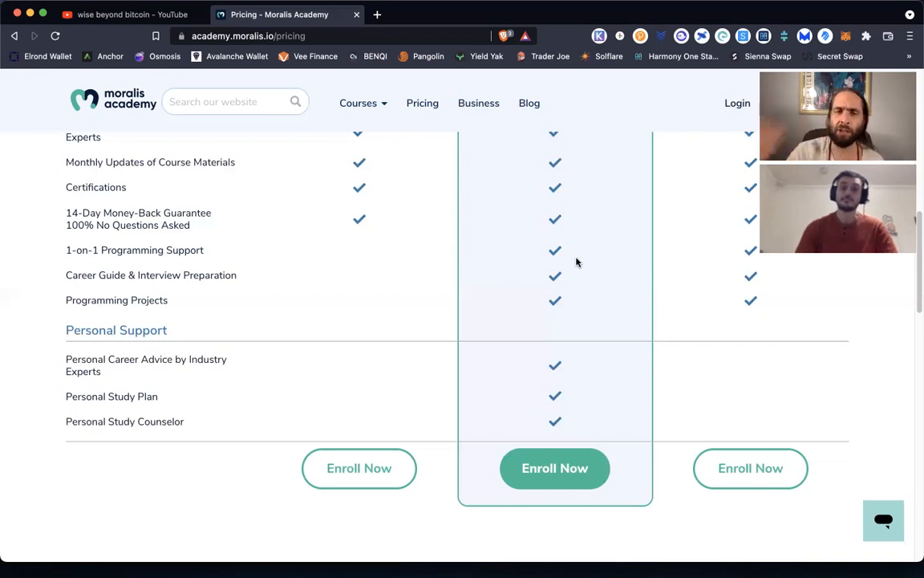
pyautogui.scroll(3)
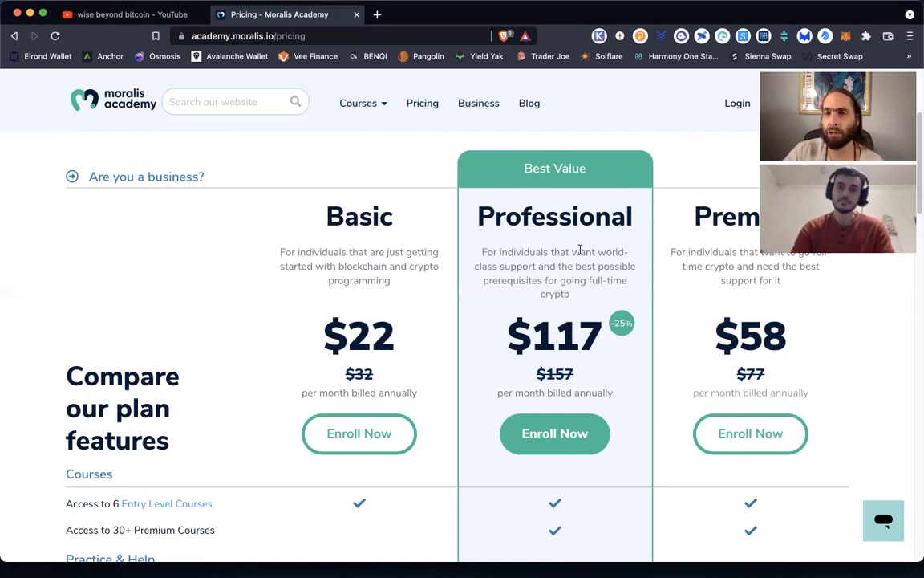
pyautogui.moveTo(582, 243)
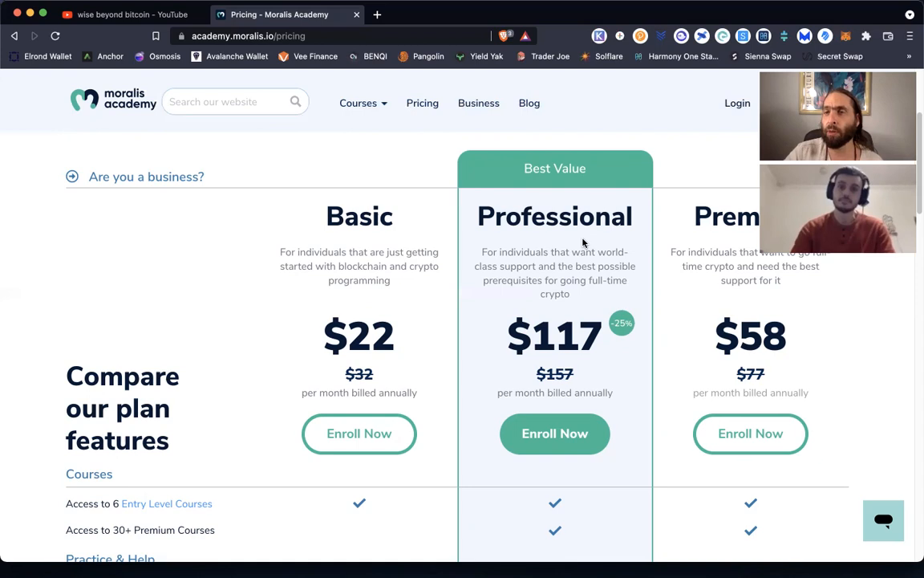
pyautogui.moveTo(324, 83)
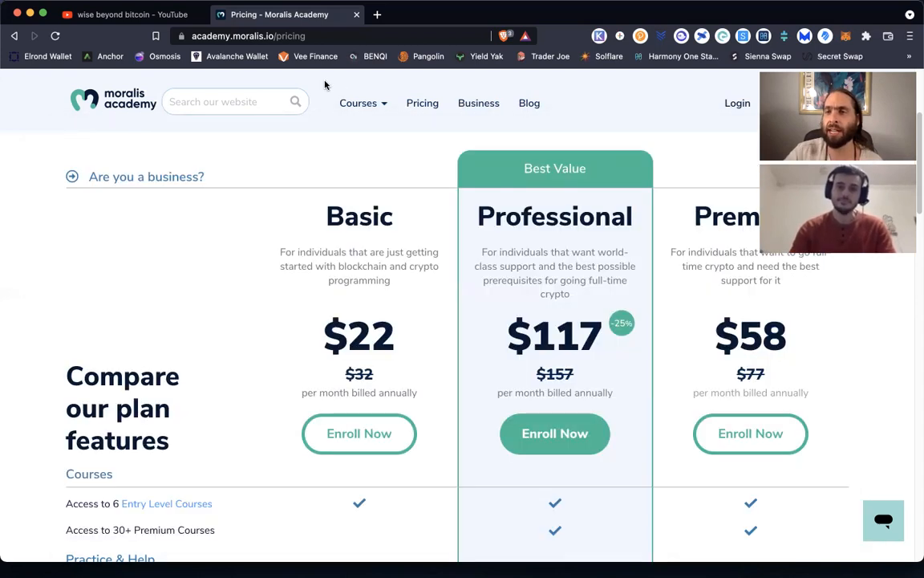
pyautogui.moveTo(550, 104)
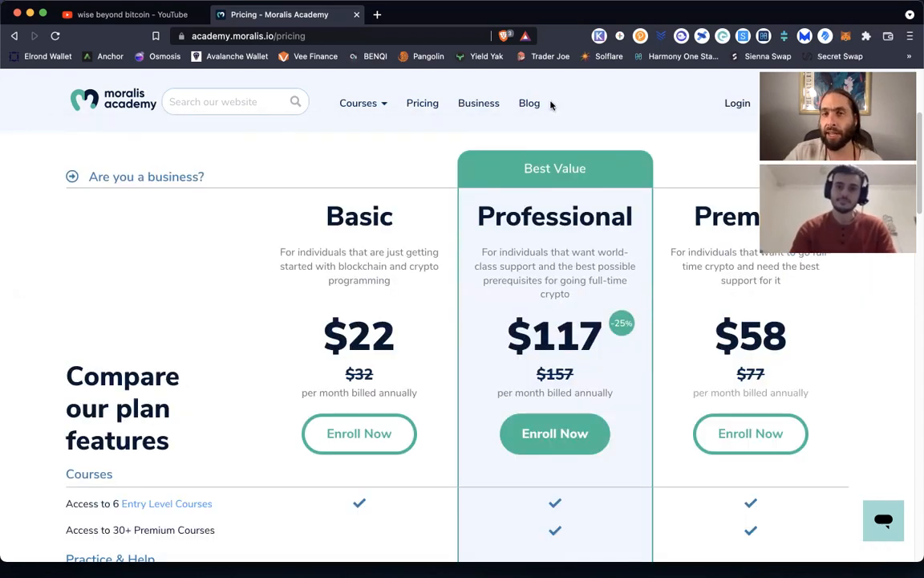
pyautogui.moveTo(435, 102)
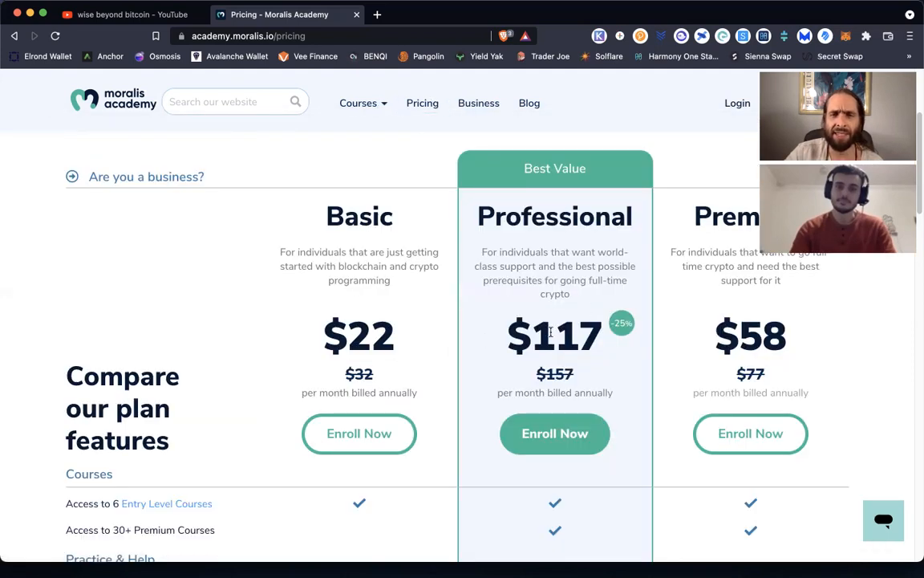
pyautogui.moveTo(513, 341)
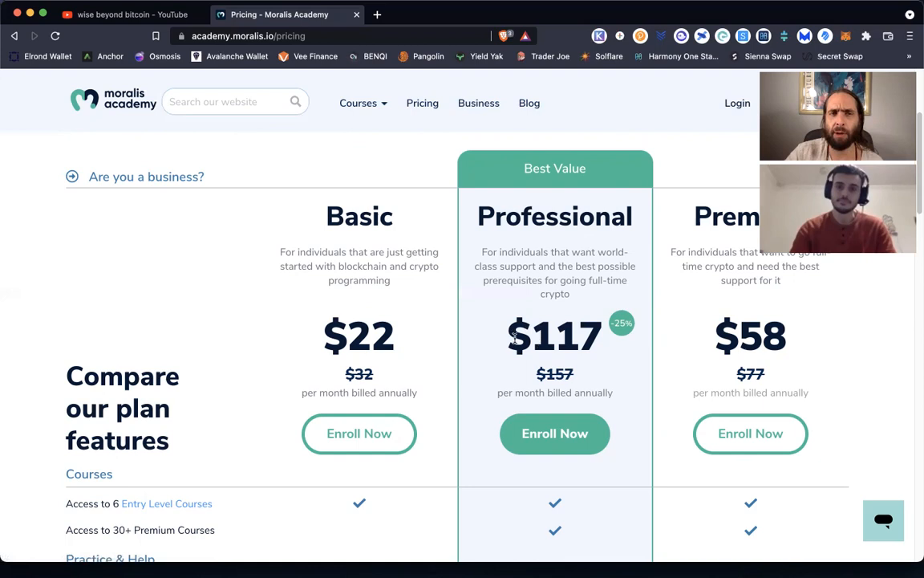
pyautogui.moveTo(608, 372)
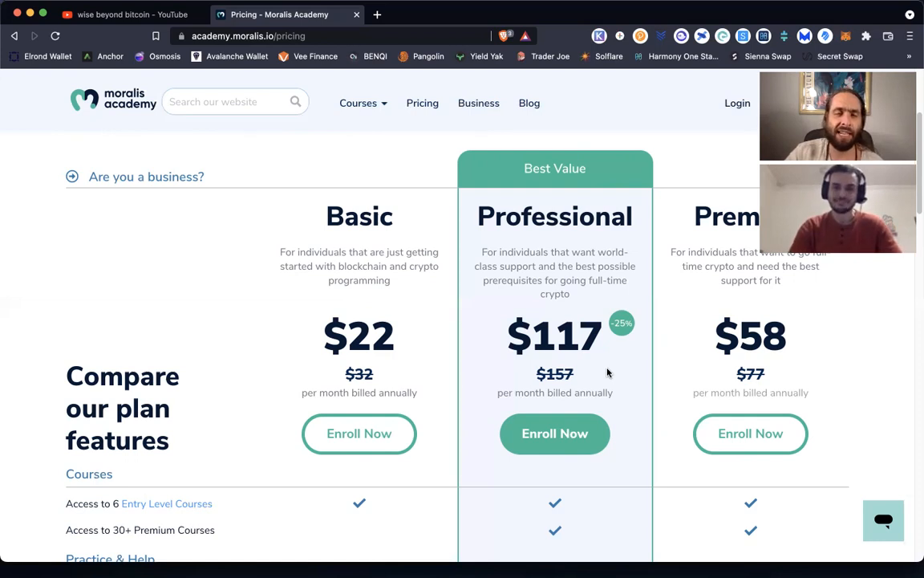
pyautogui.moveTo(218, 385)
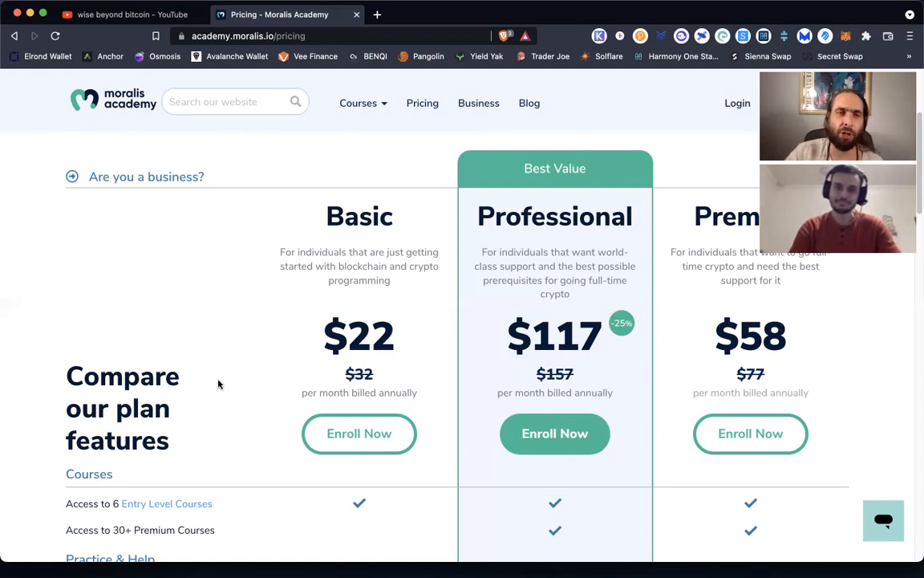
pyautogui.moveTo(81, 441)
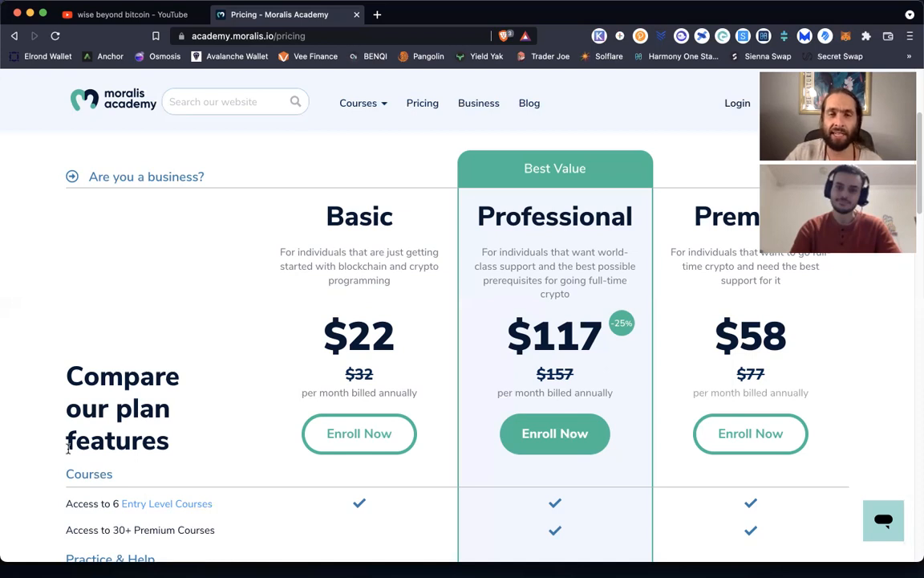
pyautogui.scroll(-3)
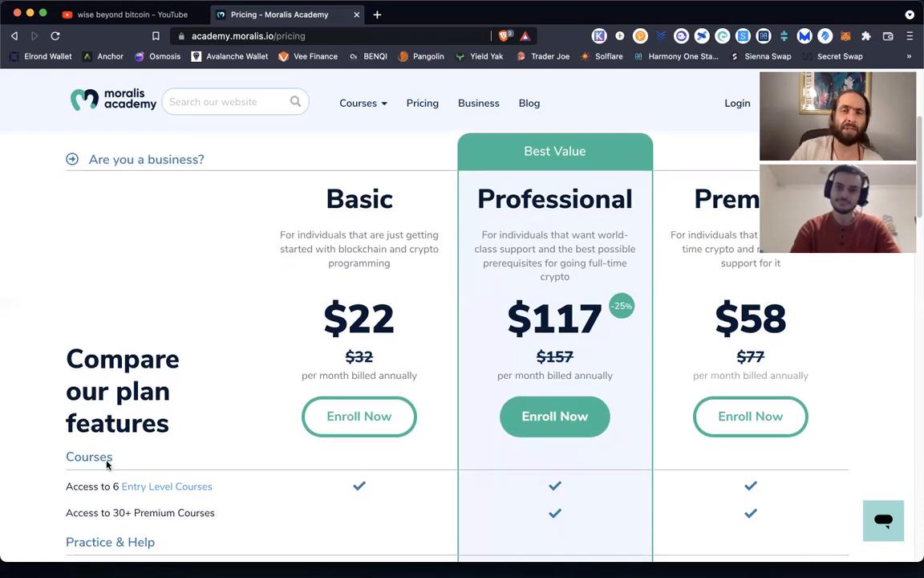
pyautogui.moveTo(103, 468)
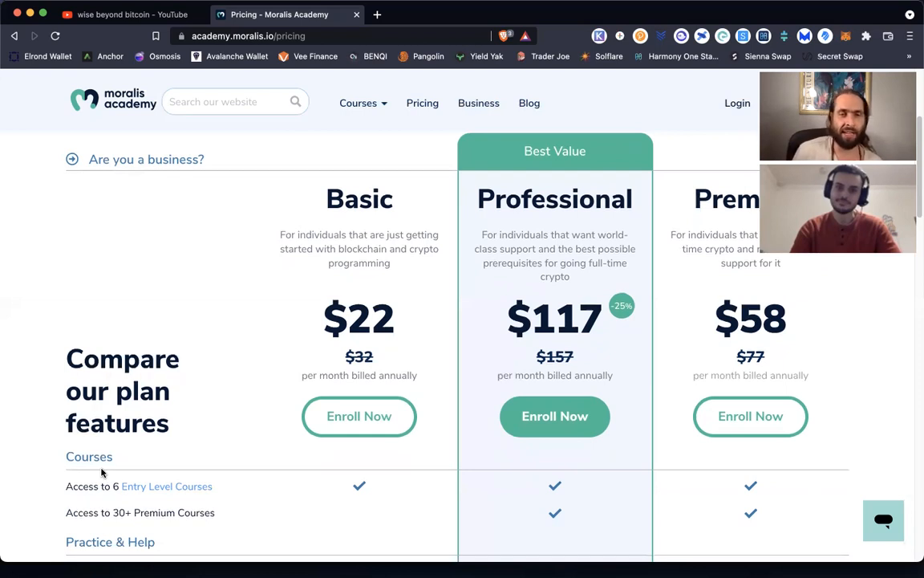
pyautogui.moveTo(53, 452)
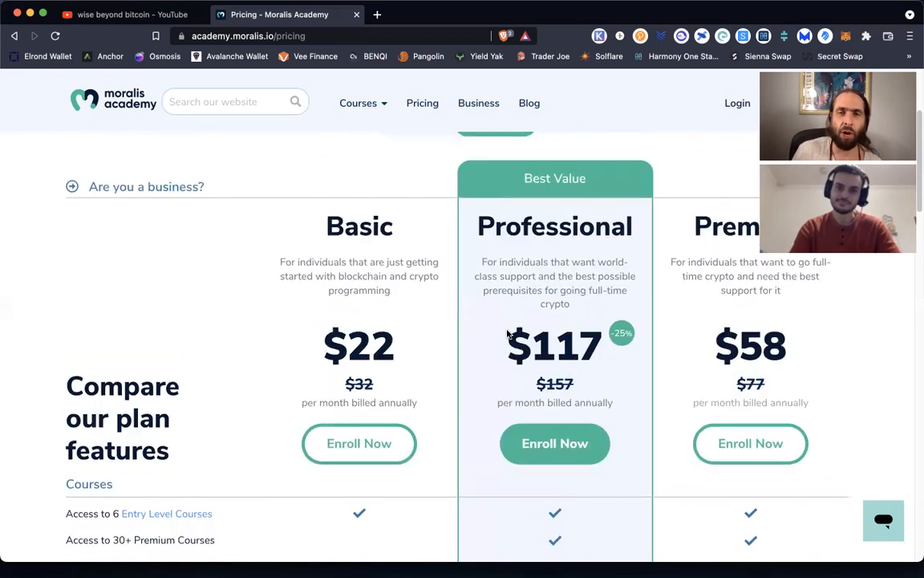
pyautogui.scroll(3)
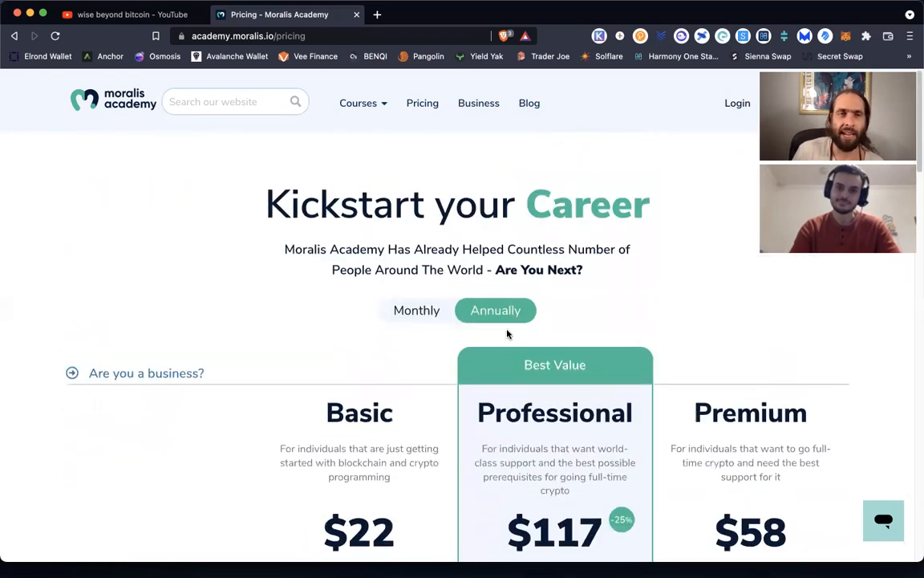
pyautogui.moveTo(532, 315)
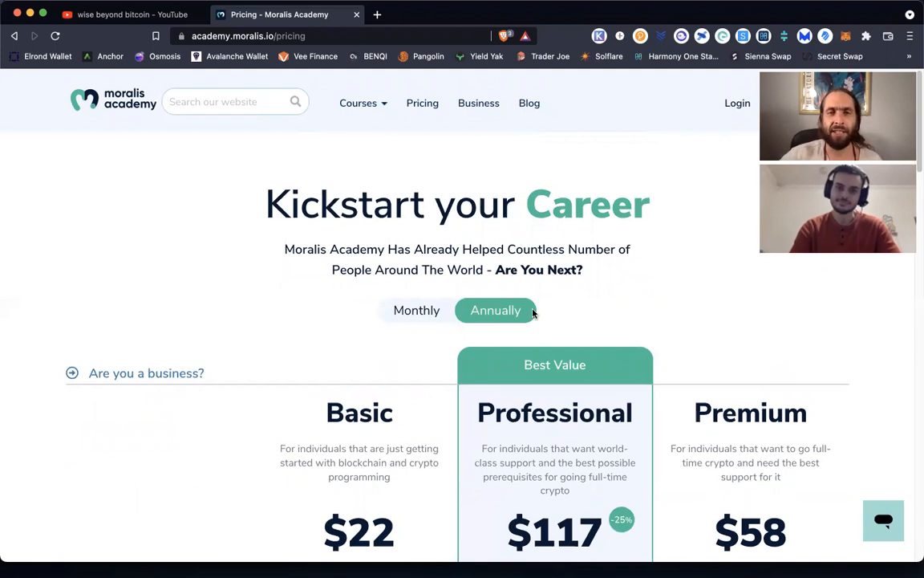
pyautogui.moveTo(564, 357)
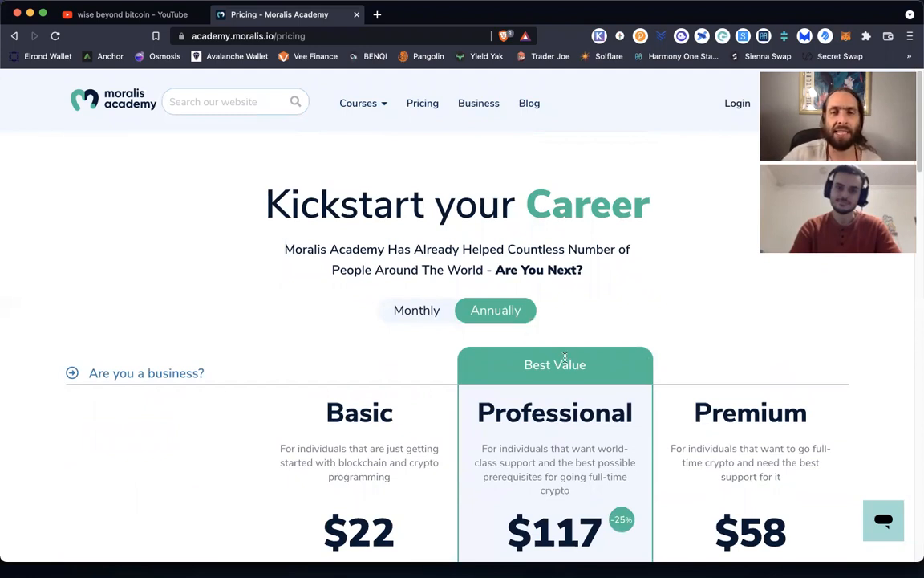
pyautogui.scroll(-3)
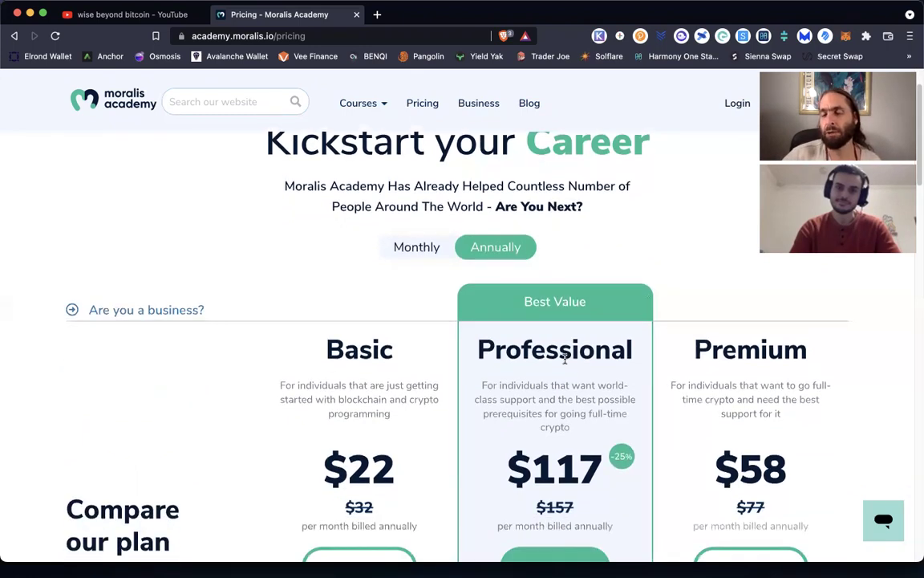
pyautogui.scroll(-3)
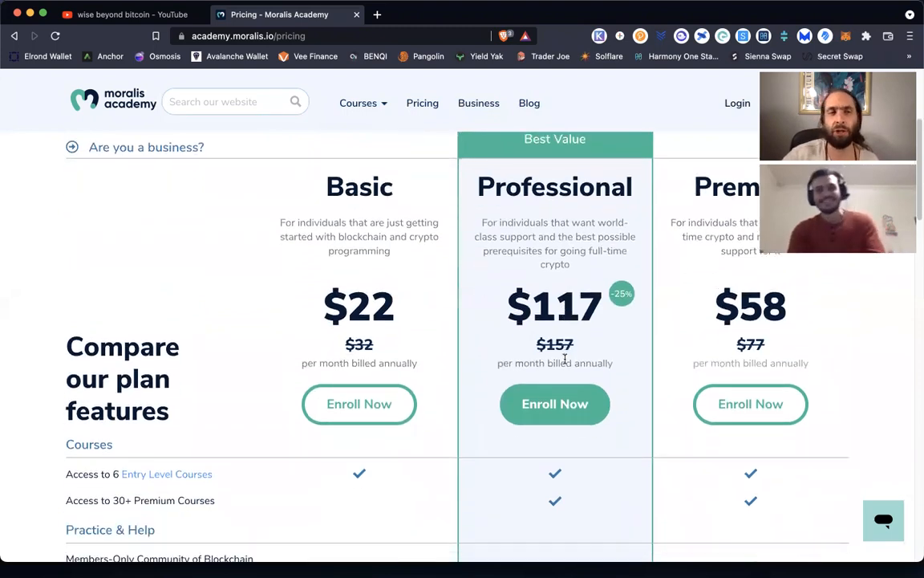
pyautogui.scroll(-3)
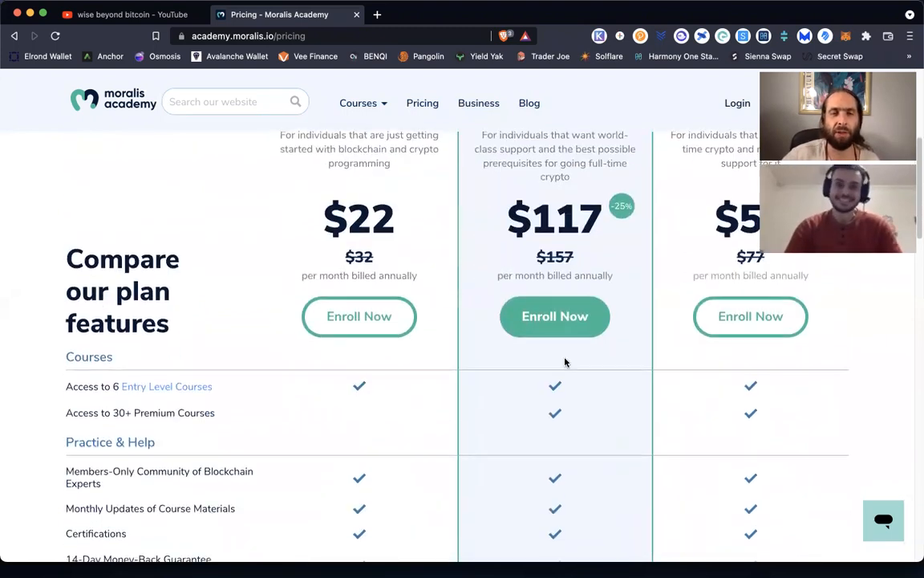
pyautogui.scroll(-3)
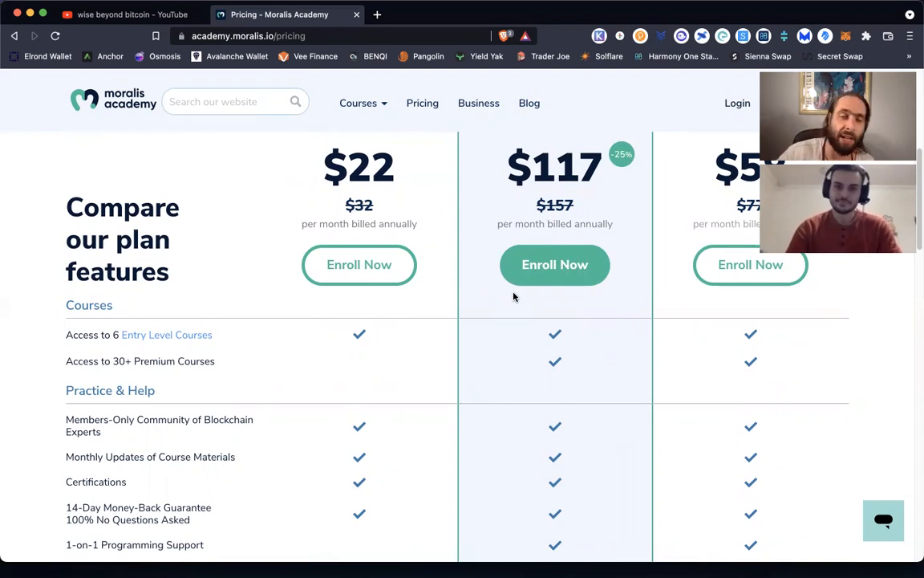
pyautogui.scroll(-3)
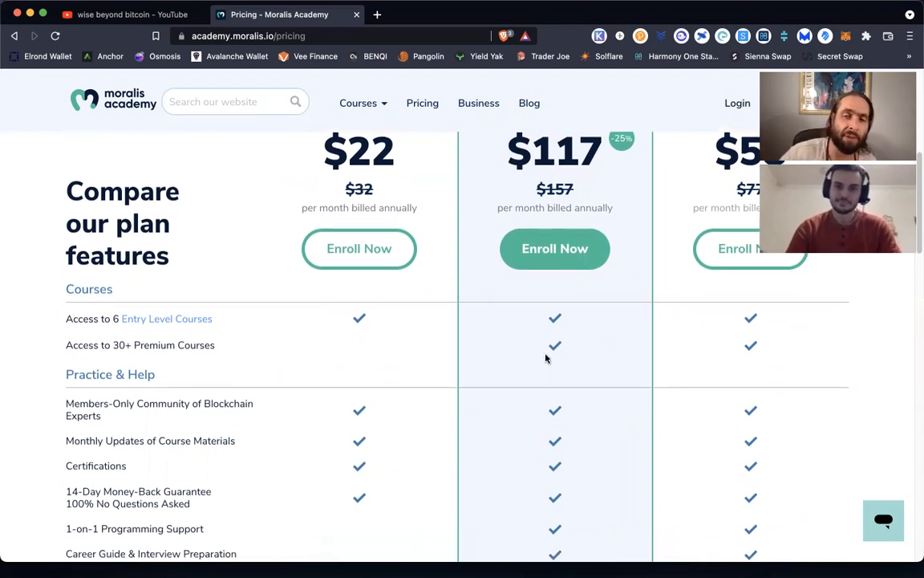
pyautogui.scroll(-3)
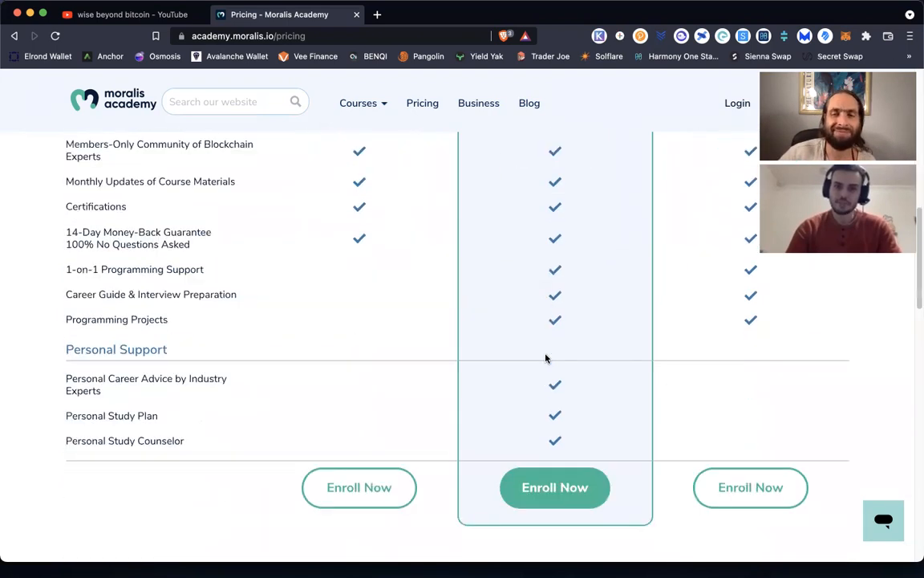
pyautogui.scroll(3)
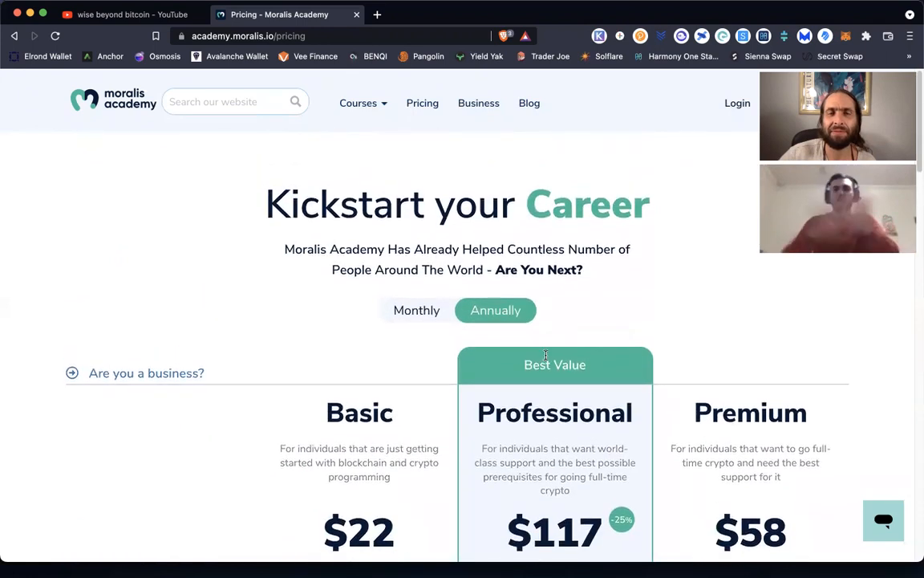
pyautogui.moveTo(368, 123)
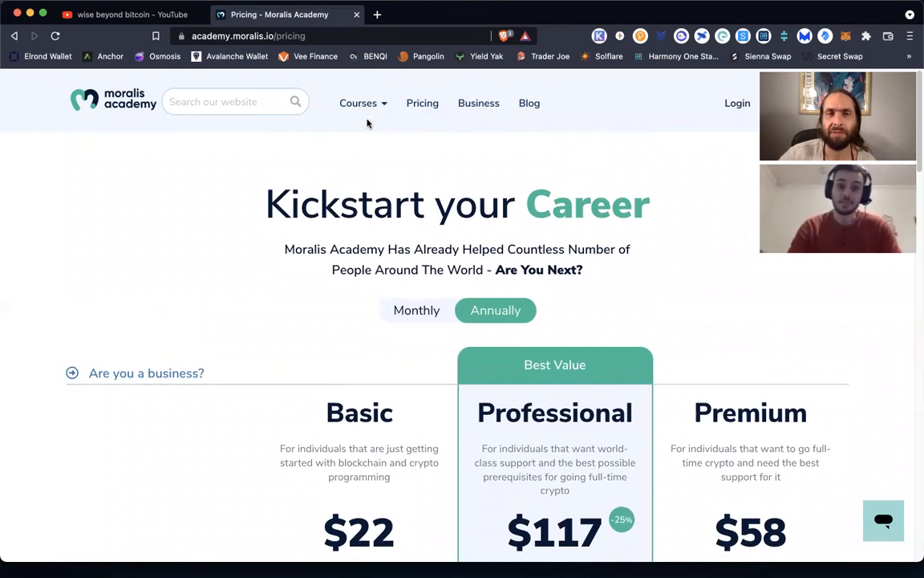
# Go to See All Courses and scroll down to Cryptography & Privacy Coins and Ethereum Smart Contract courses.
pyautogui.click(357, 102)
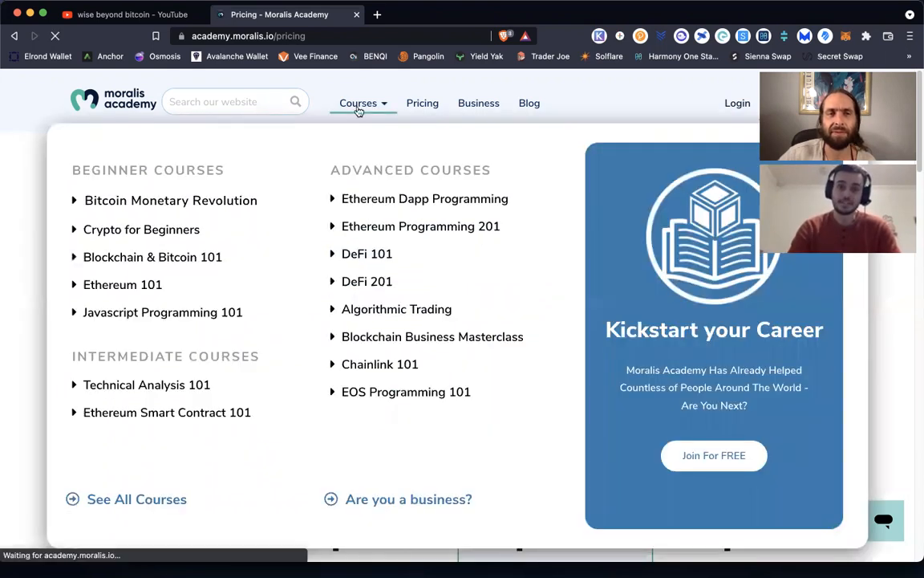
pyautogui.click(136, 497)
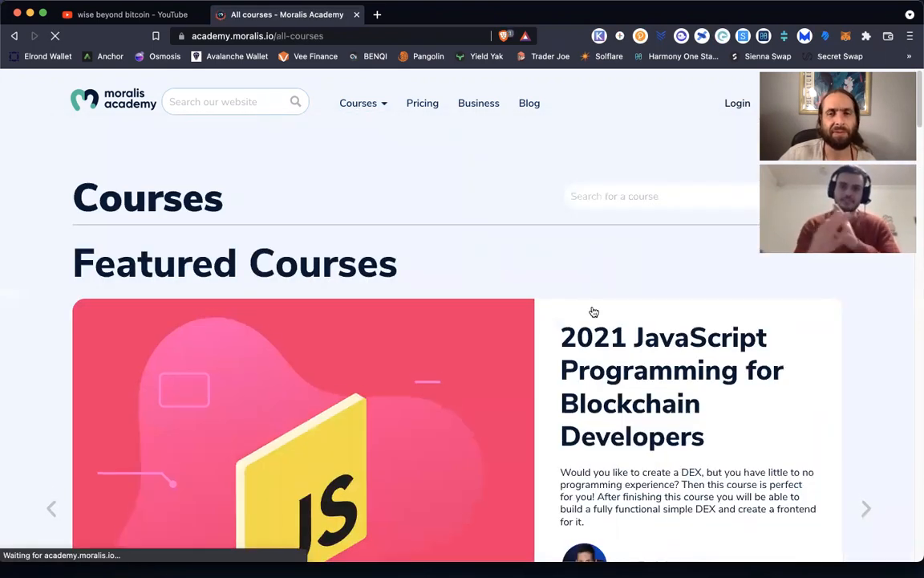
pyautogui.scroll(-3)
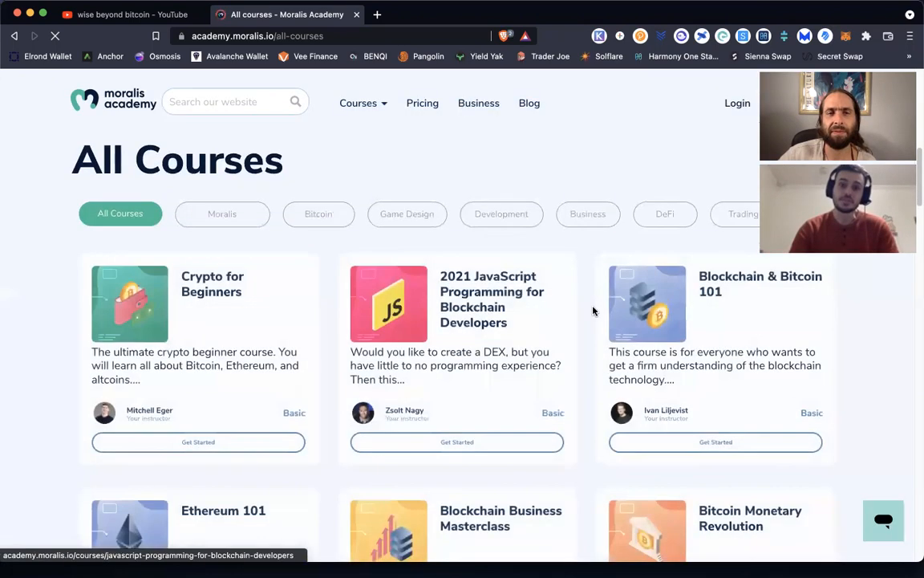
pyautogui.scroll(-3)
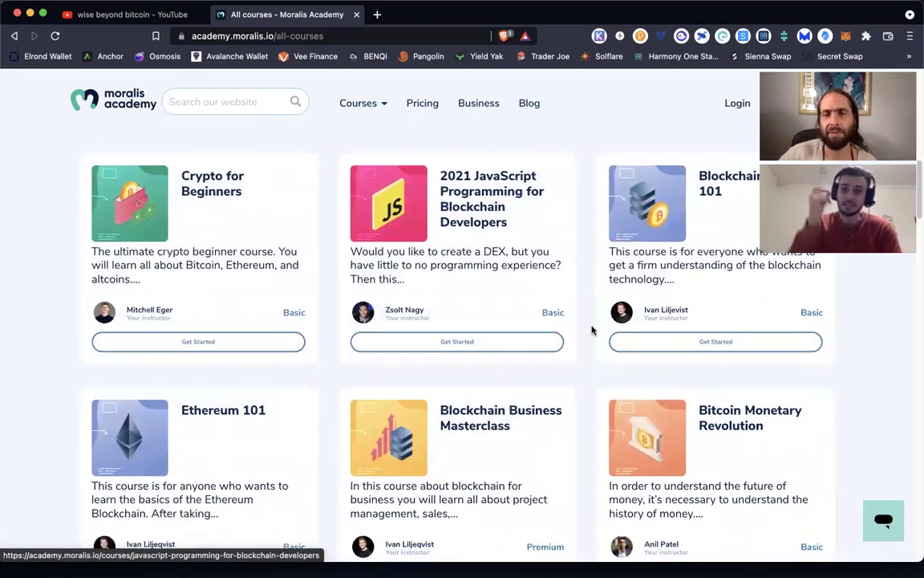
pyautogui.scroll(-3)
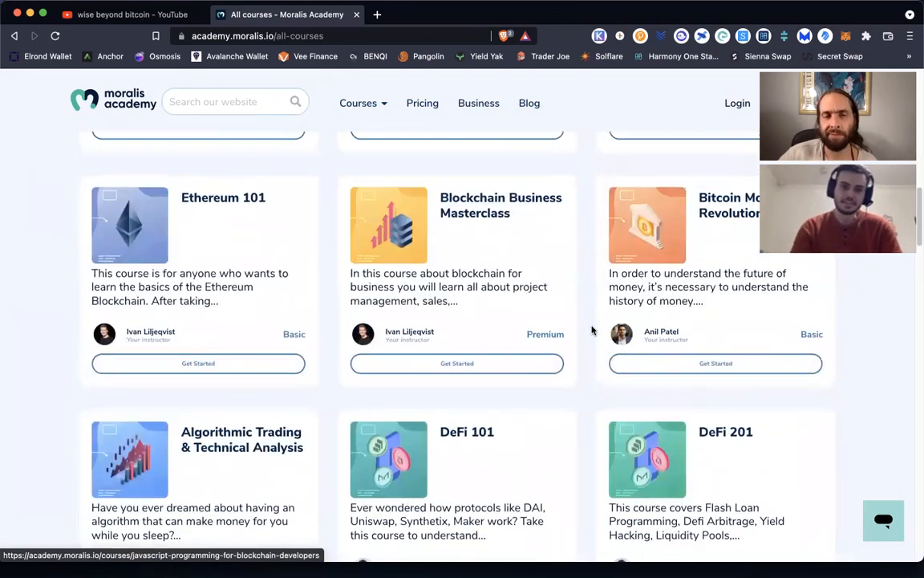
pyautogui.scroll(-3)
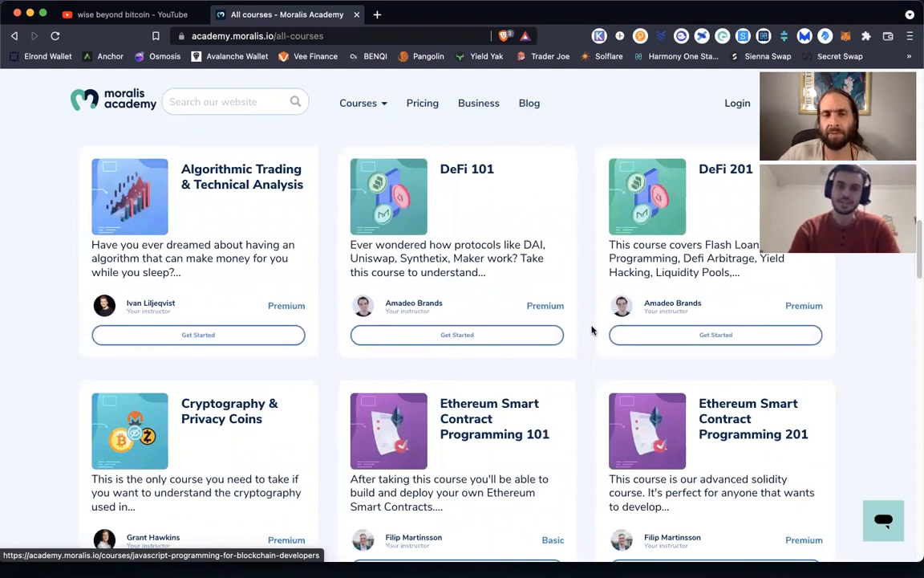
pyautogui.scroll(-3)
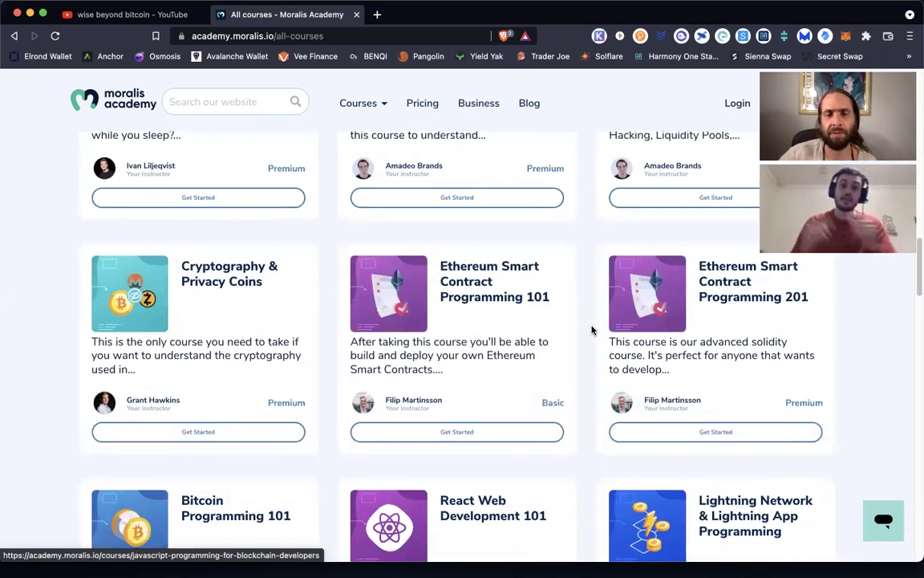
pyautogui.scroll(-3)
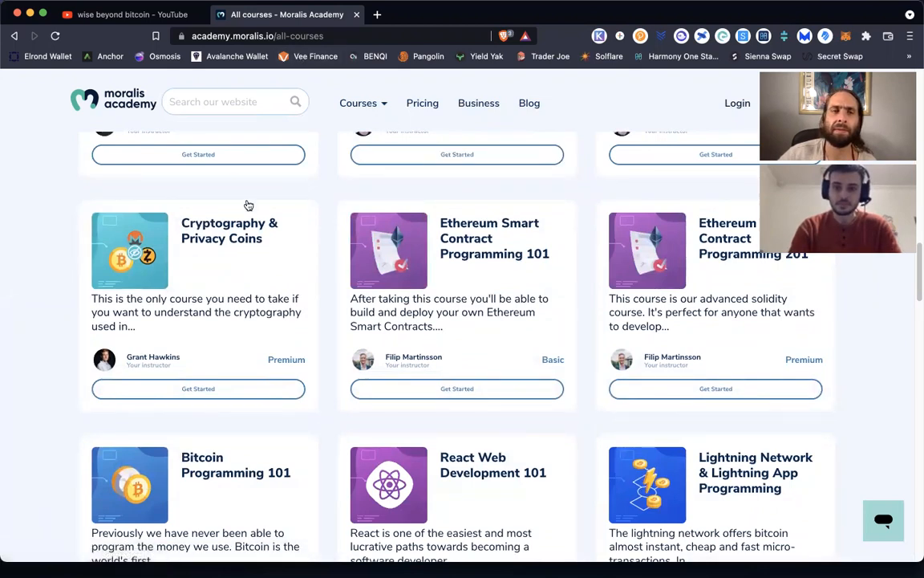
# Inspect the course grid's HTML in developer tools, viewing the course article elements.
pyautogui.rightClick(248, 205)
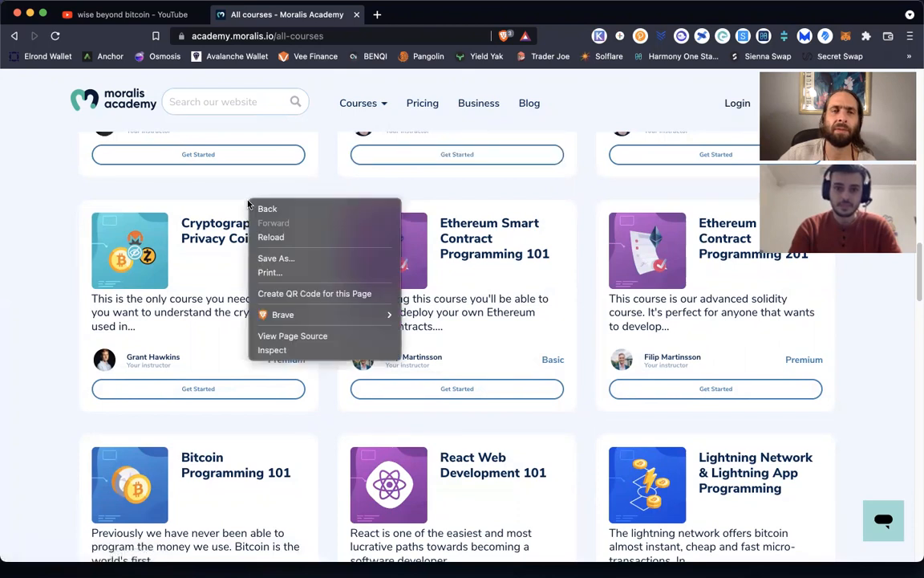
pyautogui.moveTo(275, 360)
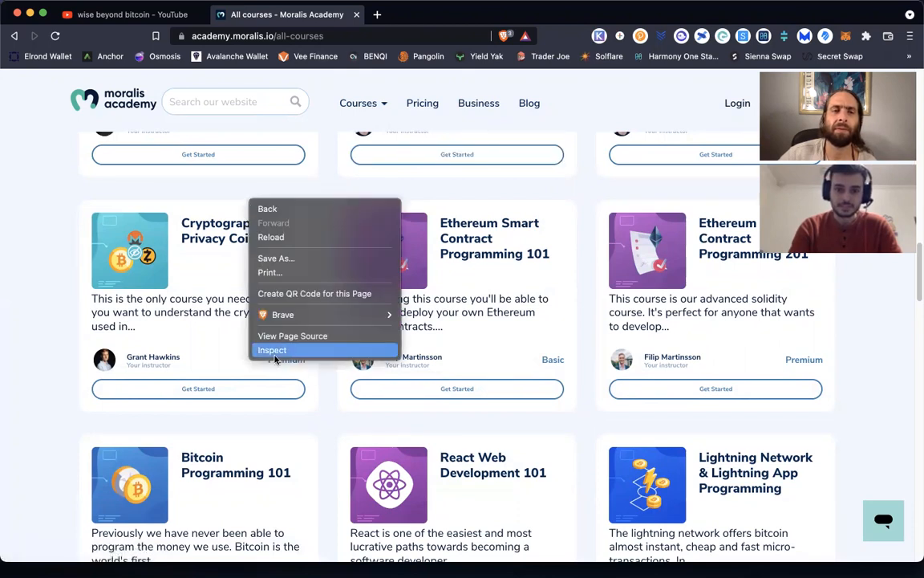
pyautogui.click(273, 349)
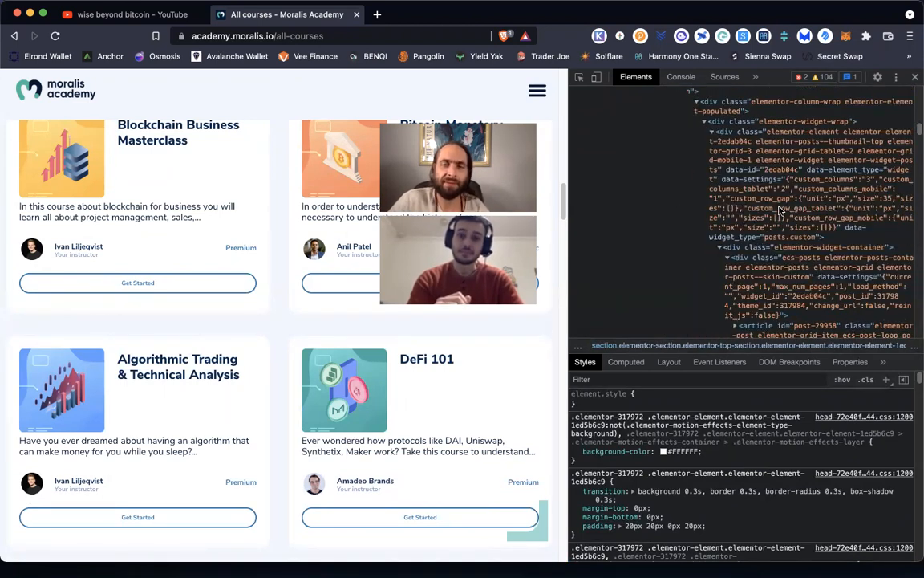
pyautogui.scroll(-3)
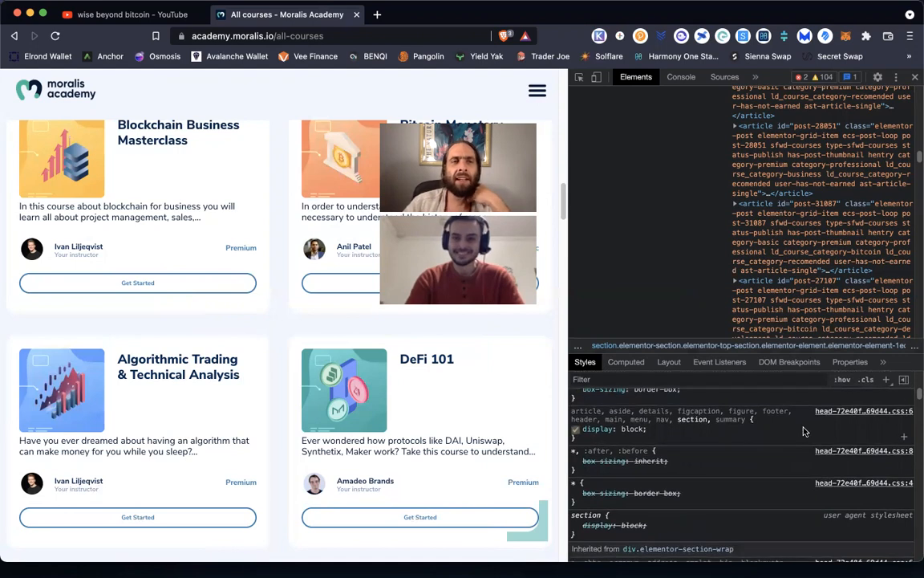
pyautogui.moveTo(693, 330)
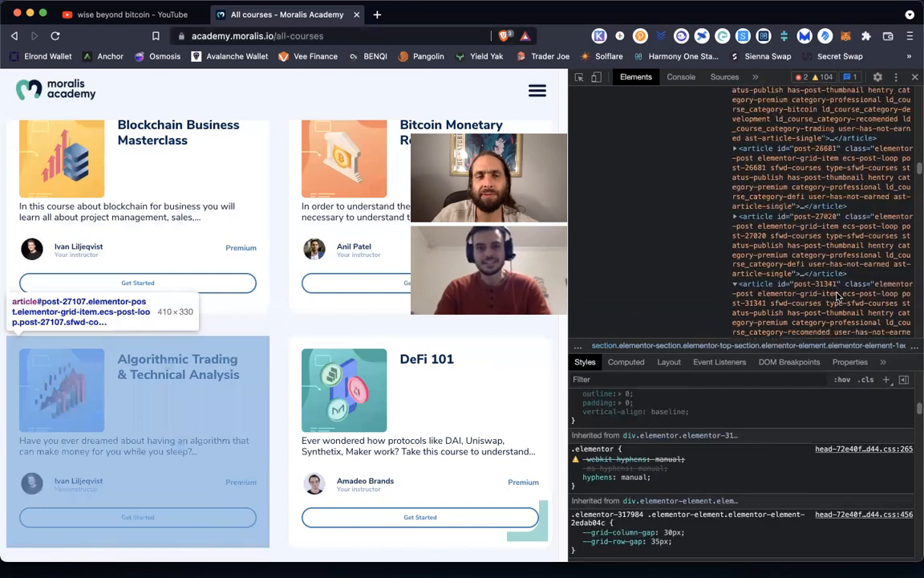
pyautogui.moveTo(421, 517)
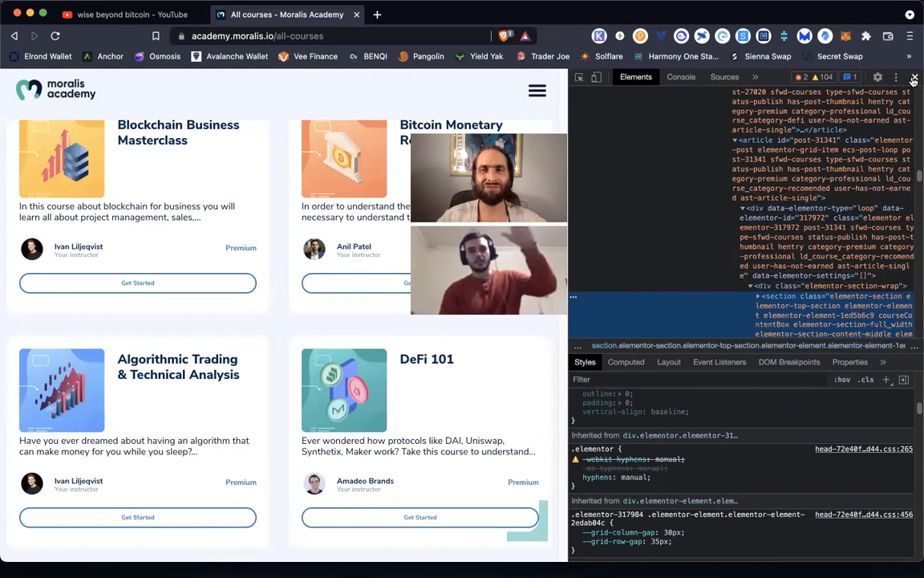
# Close the developer tools and scroll down through the whole course catalogue.
pyautogui.click(918, 77)
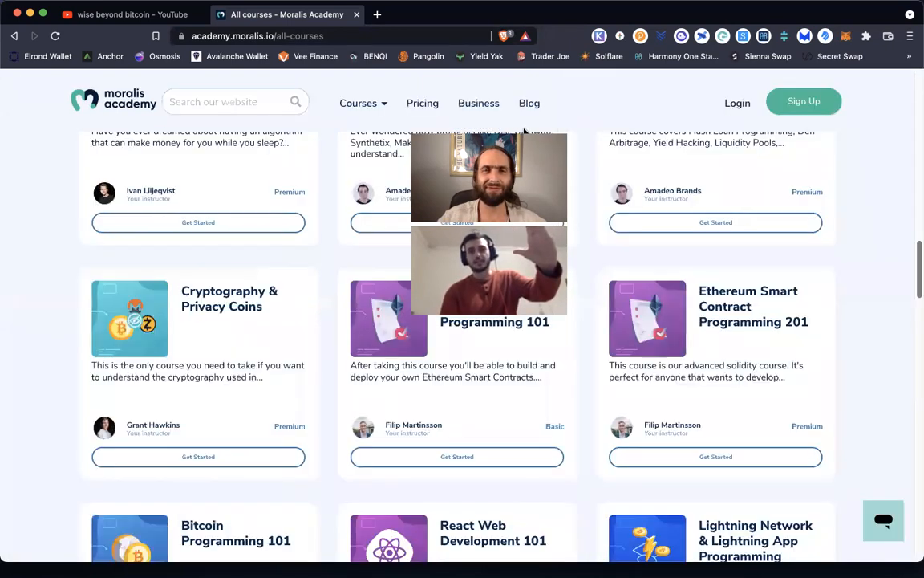
pyautogui.scroll(-3)
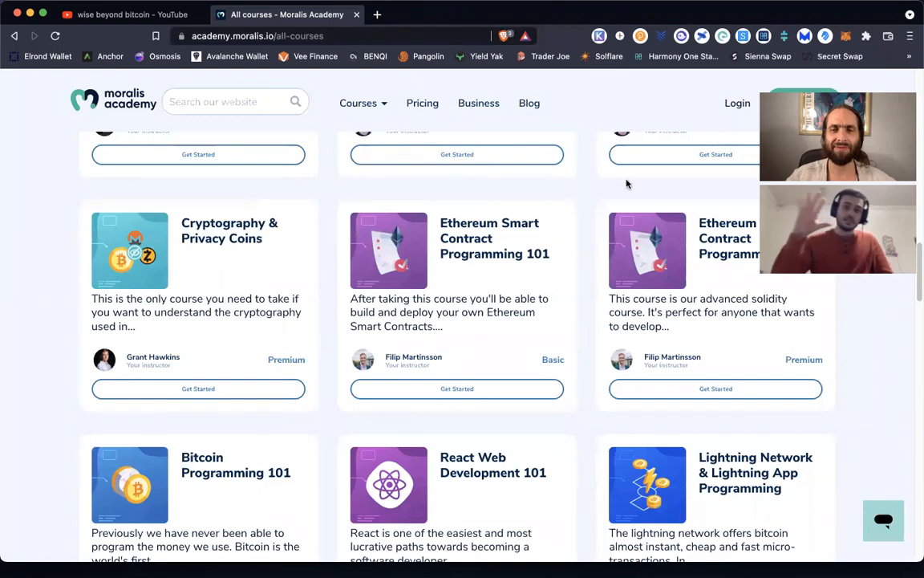
pyautogui.scroll(-3)
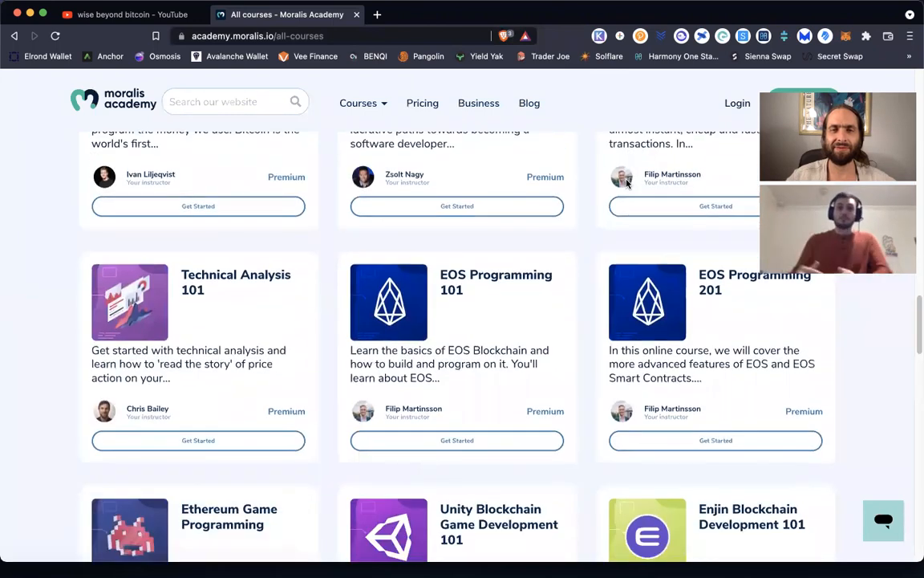
pyautogui.scroll(-3)
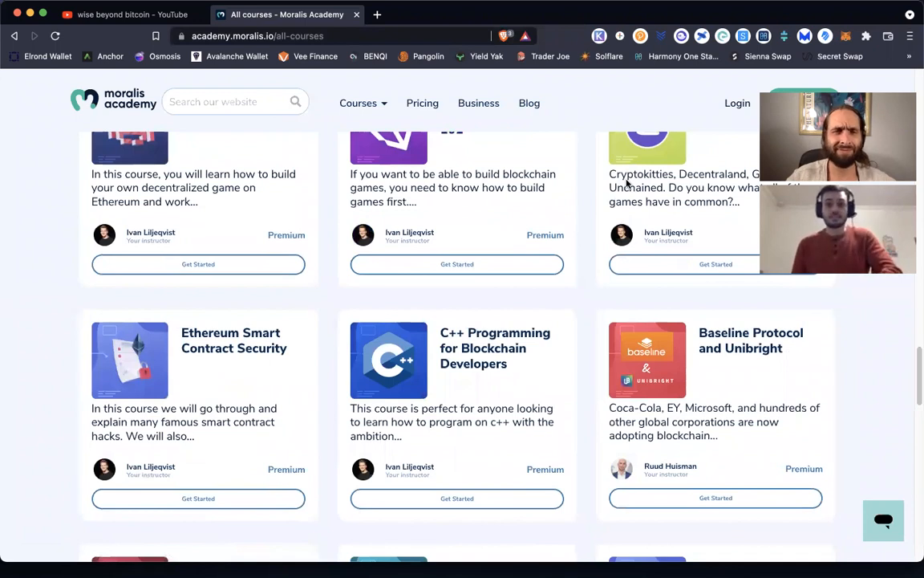
pyautogui.scroll(-3)
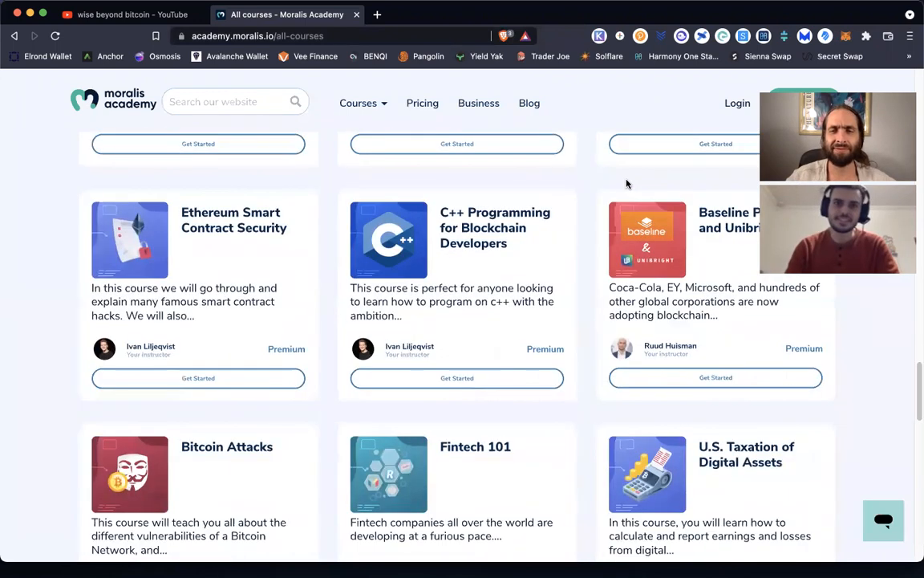
pyautogui.scroll(-3)
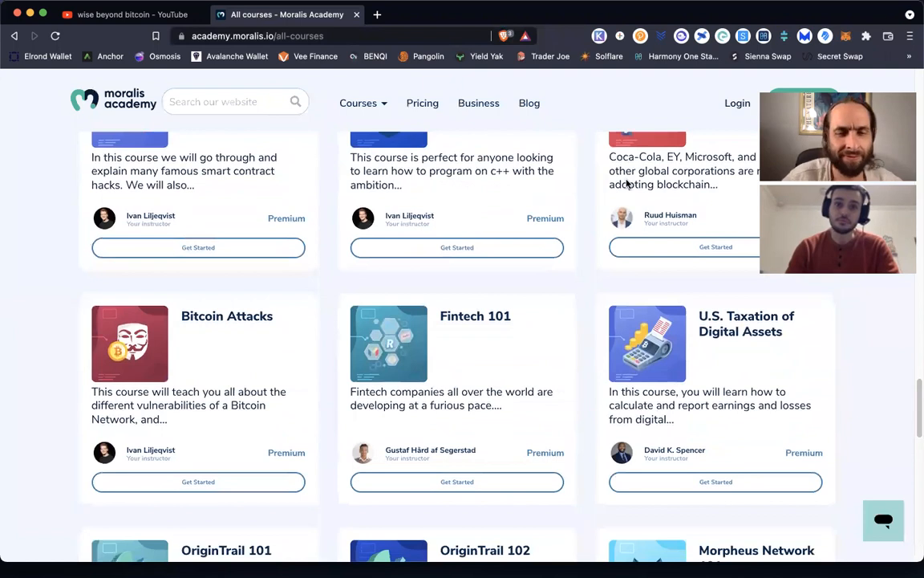
pyautogui.scroll(-3)
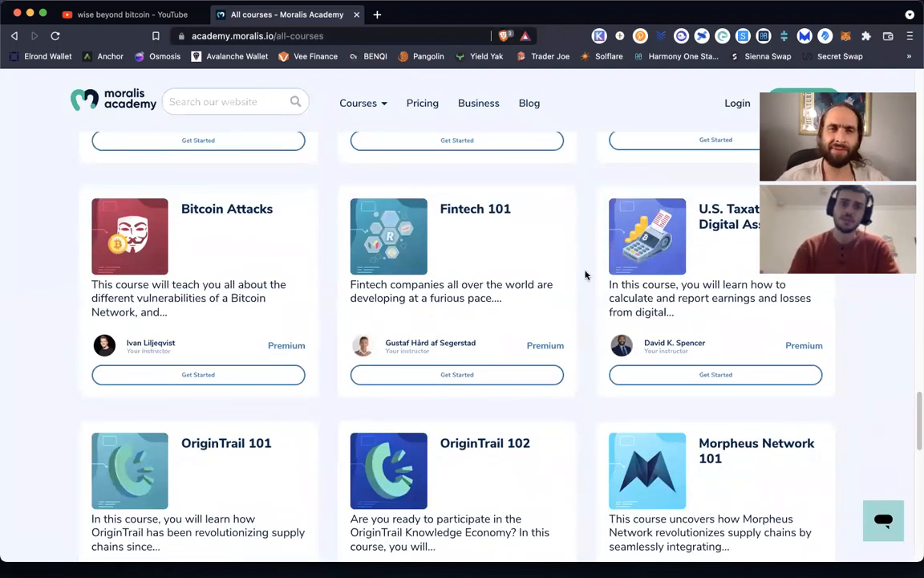
pyautogui.scroll(-3)
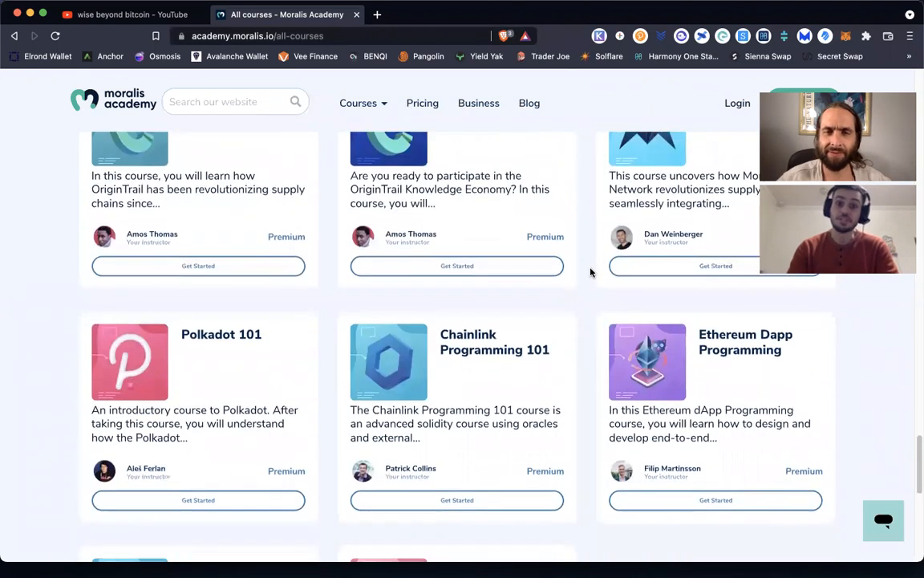
pyautogui.scroll(-3)
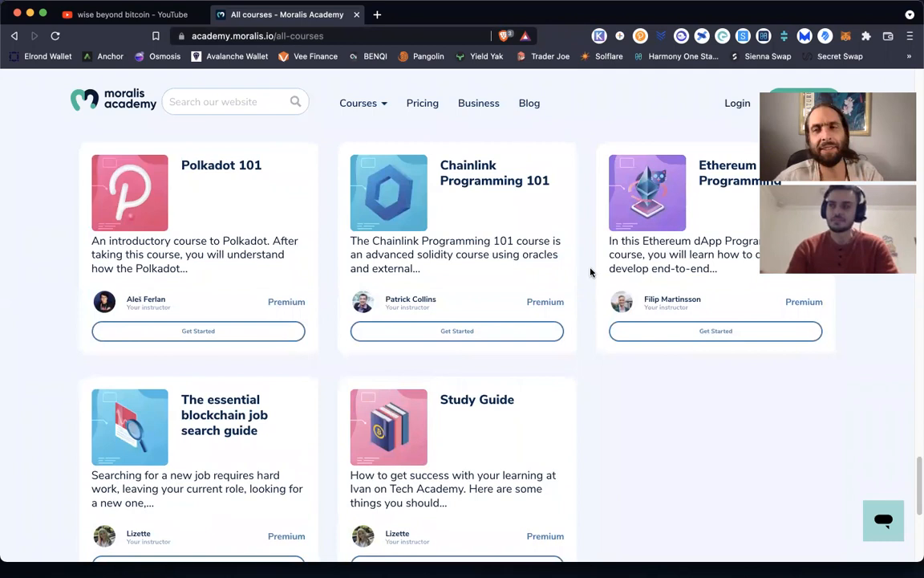
pyautogui.scroll(-3)
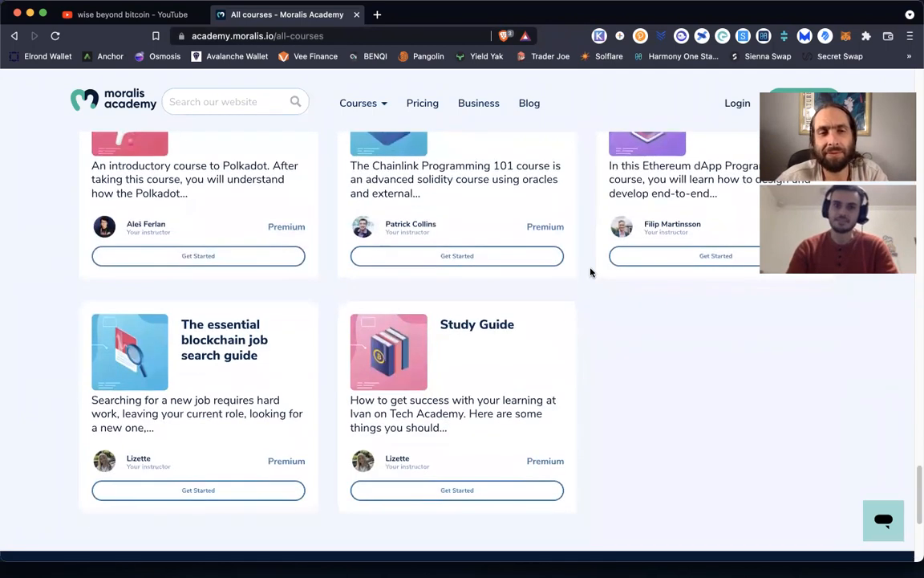
pyautogui.scroll(-3)
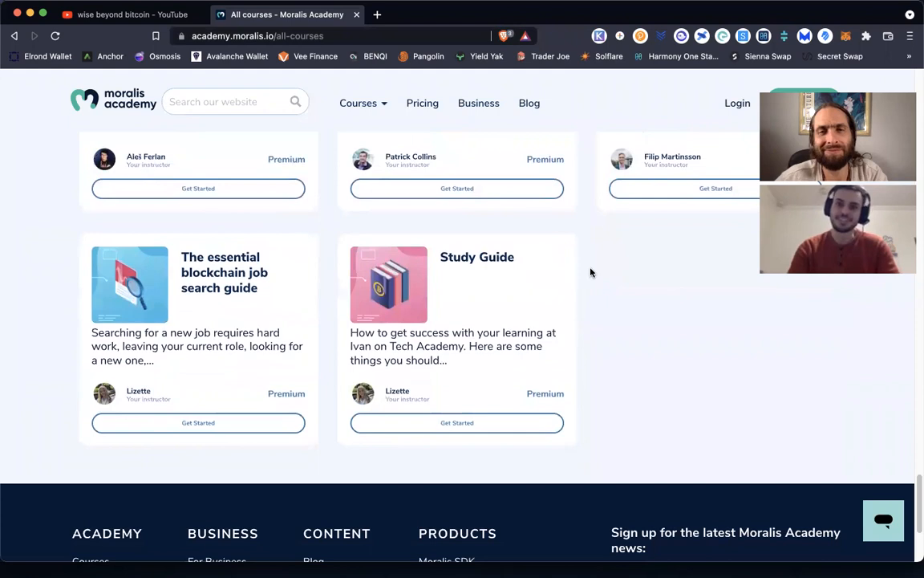
# Scroll back up to Featured Courses, then head to the Pricing page.
pyautogui.scroll(3)
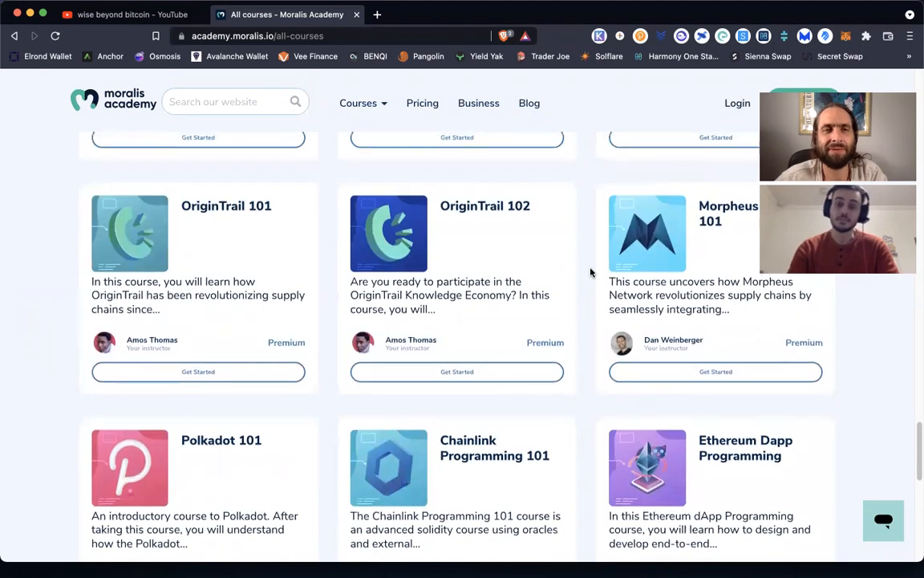
pyautogui.scroll(3)
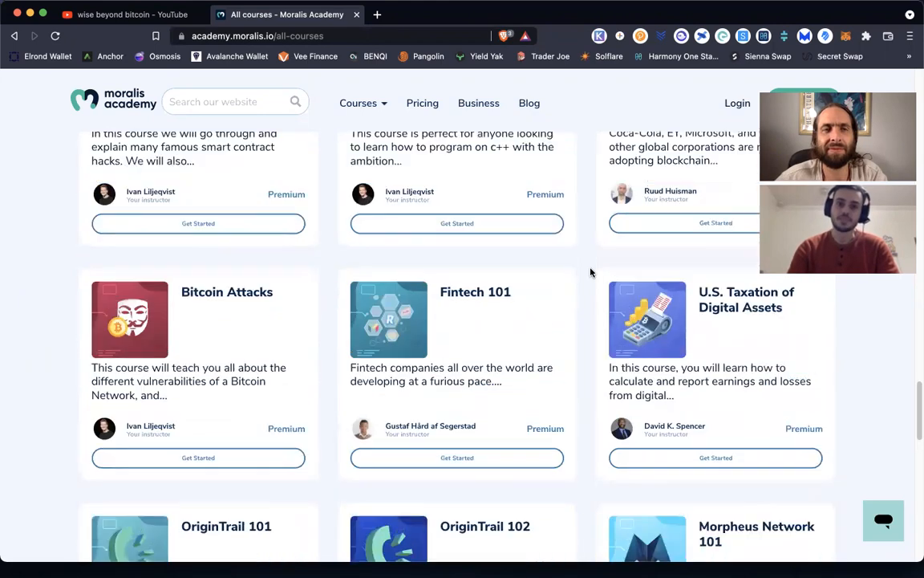
pyautogui.scroll(3)
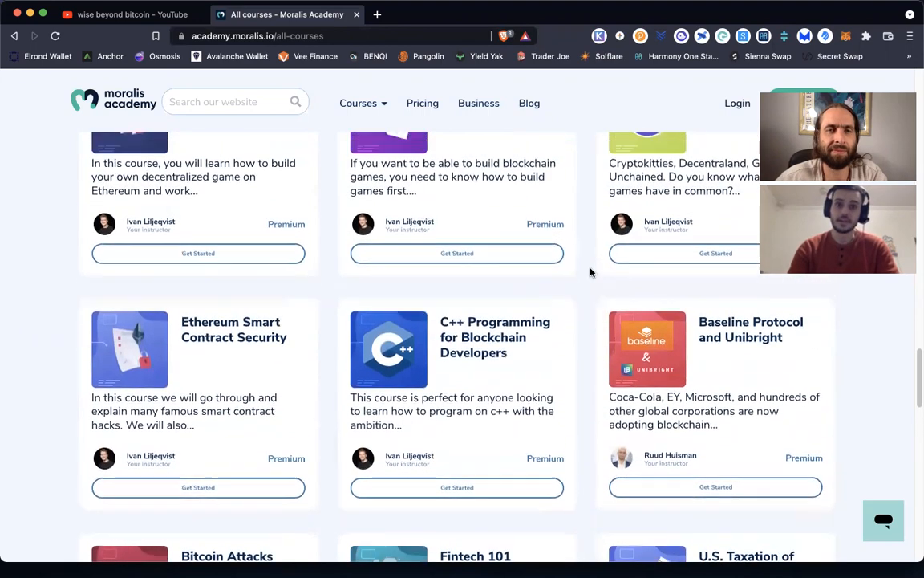
pyautogui.scroll(-3)
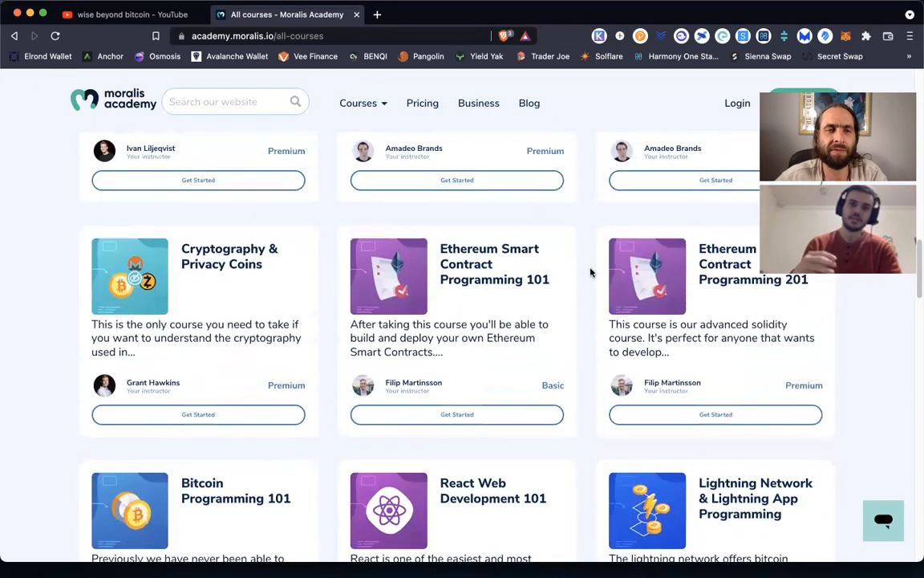
pyautogui.scroll(-3)
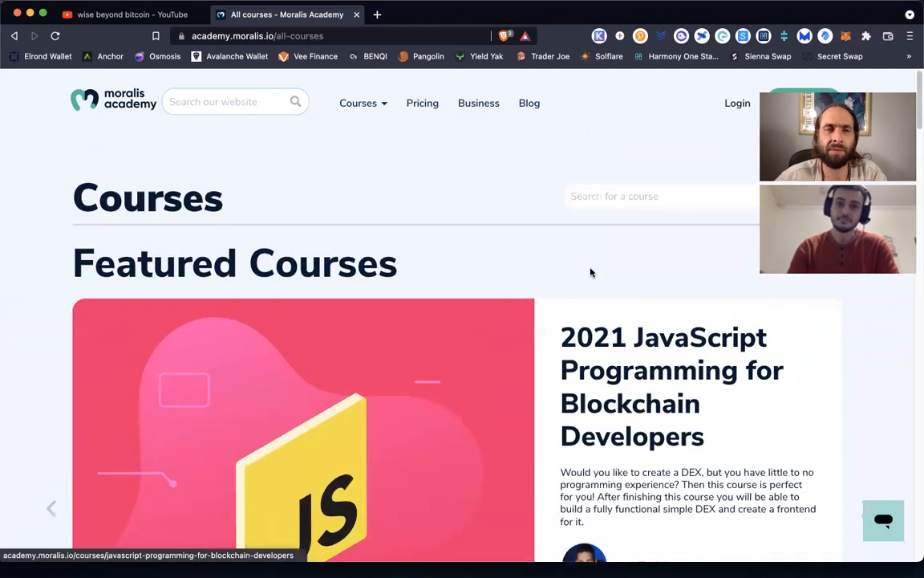
pyautogui.moveTo(440, 163)
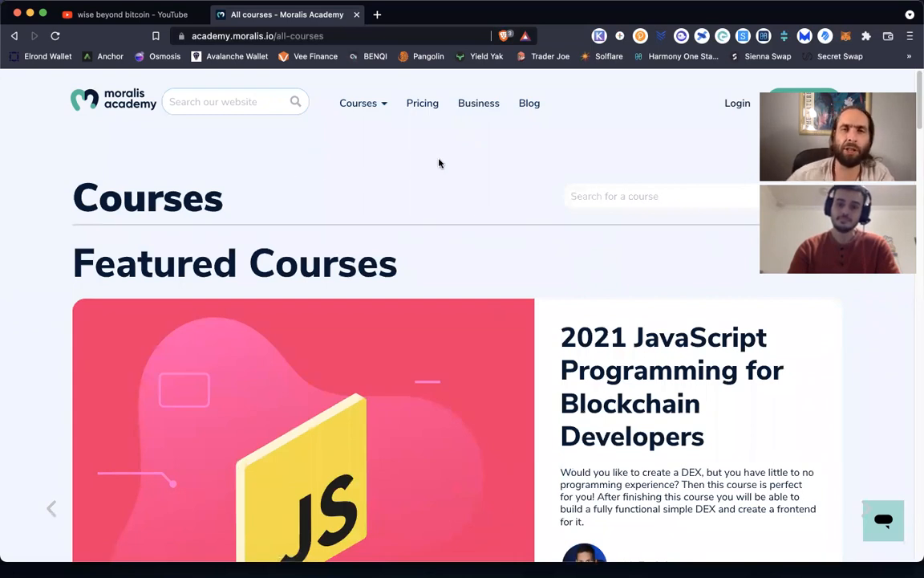
pyautogui.moveTo(468, 179)
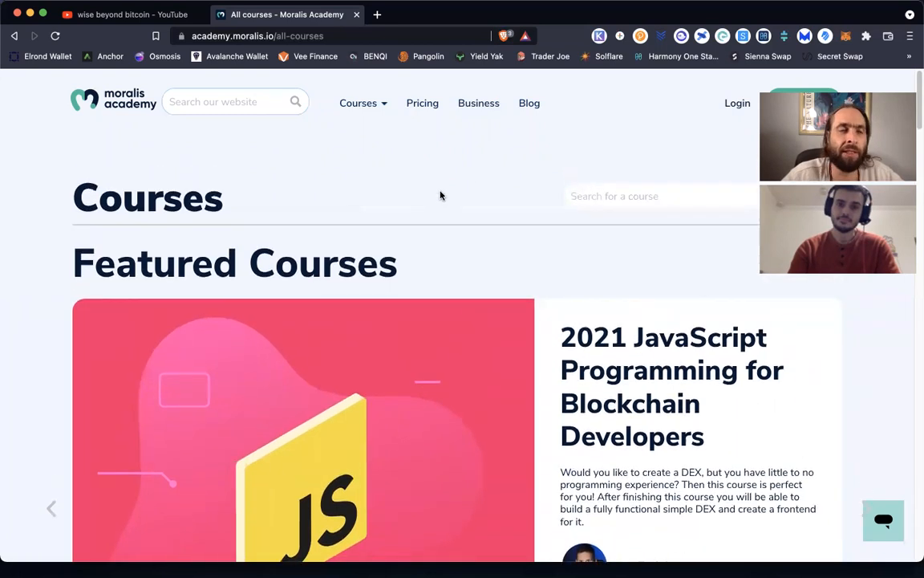
pyautogui.click(422, 102)
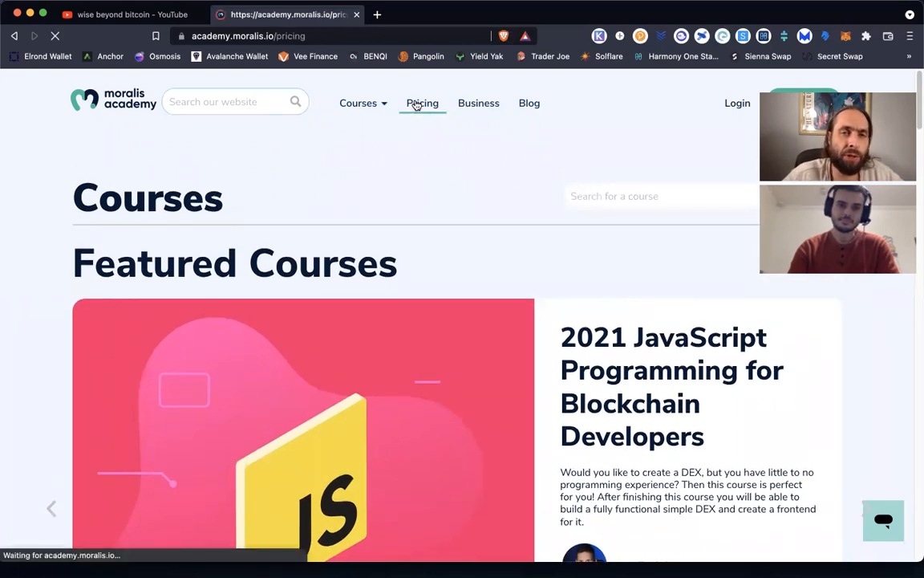
# Scroll through the plan feature comparison table and back up to the annual plan cards.
pyautogui.click(422, 102)
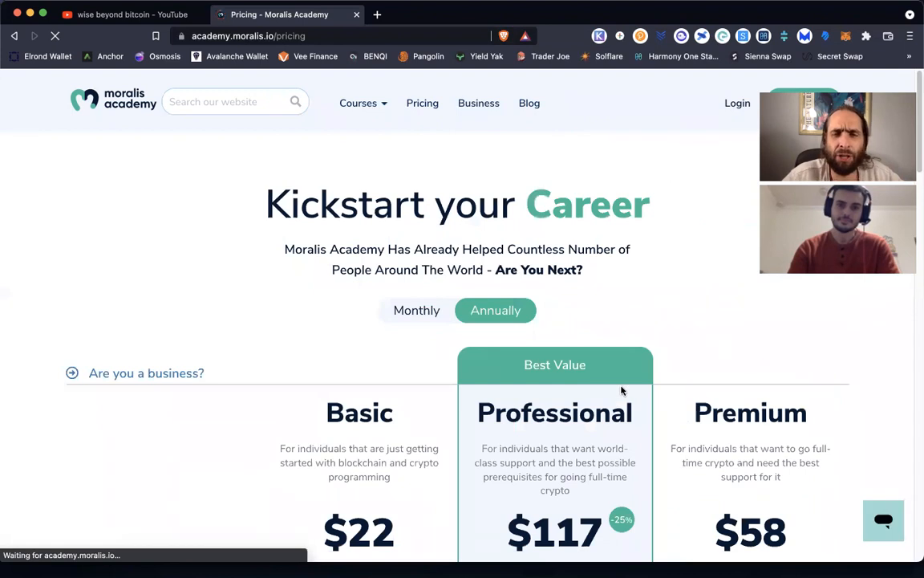
pyautogui.scroll(-3)
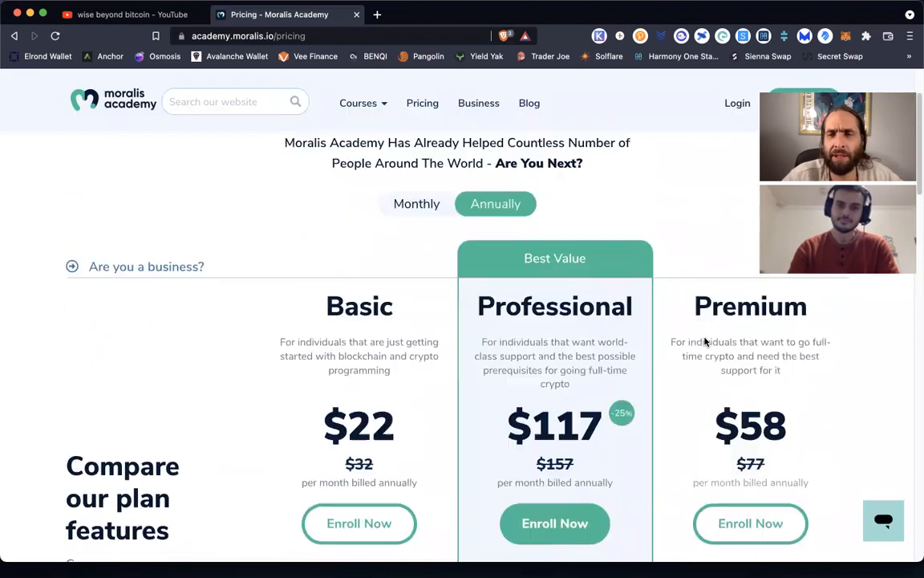
pyautogui.scroll(-3)
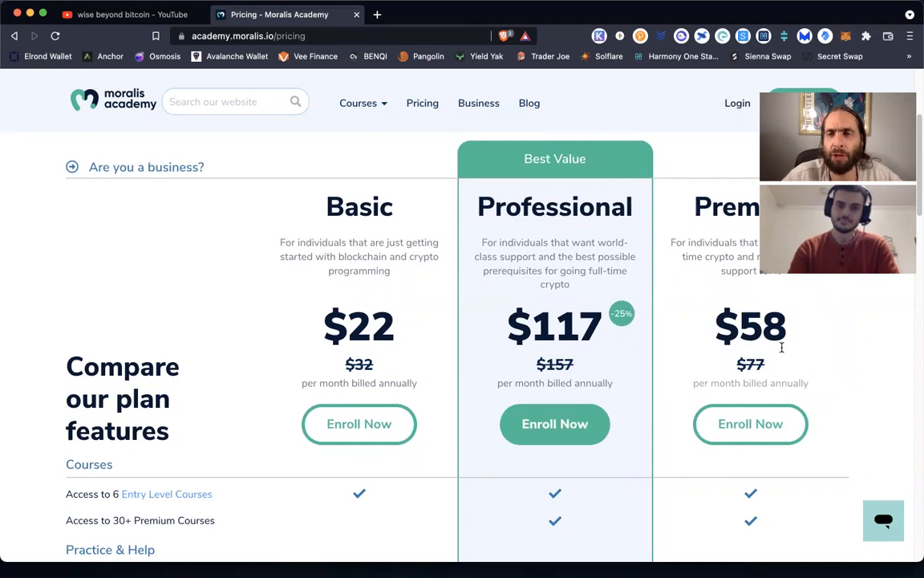
pyautogui.moveTo(539, 318)
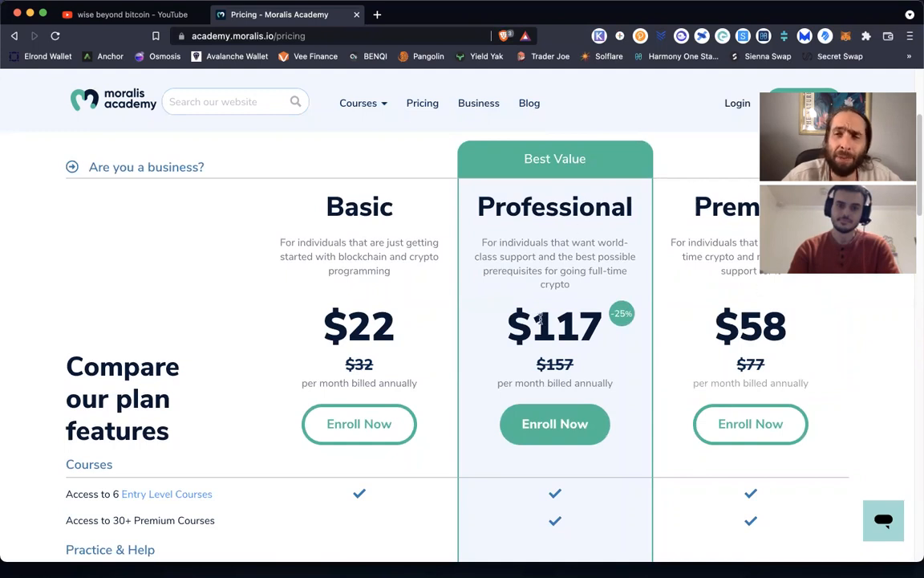
pyautogui.moveTo(476, 179)
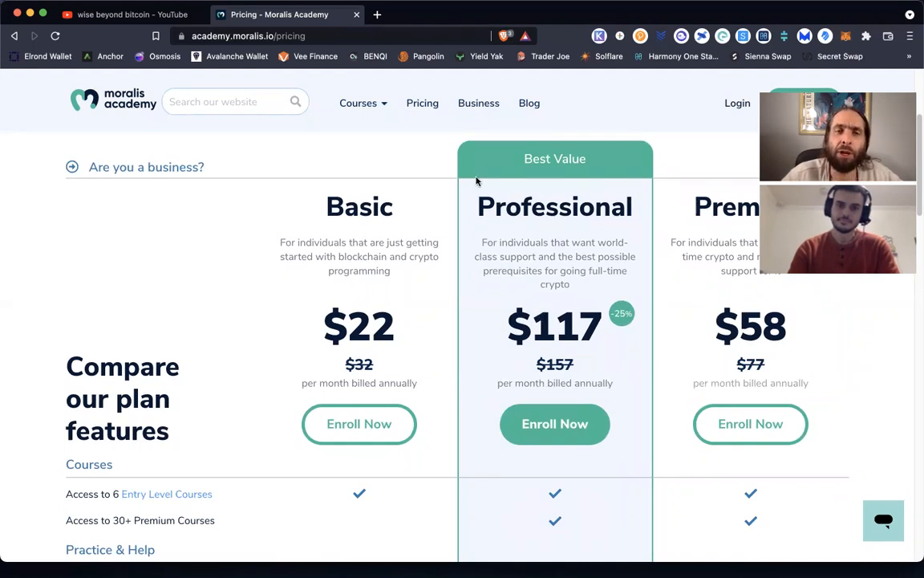
pyautogui.moveTo(334, 295)
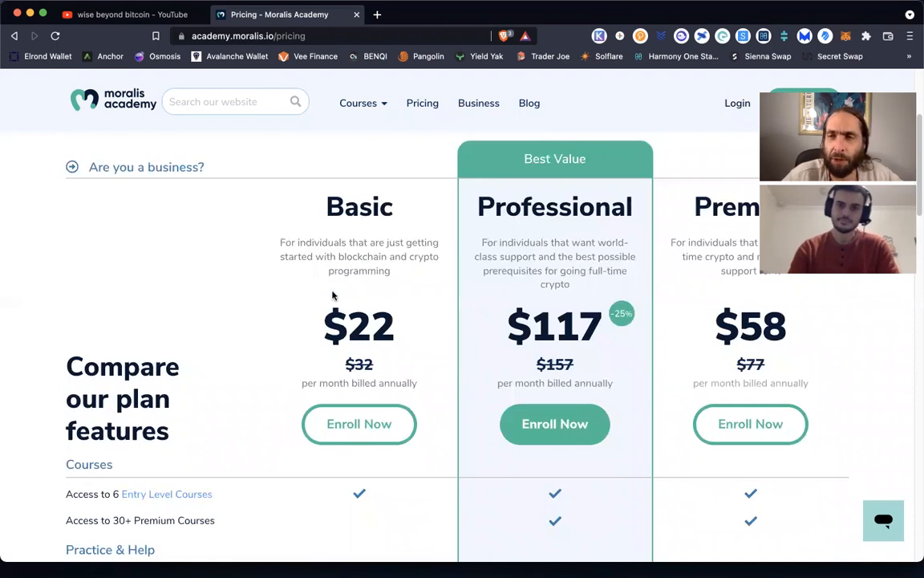
pyautogui.scroll(-3)
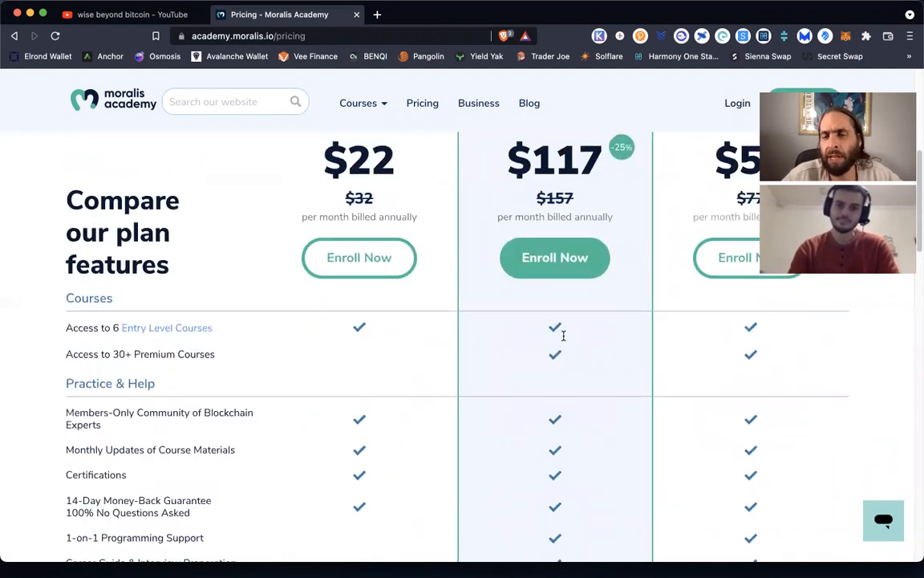
pyautogui.scroll(-3)
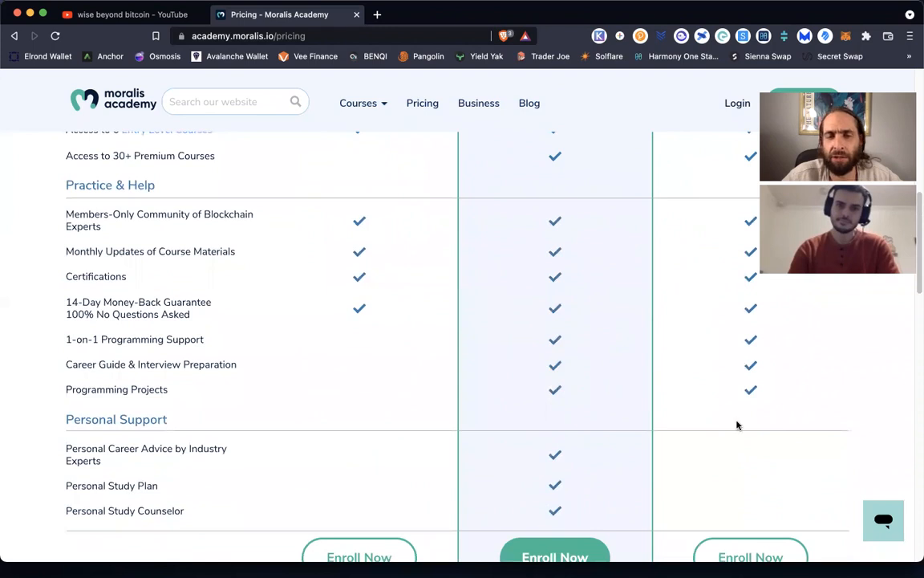
pyautogui.scroll(-3)
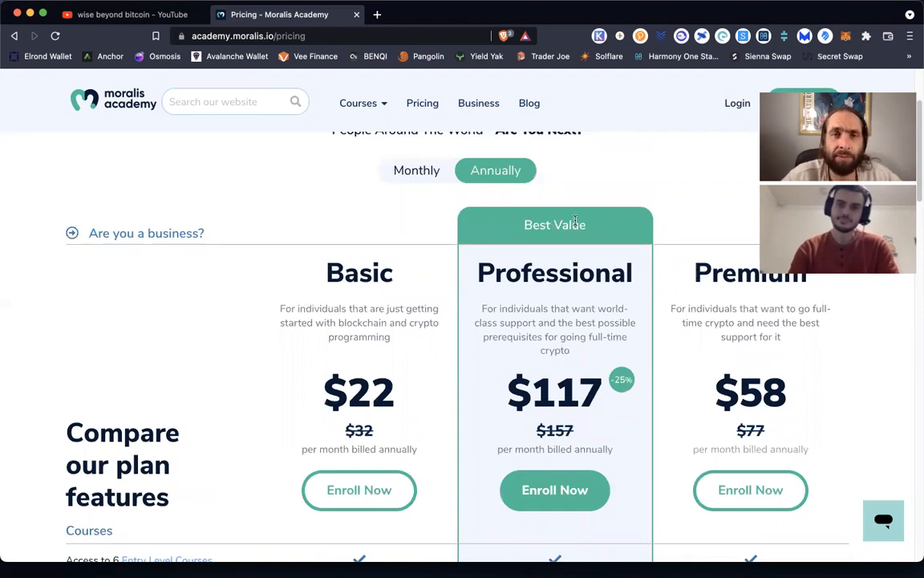
pyautogui.moveTo(359, 196)
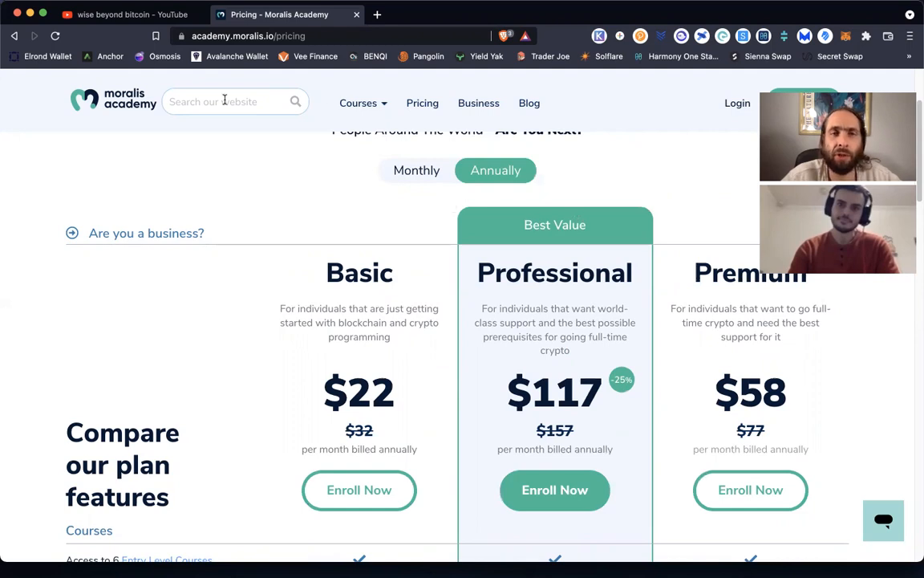
pyautogui.moveTo(318, 109)
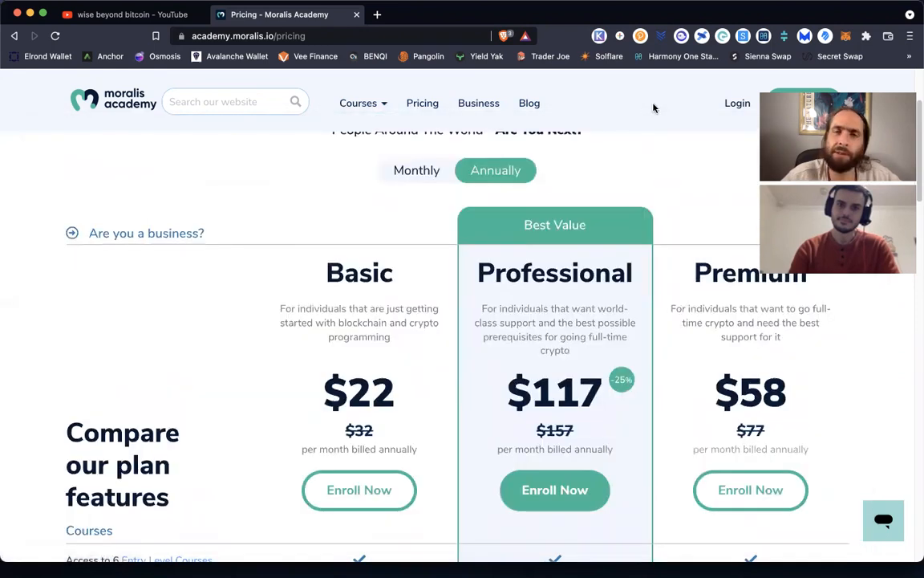
pyautogui.scroll(3)
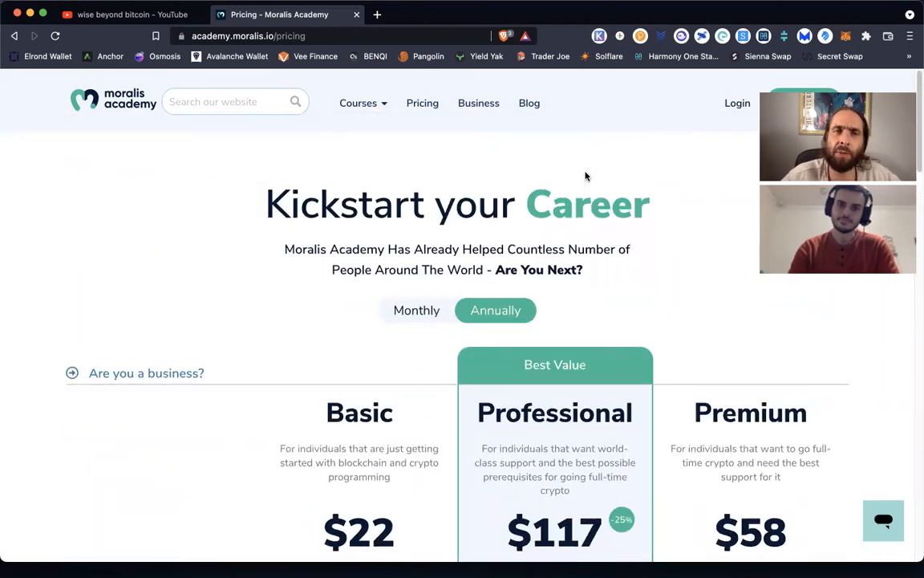
pyautogui.moveTo(430, 165)
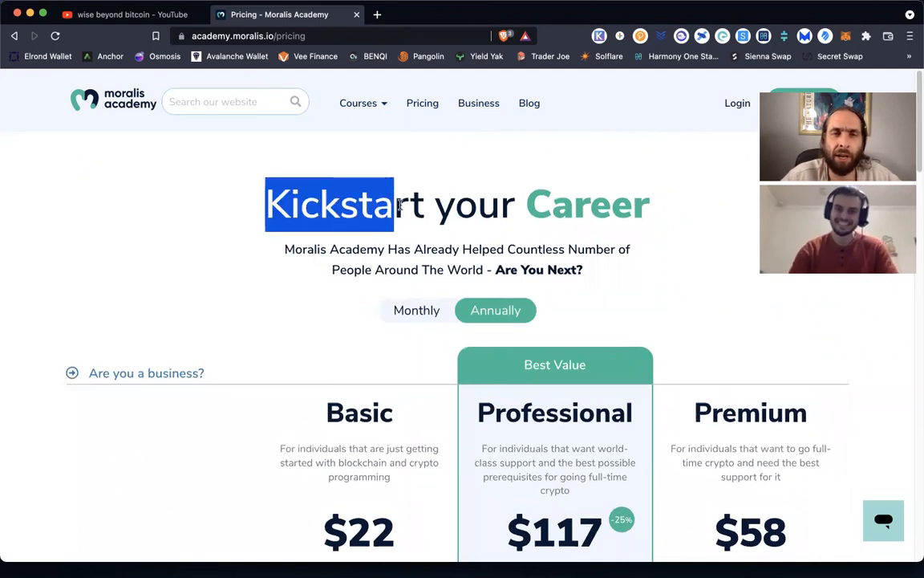
pyautogui.moveTo(393, 204); pyautogui.dragTo(649, 204)
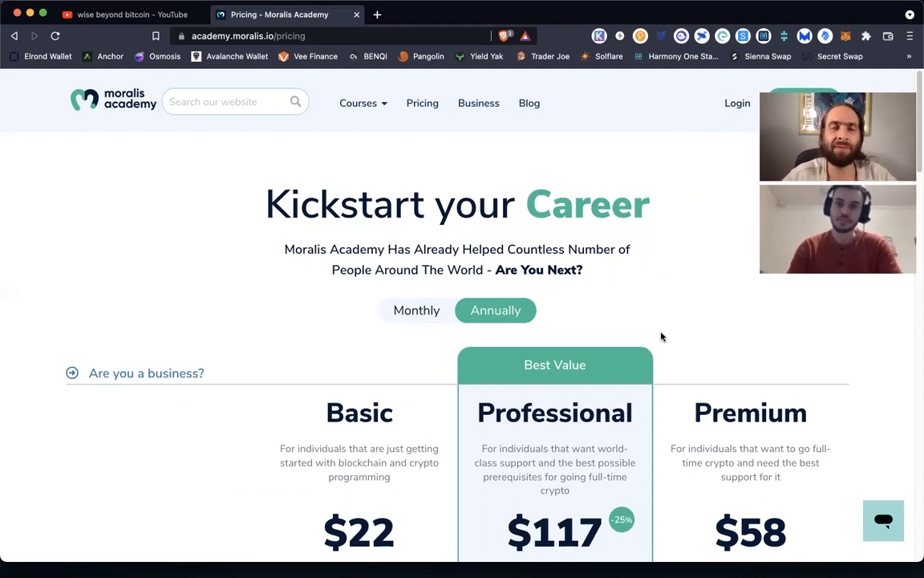
pyautogui.moveTo(584, 364)
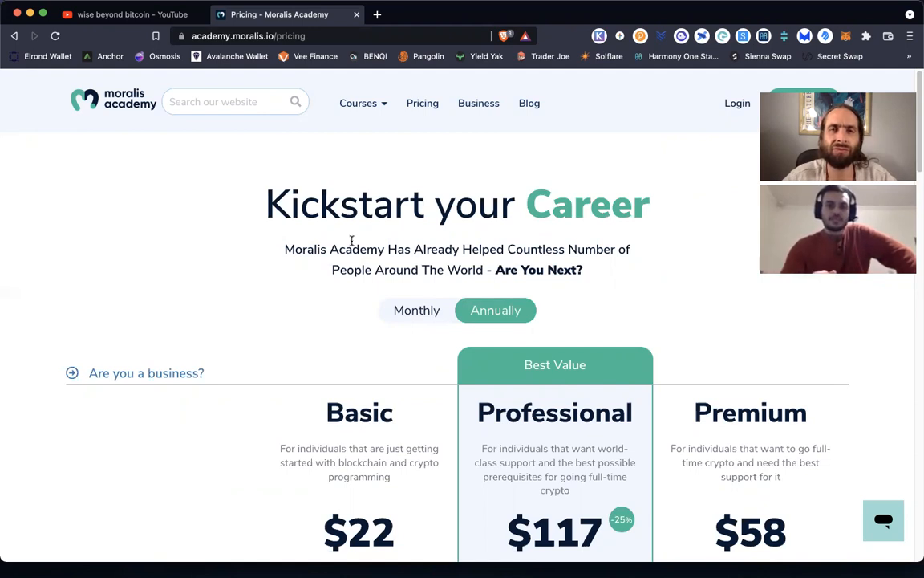
pyautogui.moveTo(375, 182)
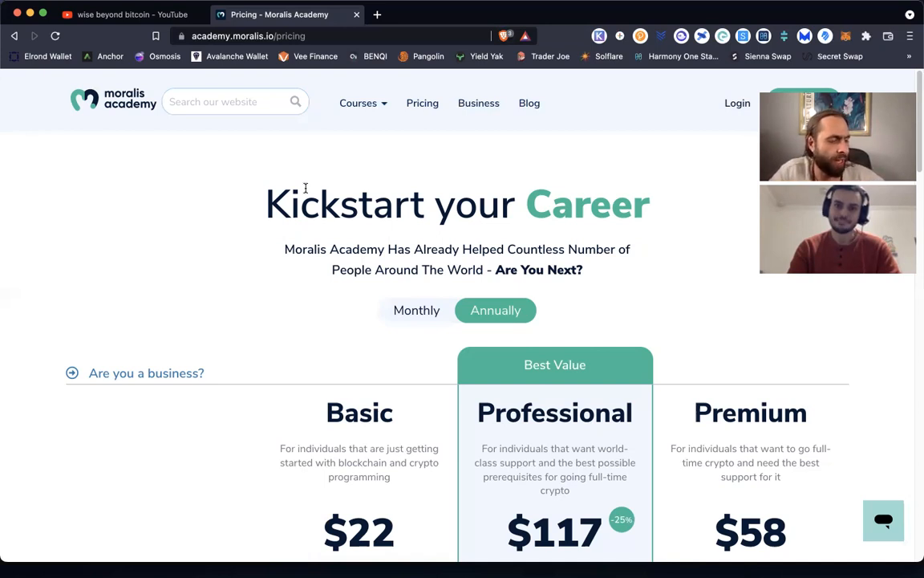
# Bring up the context menu on the word Kickstart and dismiss it without choosing anything.
pyautogui.rightClick(305, 205)
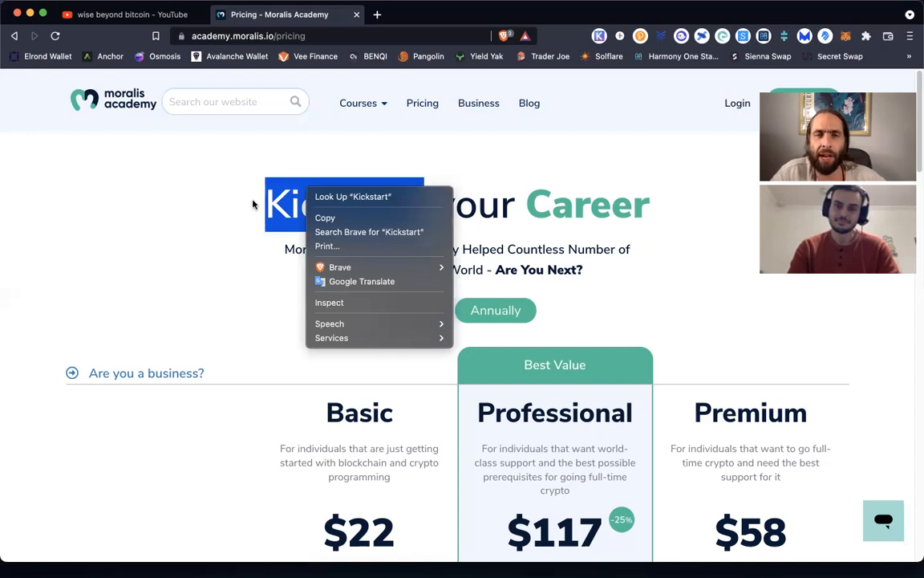
pyautogui.click(176, 215)
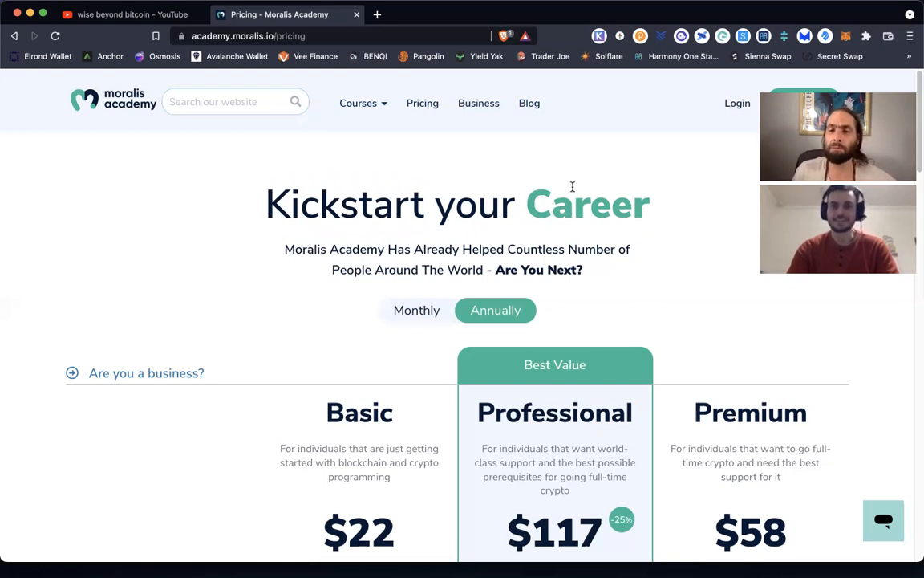
pyautogui.moveTo(614, 121)
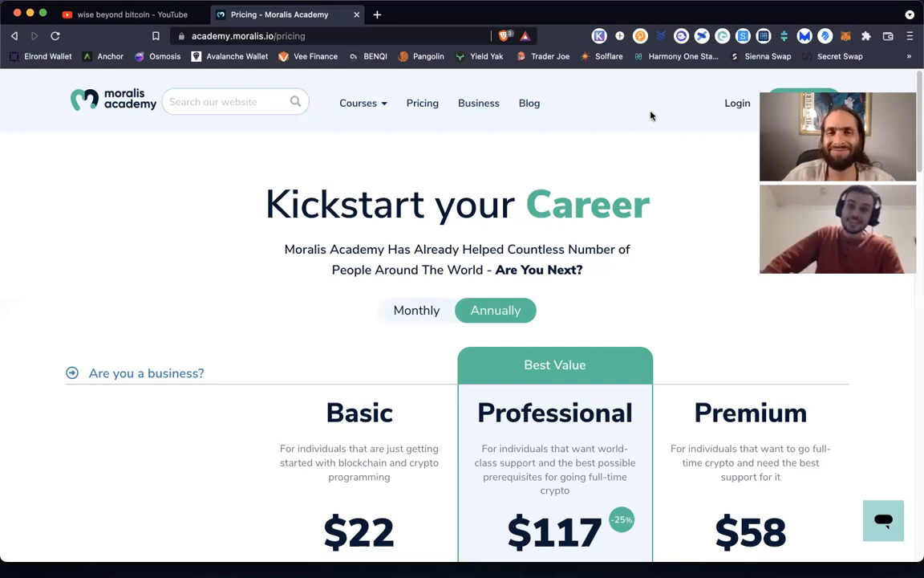
pyautogui.moveTo(683, 103)
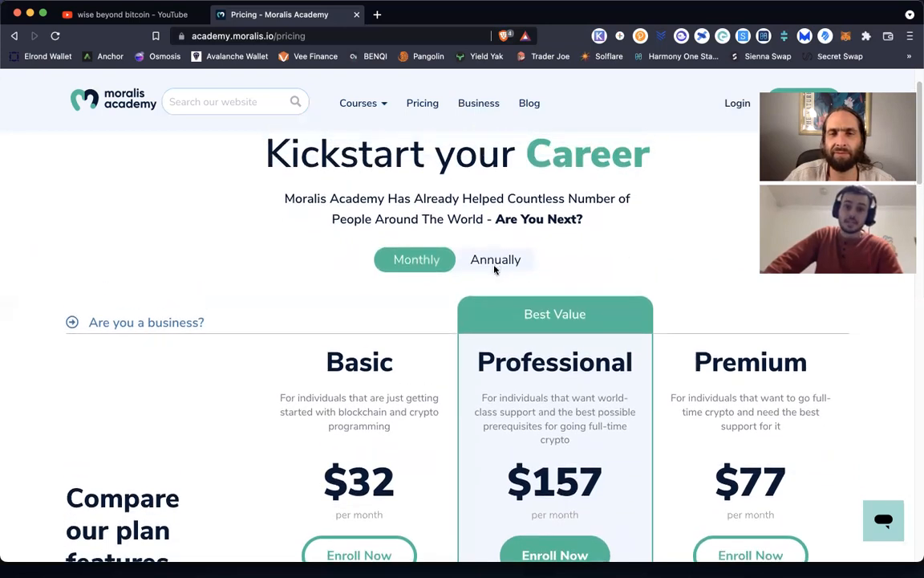
# Switch billing back to Annually, restoring the $22, $117 and $58 per month prices.
pyautogui.click(494, 260)
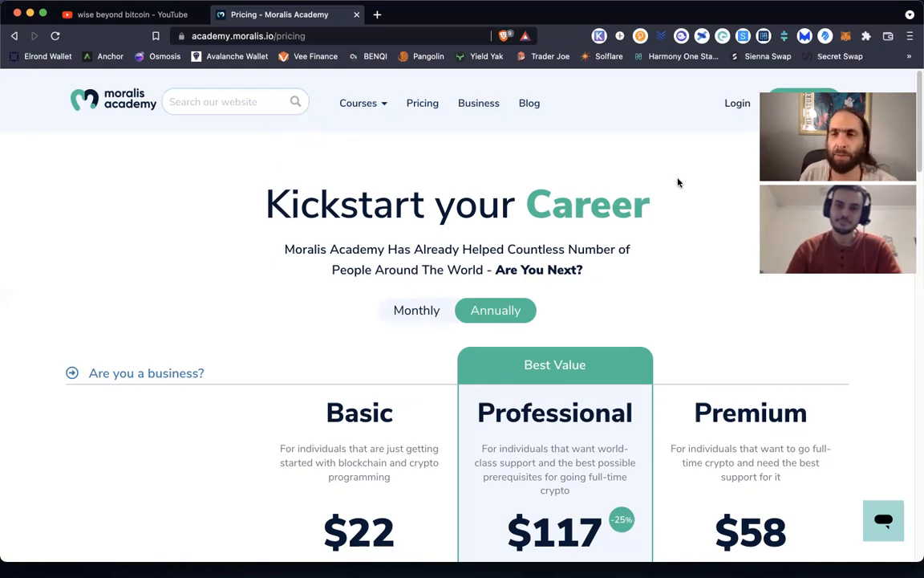
pyautogui.moveTo(601, 131)
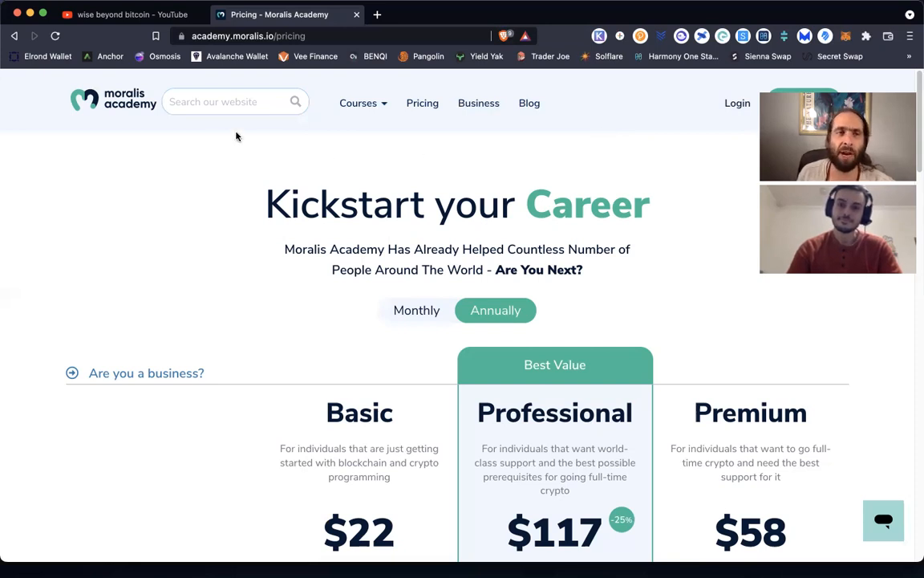
pyautogui.click(358, 102)
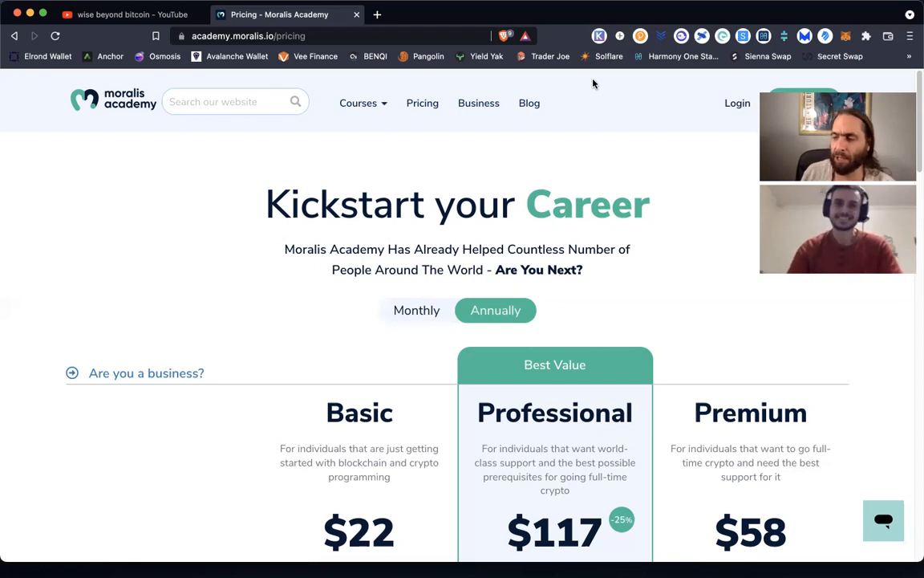
pyautogui.moveTo(758, 24)
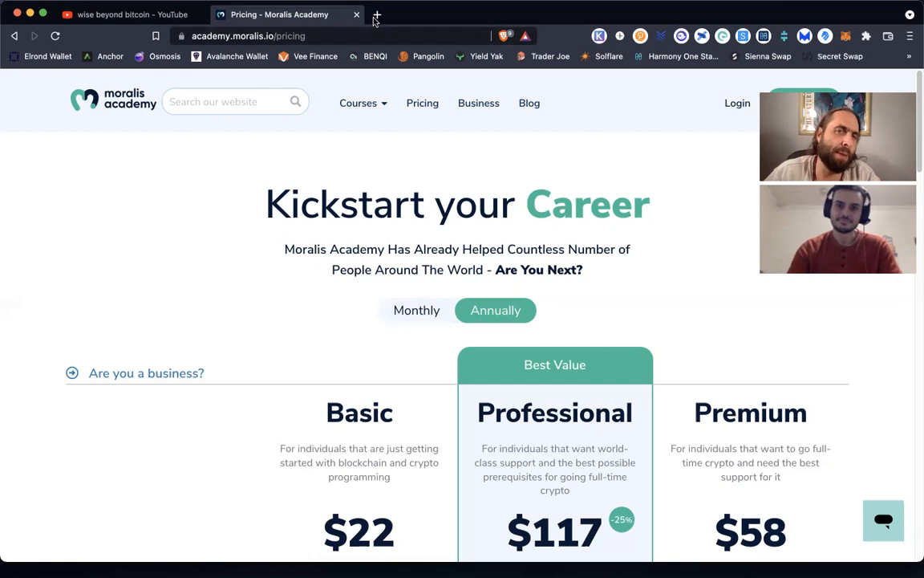
pyautogui.moveTo(375, 17)
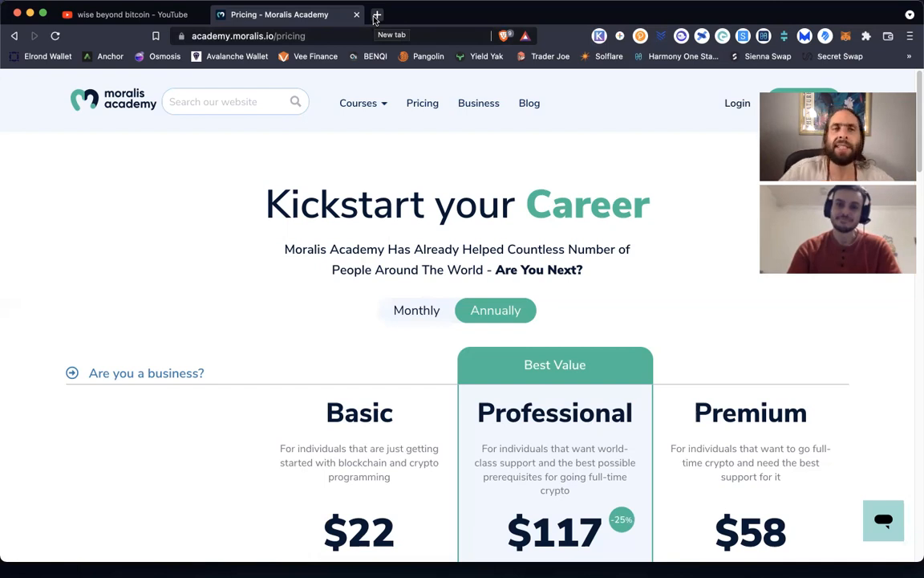
pyautogui.click(129, 15)
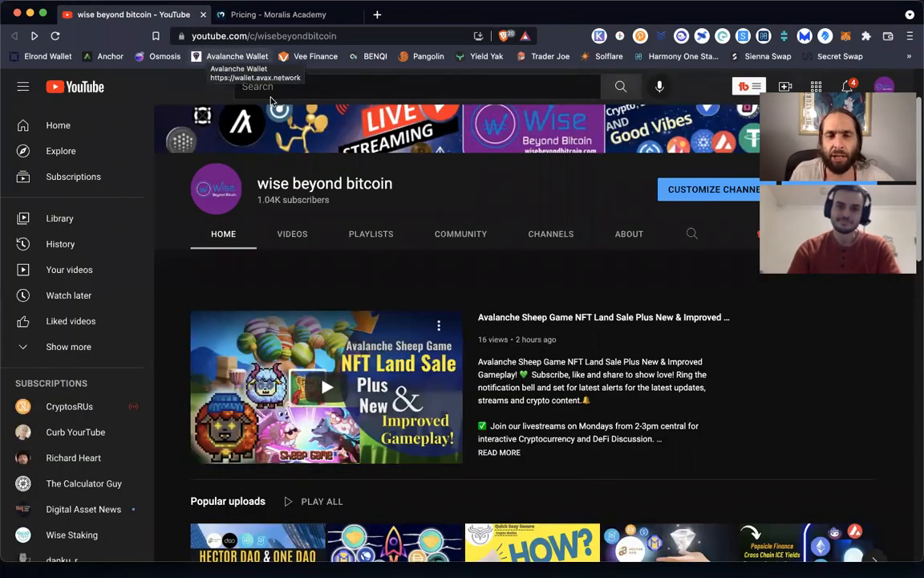
pyautogui.moveTo(343, 189)
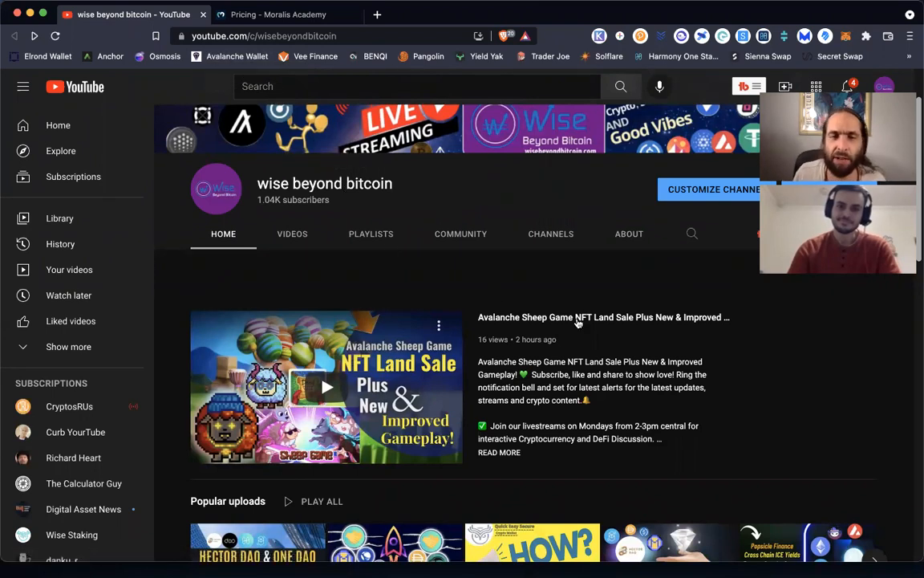
pyautogui.scroll(-3)
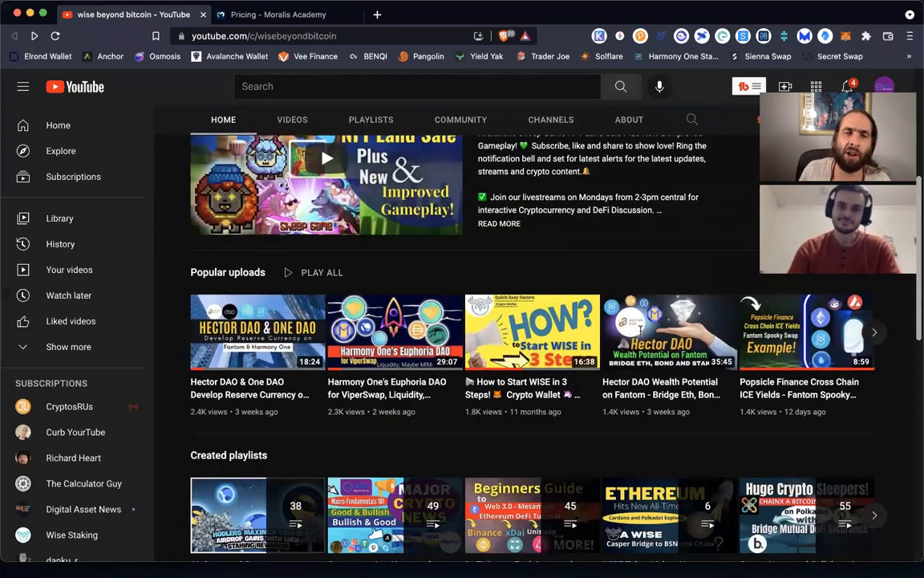
pyautogui.scroll(-3)
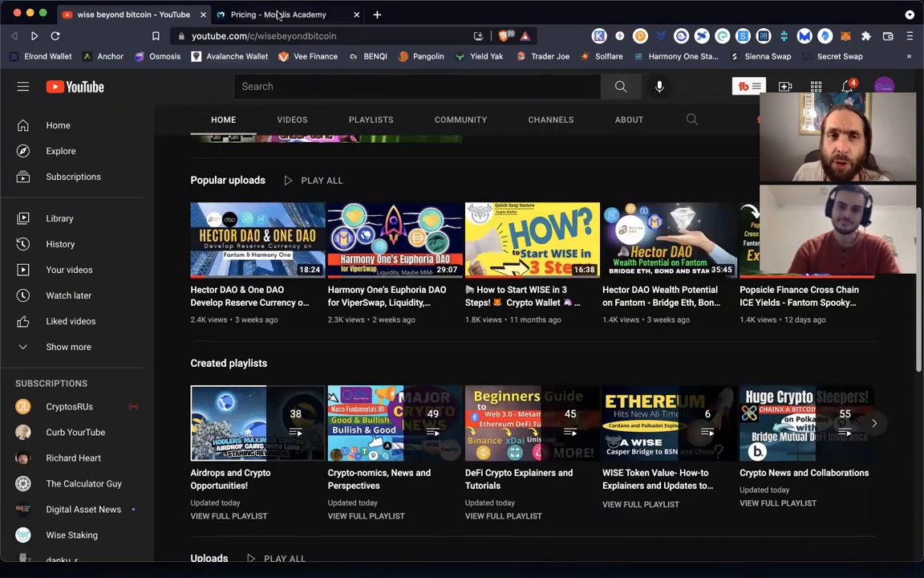
pyautogui.click(285, 14)
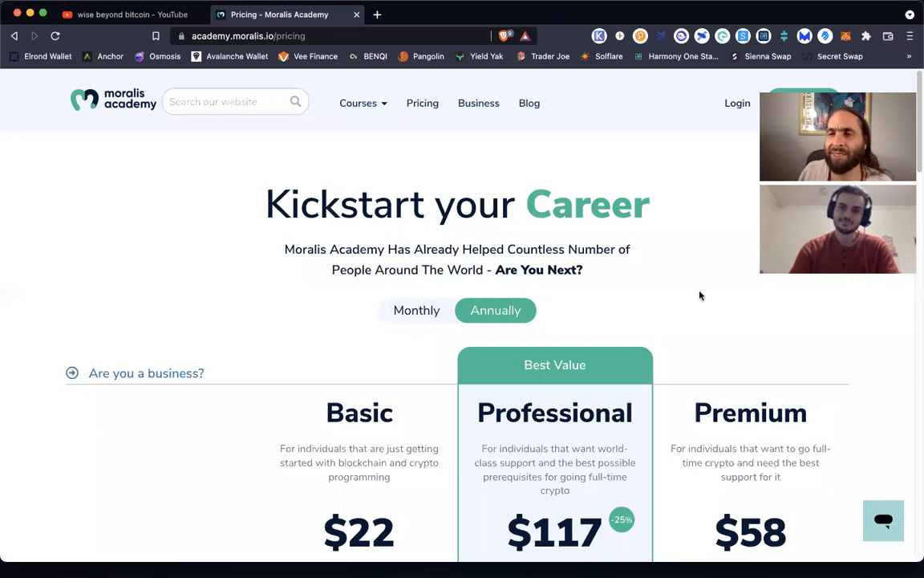
pyautogui.click(626, 13)
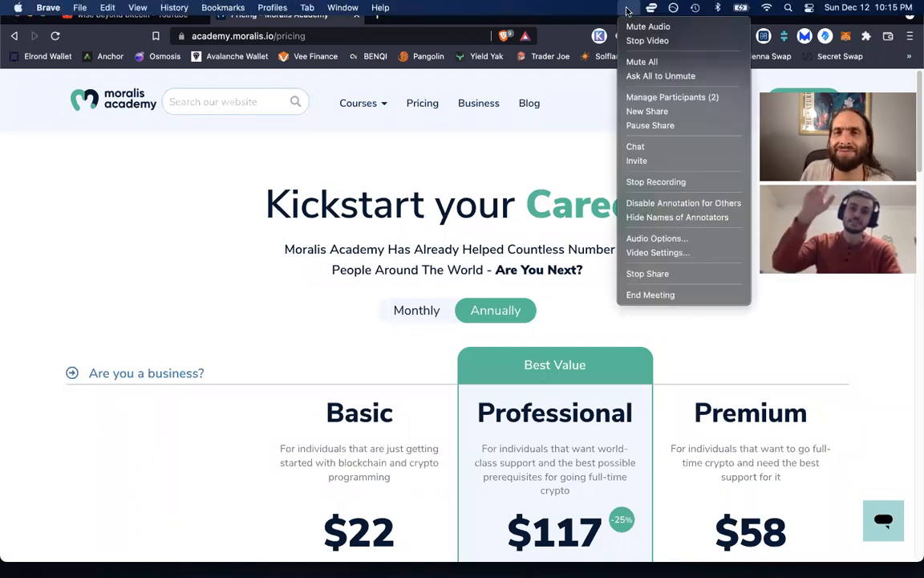